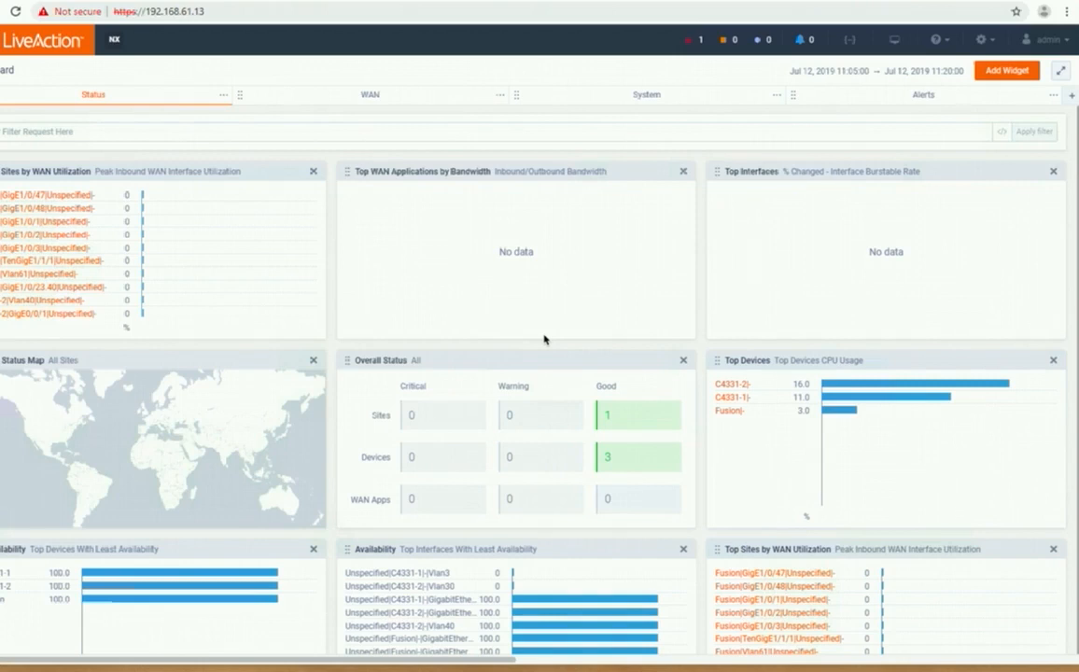
mouse_move(441, 251)
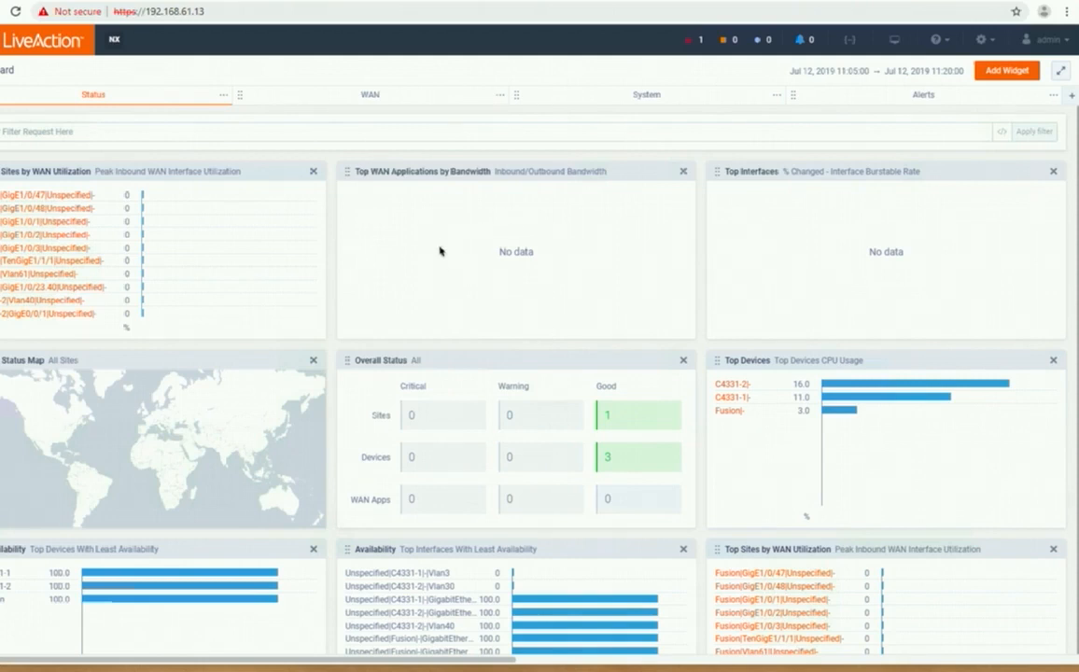
mouse_move(897, 73)
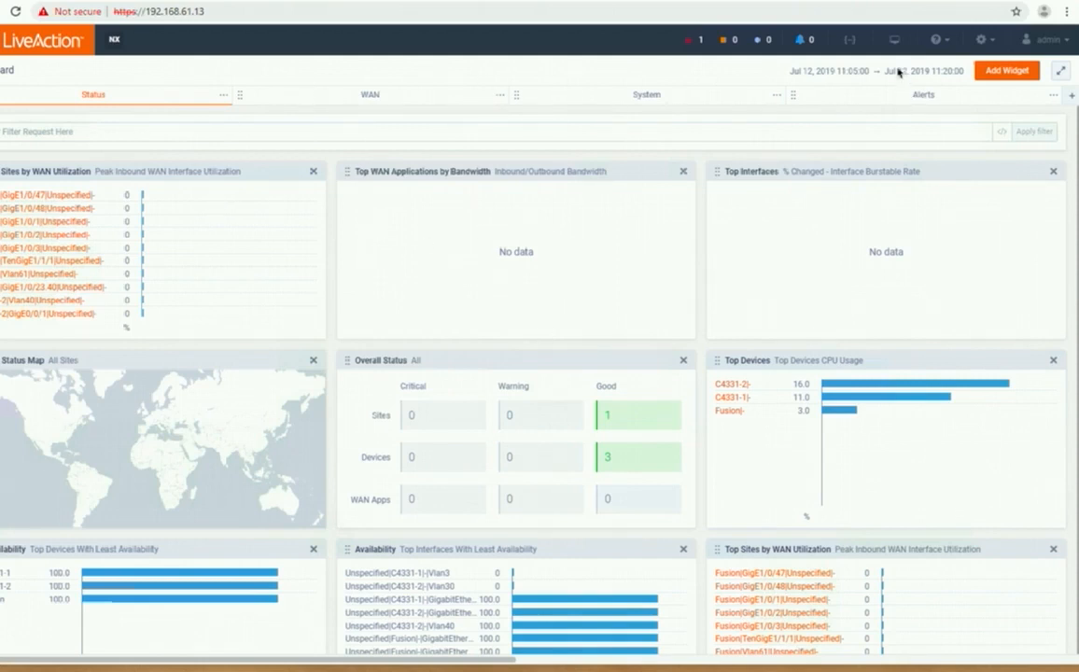
mouse_move(985, 40)
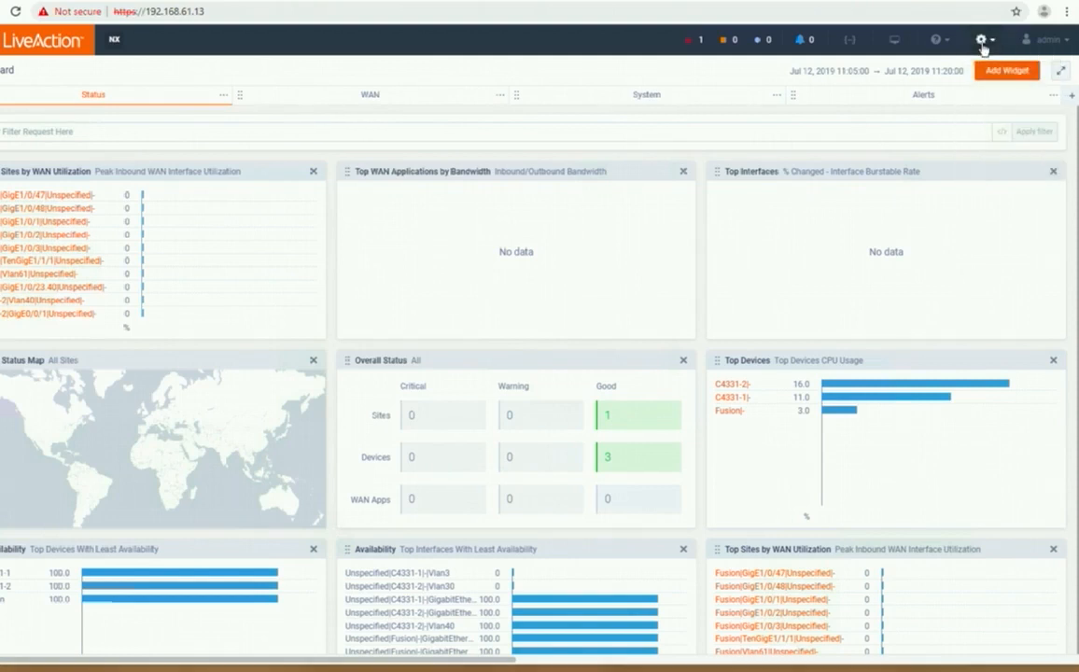
View the LiveNX server configuration page from the administration options, then return to the dashboard.
left_click(981, 40)
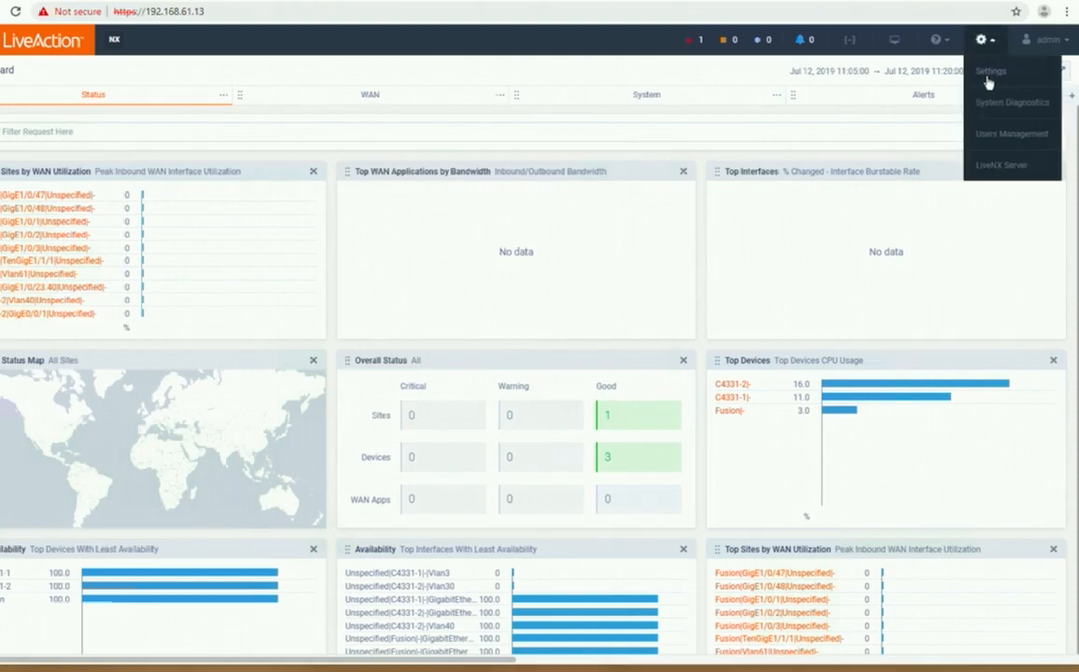
left_click(990, 70)
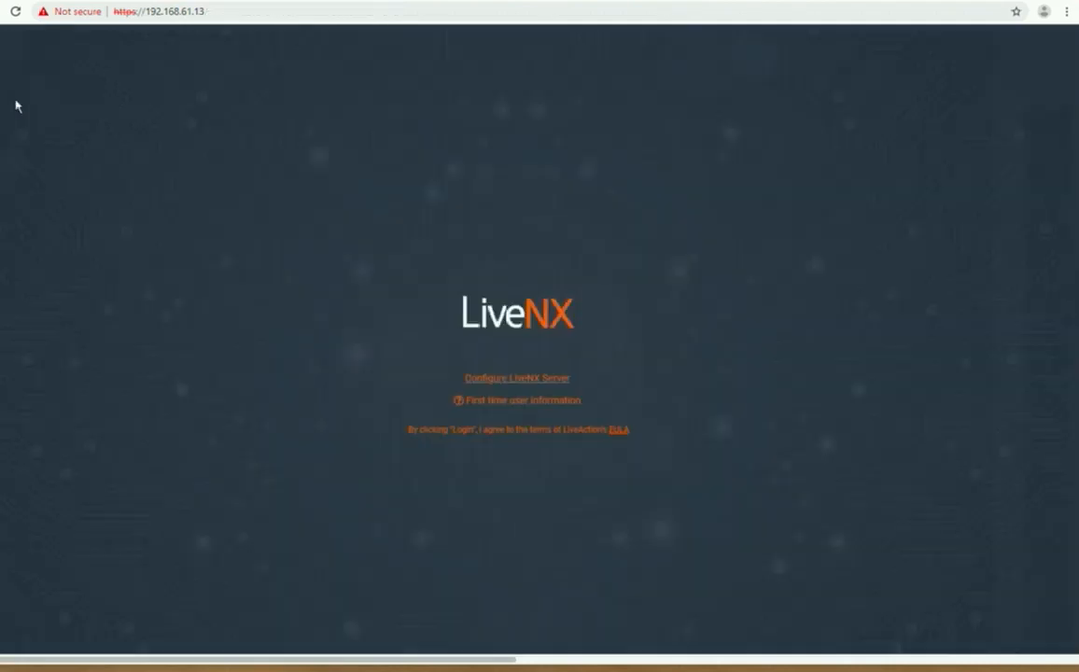
left_click(516, 430)
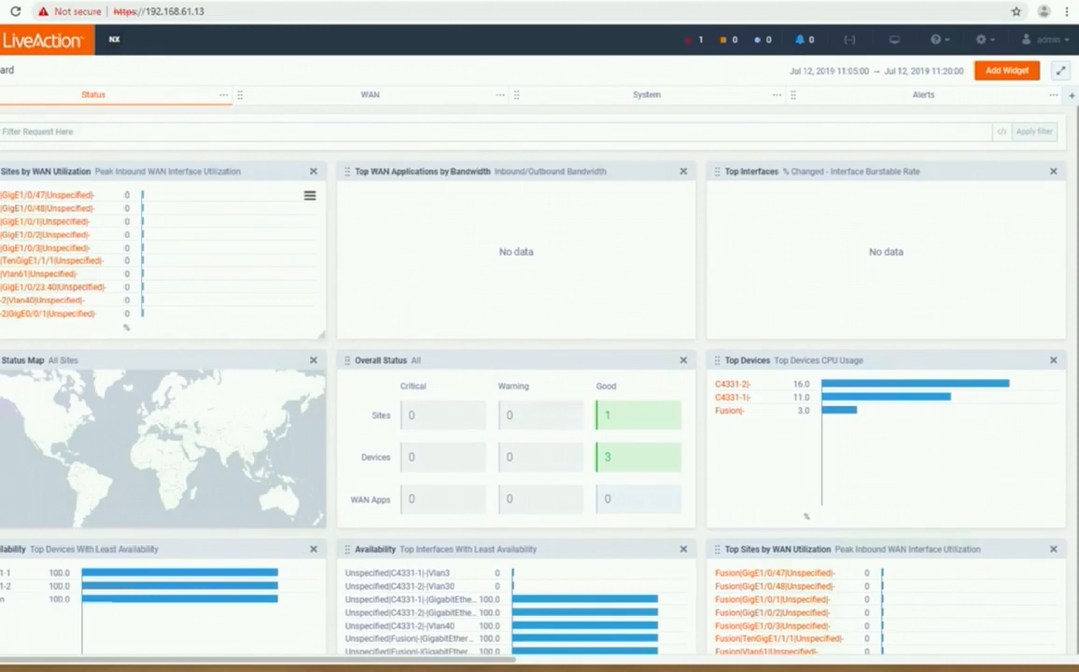
Browse the configuration and reports navigation sections, then bring up the device actions menu.
left_click(14, 39)
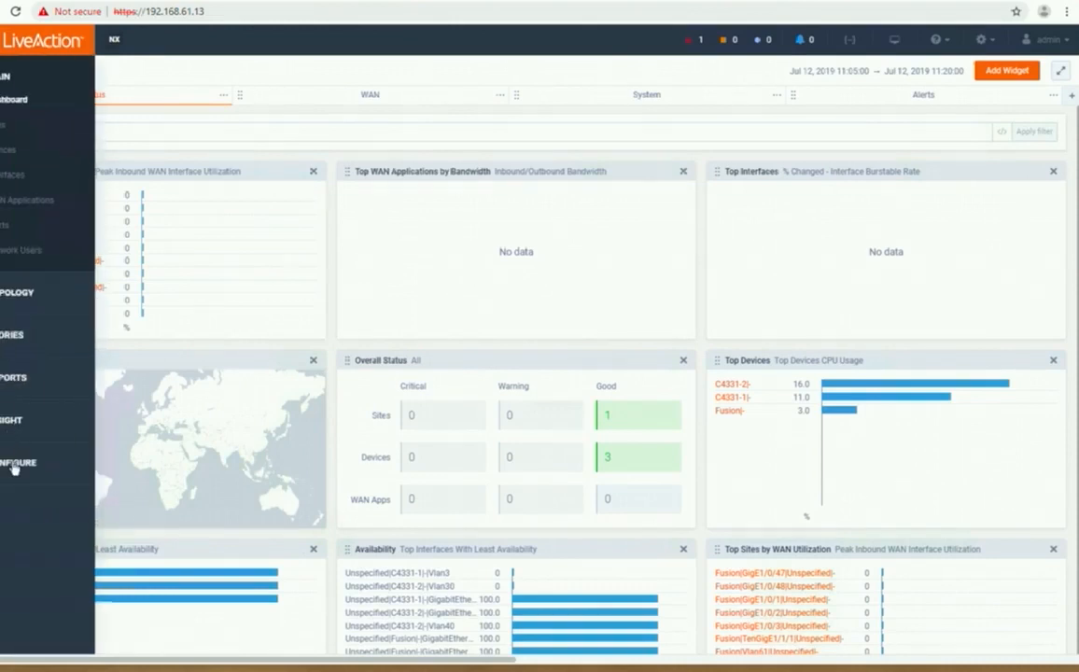
left_click(19, 464)
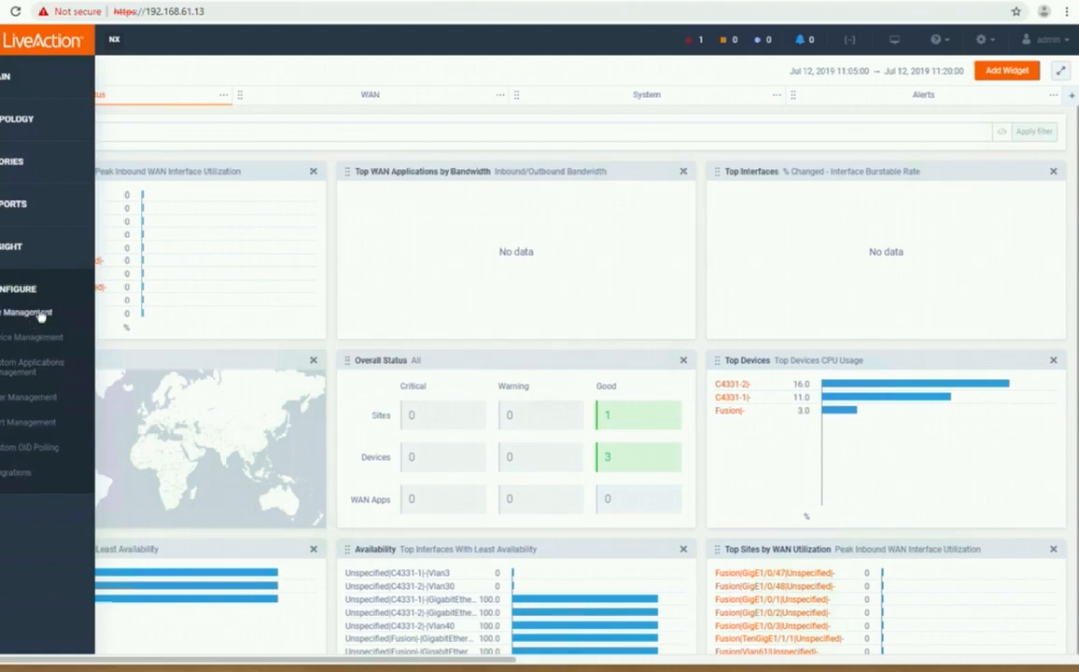
mouse_move(28, 368)
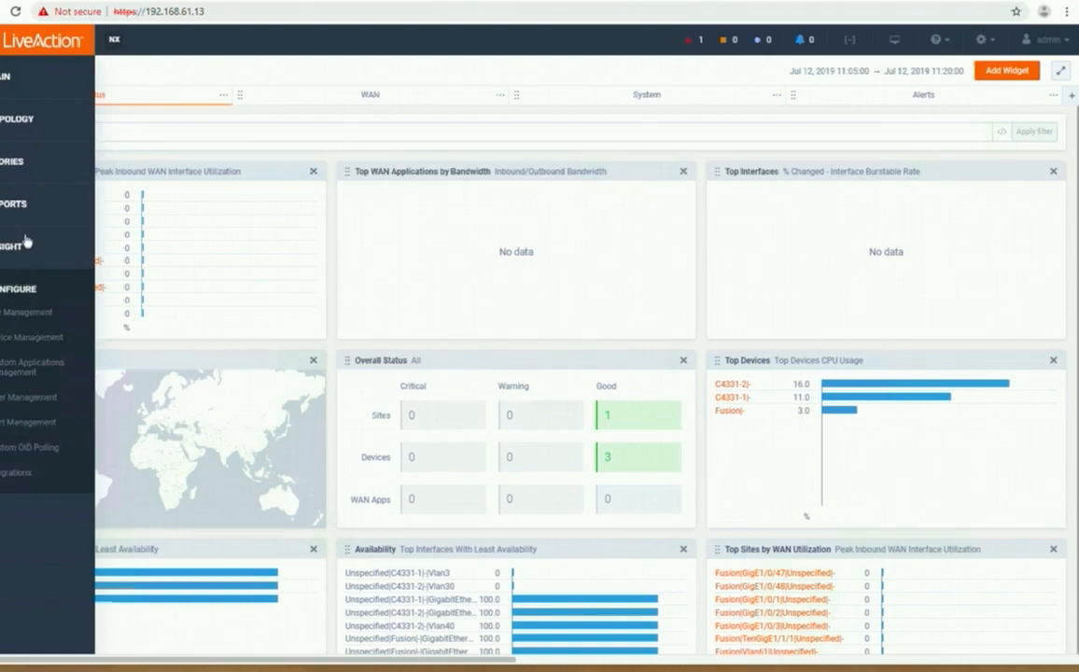
left_click(14, 203)
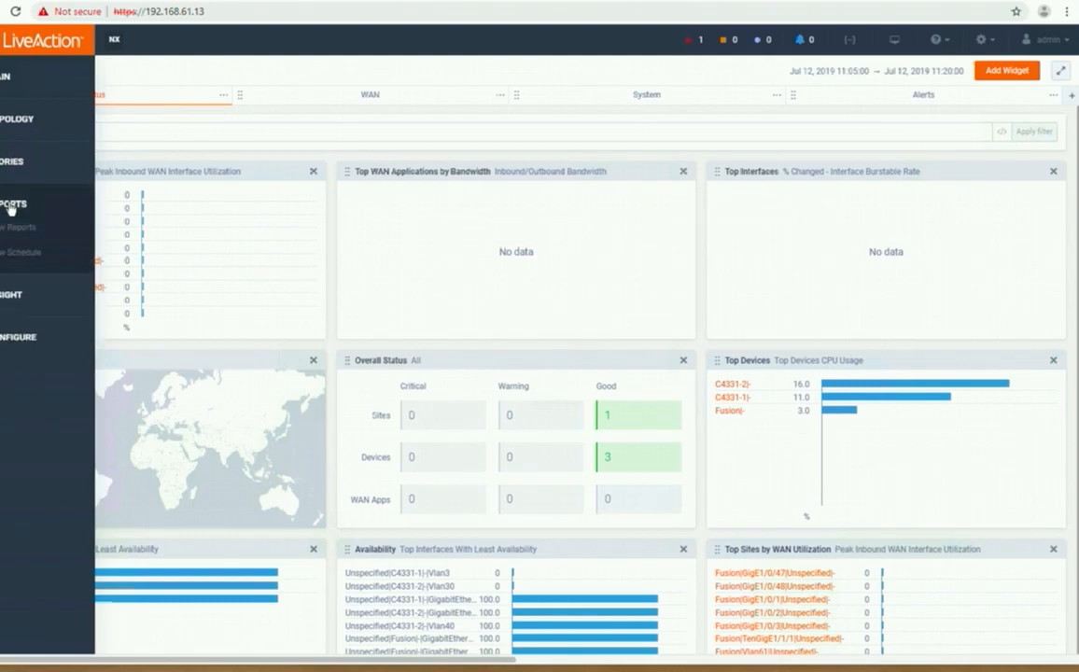
mouse_move(20, 237)
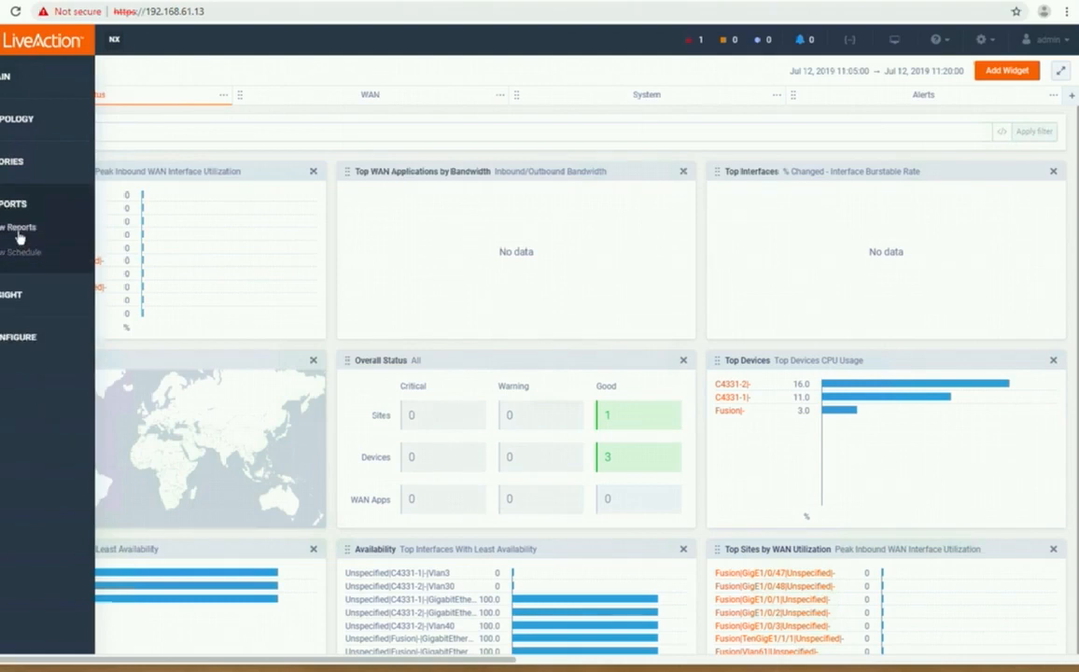
left_click(20, 227)
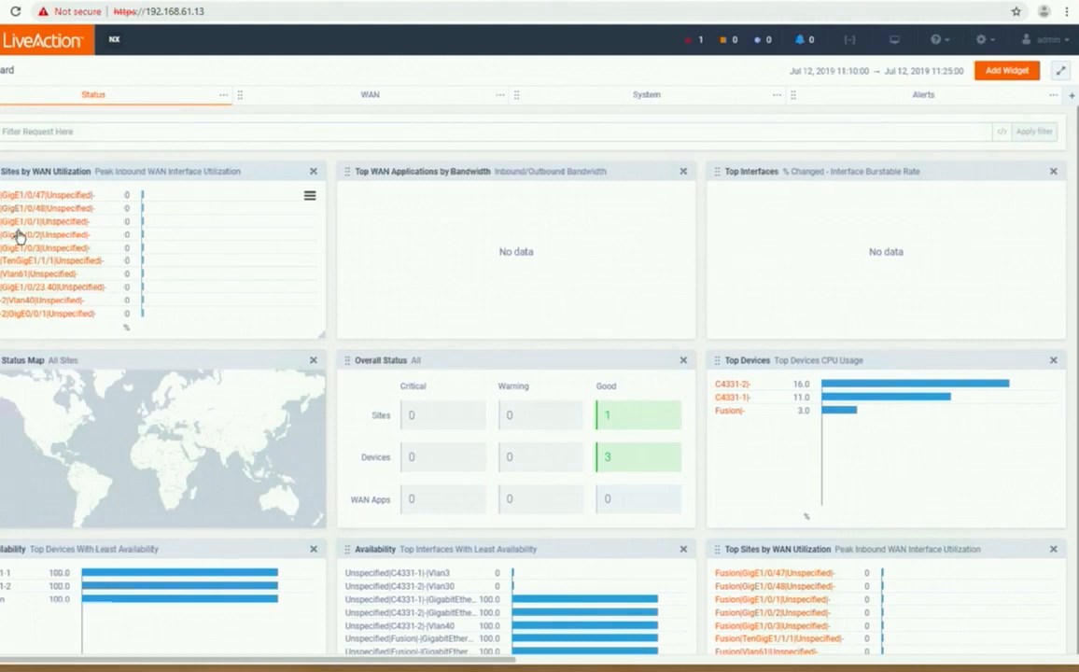
mouse_move(46, 235)
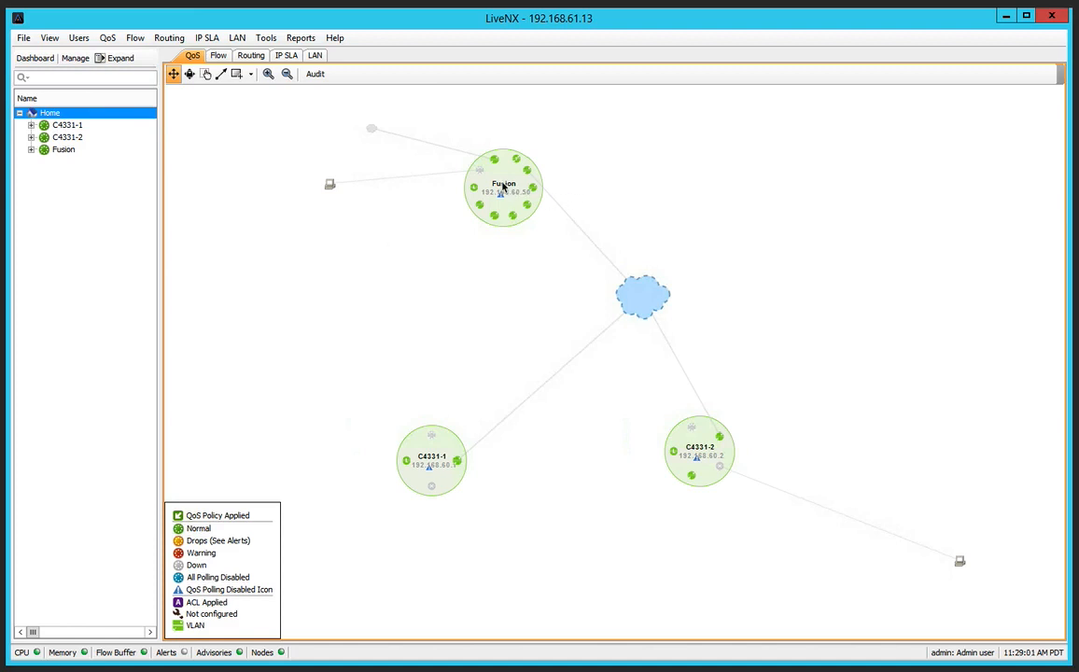
mouse_move(287, 140)
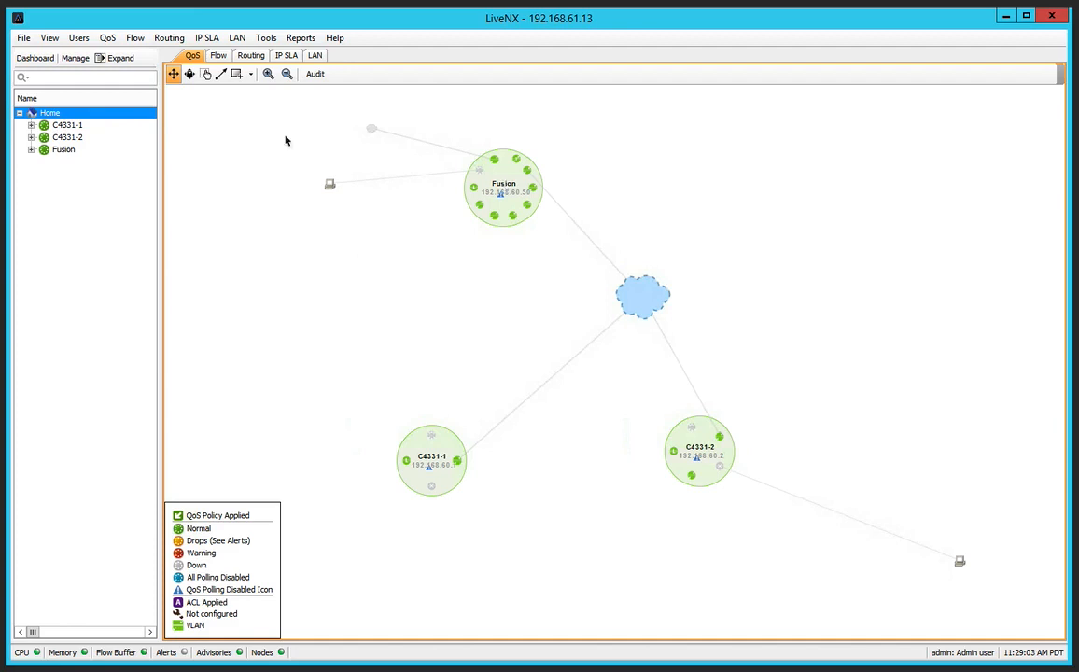
mouse_move(23, 43)
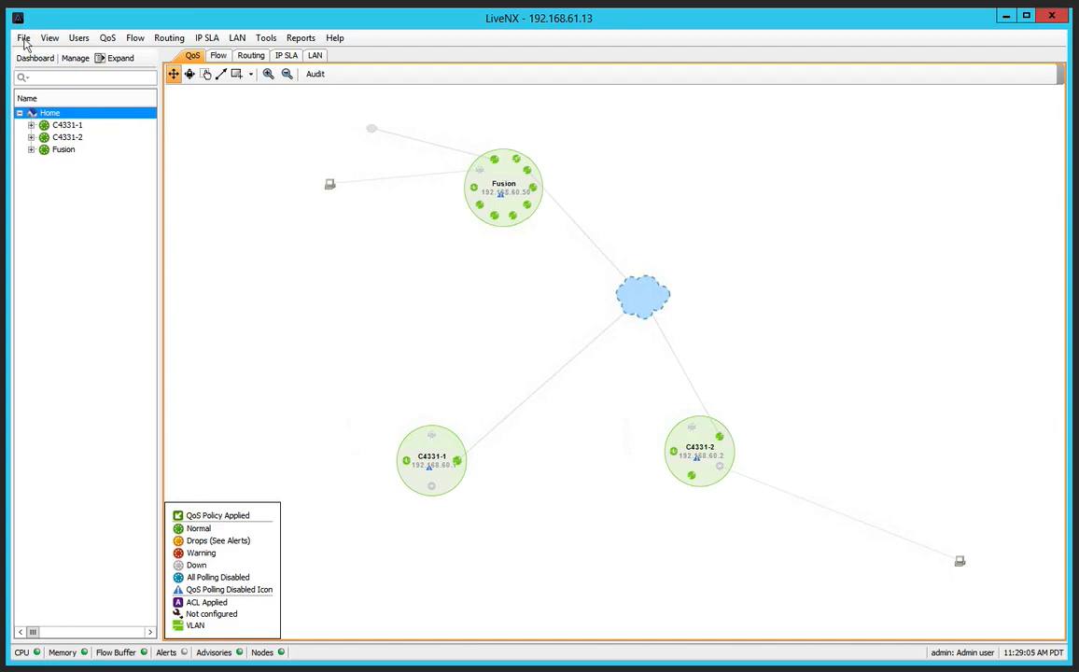
left_click(24, 37)
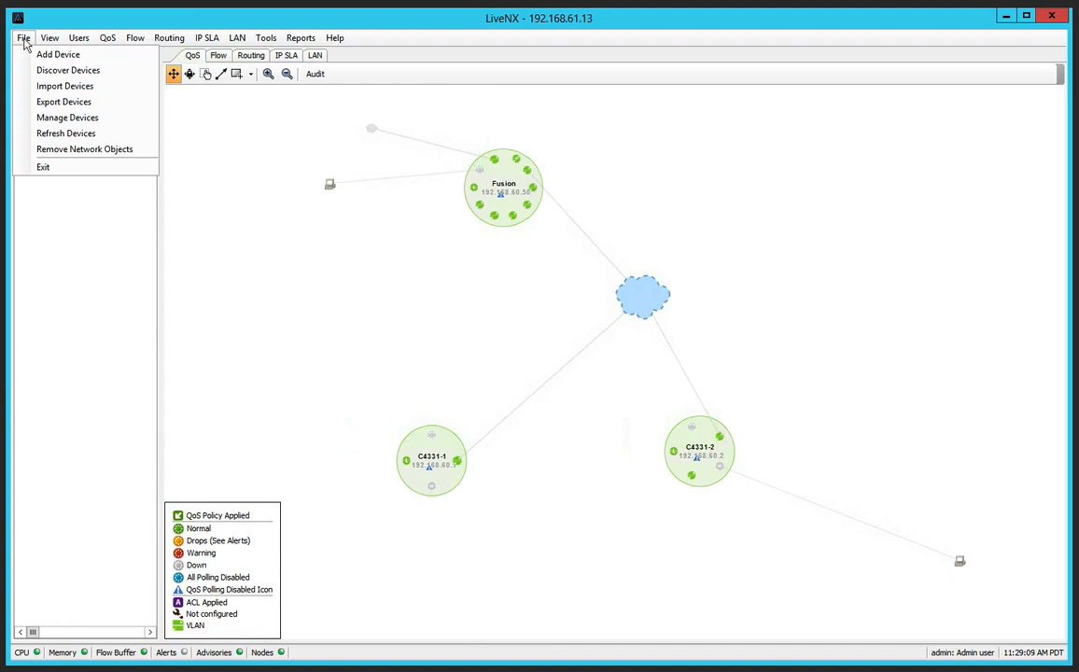
mouse_move(58, 54)
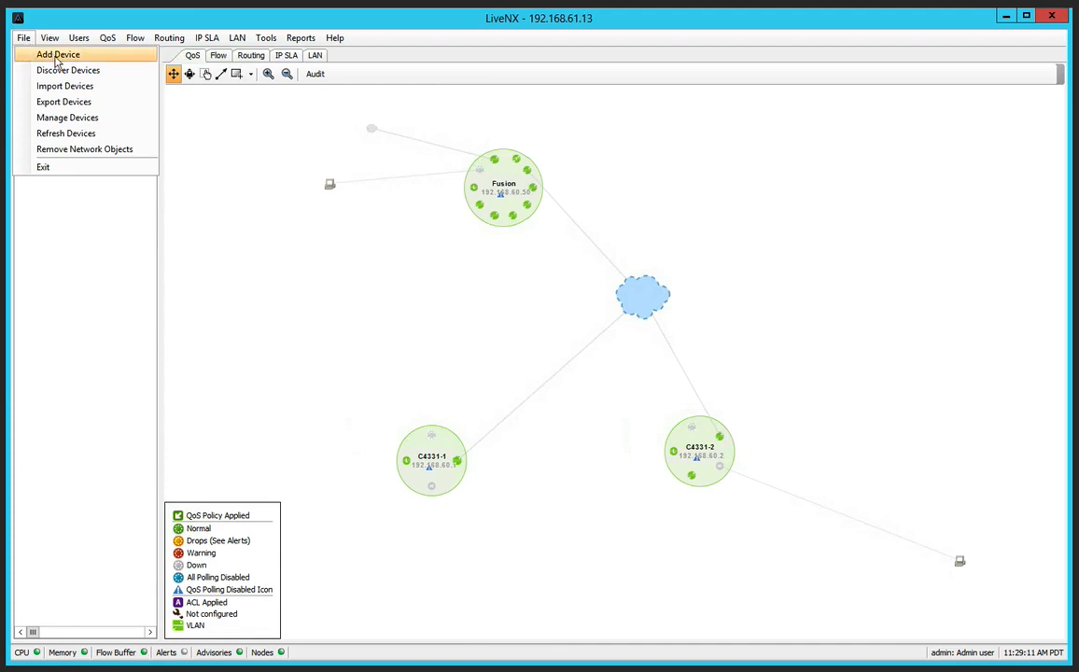
mouse_move(68, 70)
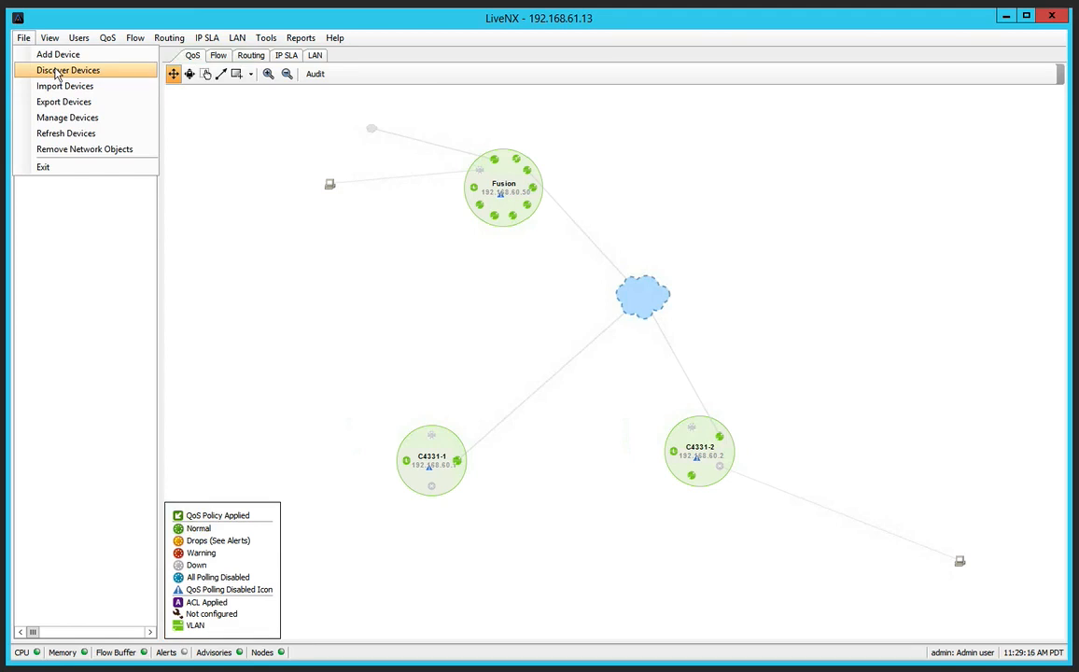
mouse_move(64, 86)
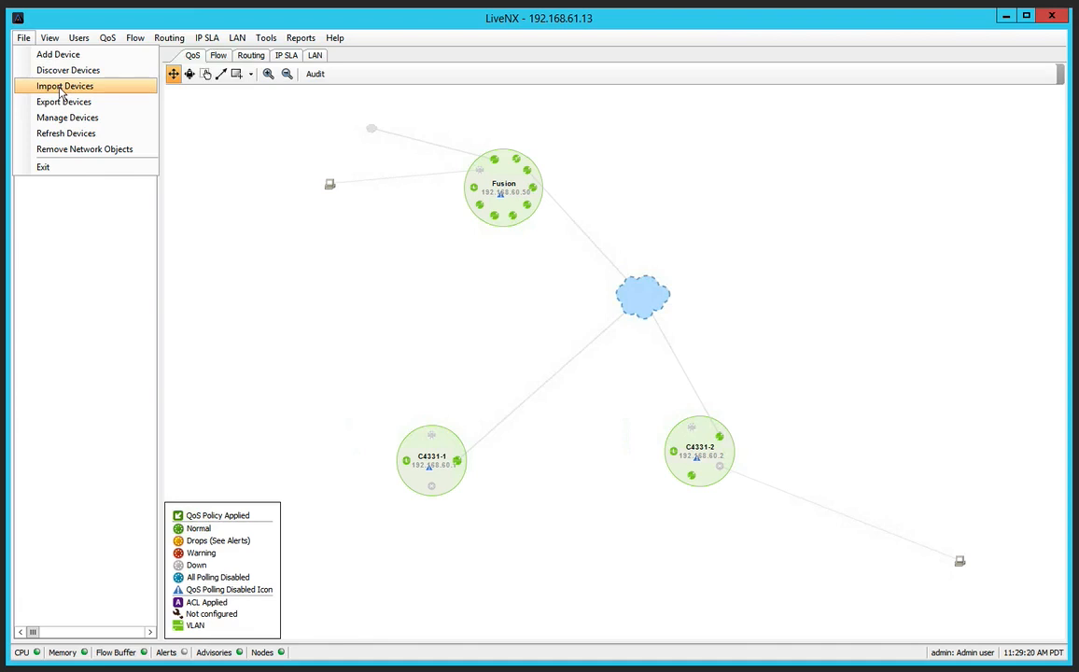
mouse_move(63, 102)
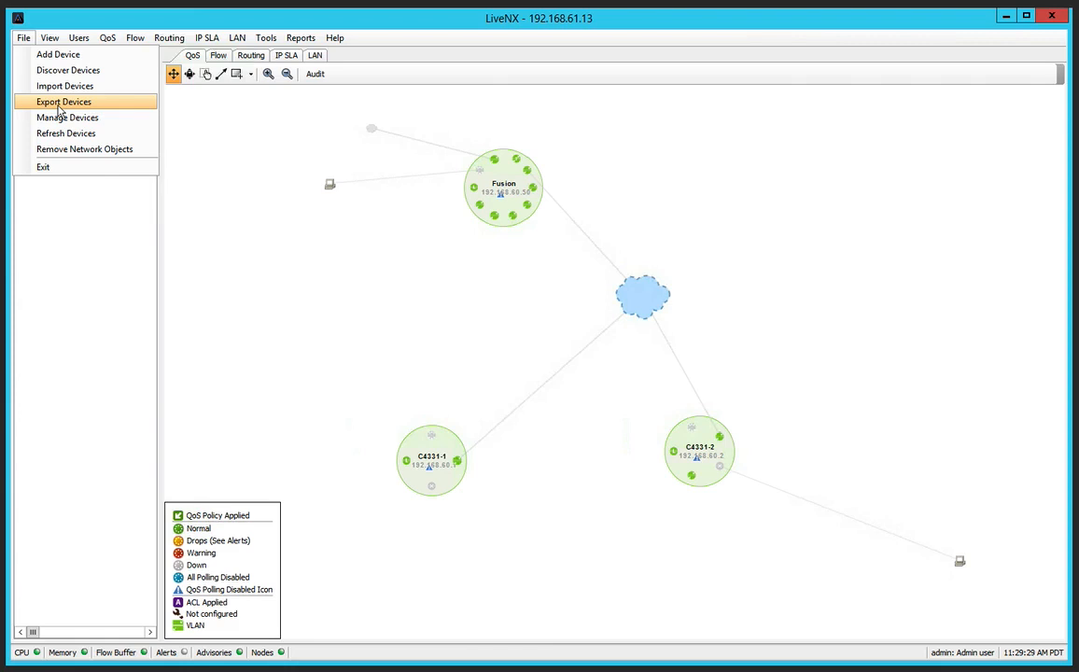
mouse_move(58, 54)
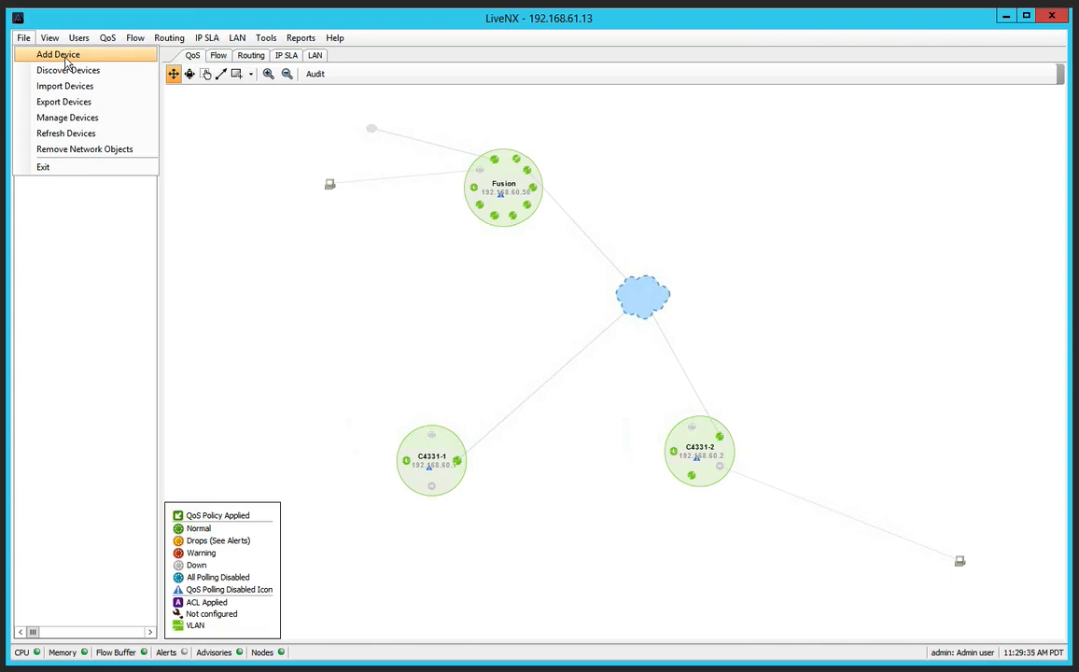
Add device 192.168.60.51 using default SNMP settings and pass the SNMP connectivity test.
left_click(58, 54)
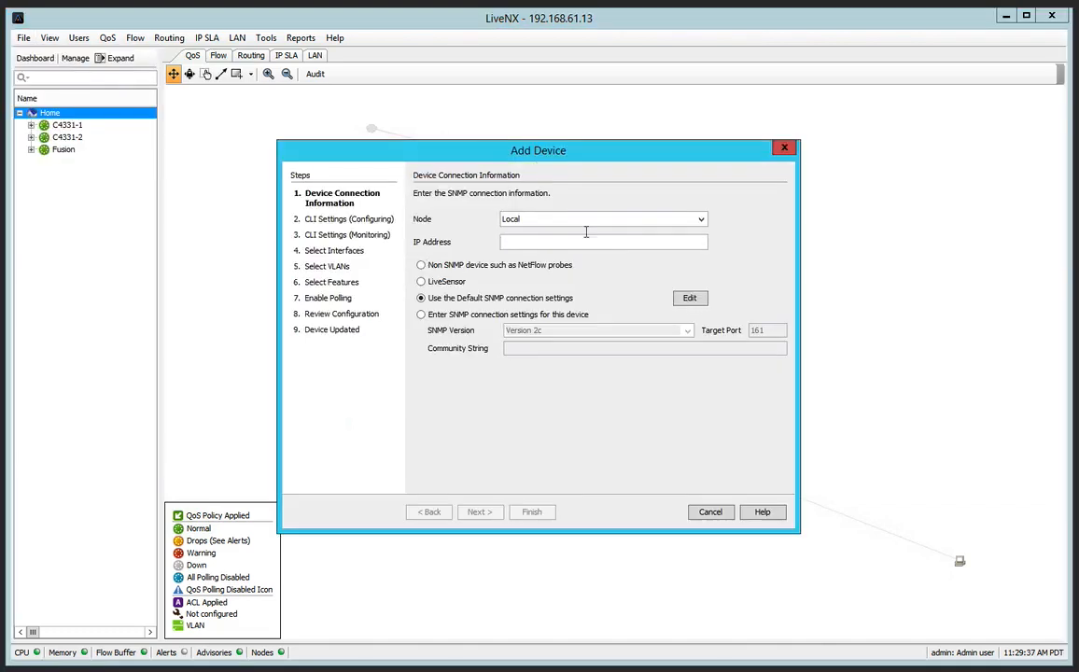
type("1")
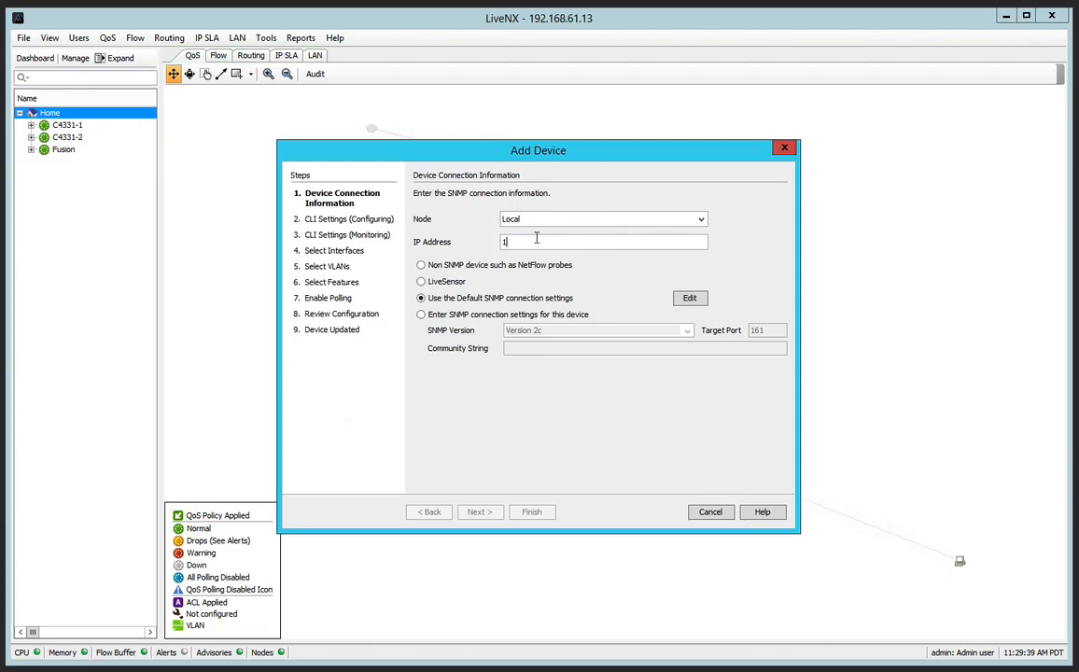
type("92.168.60.51")
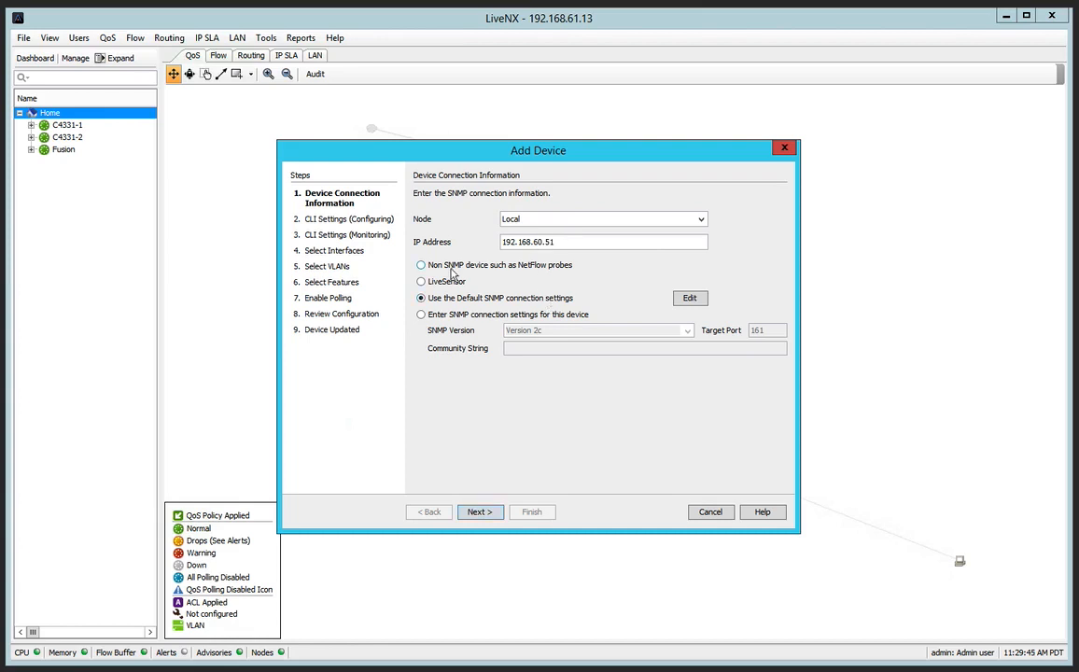
mouse_move(559, 296)
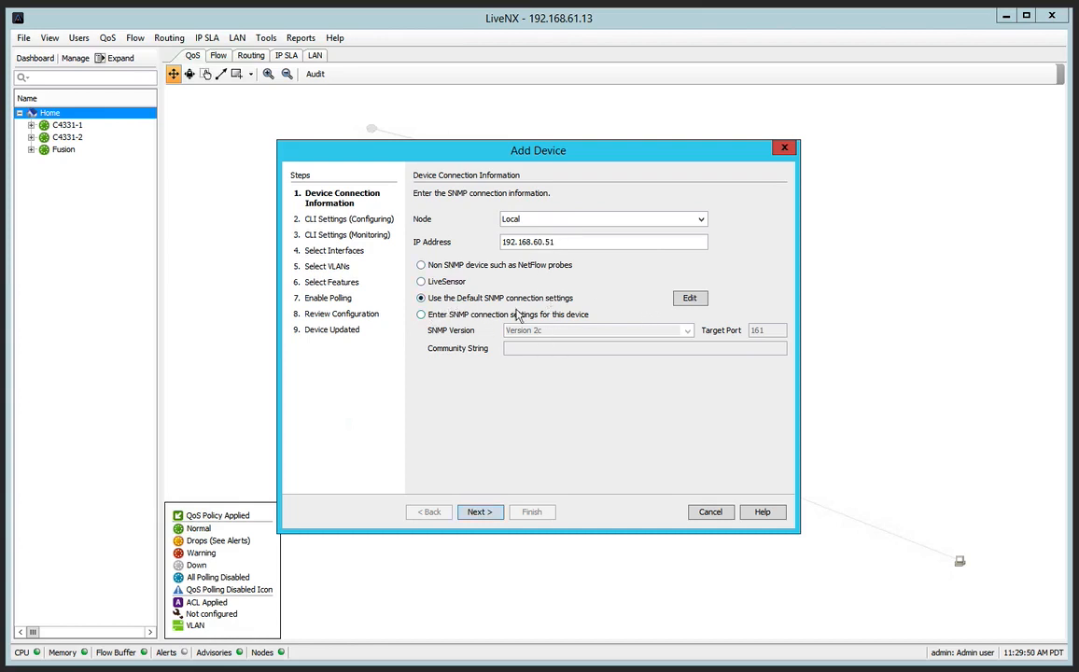
mouse_move(746, 272)
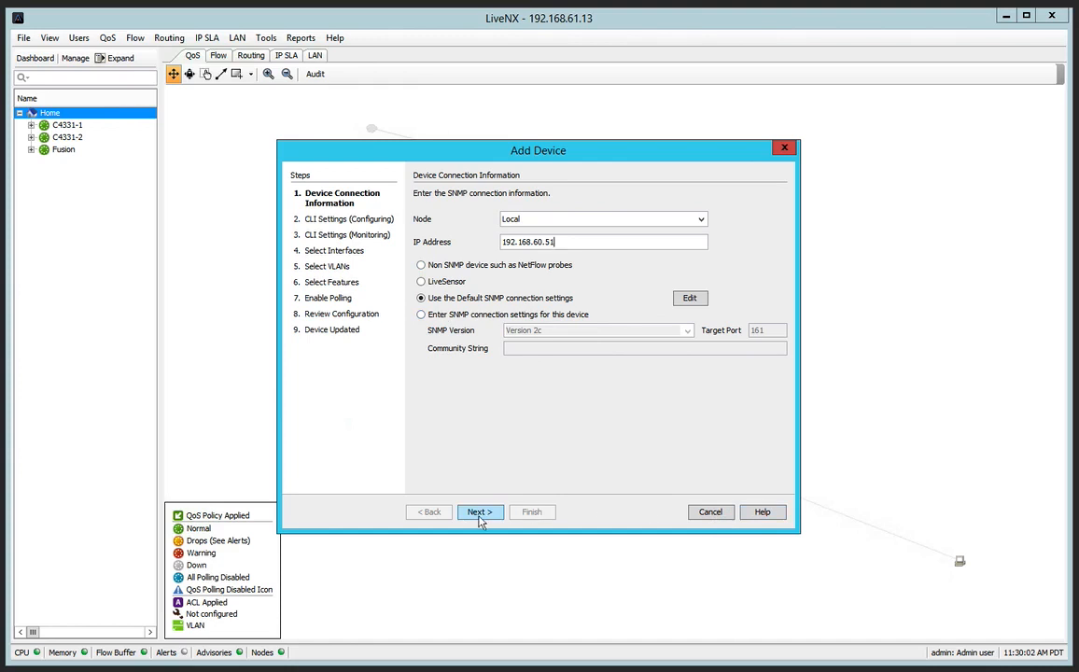
left_click(479, 511)
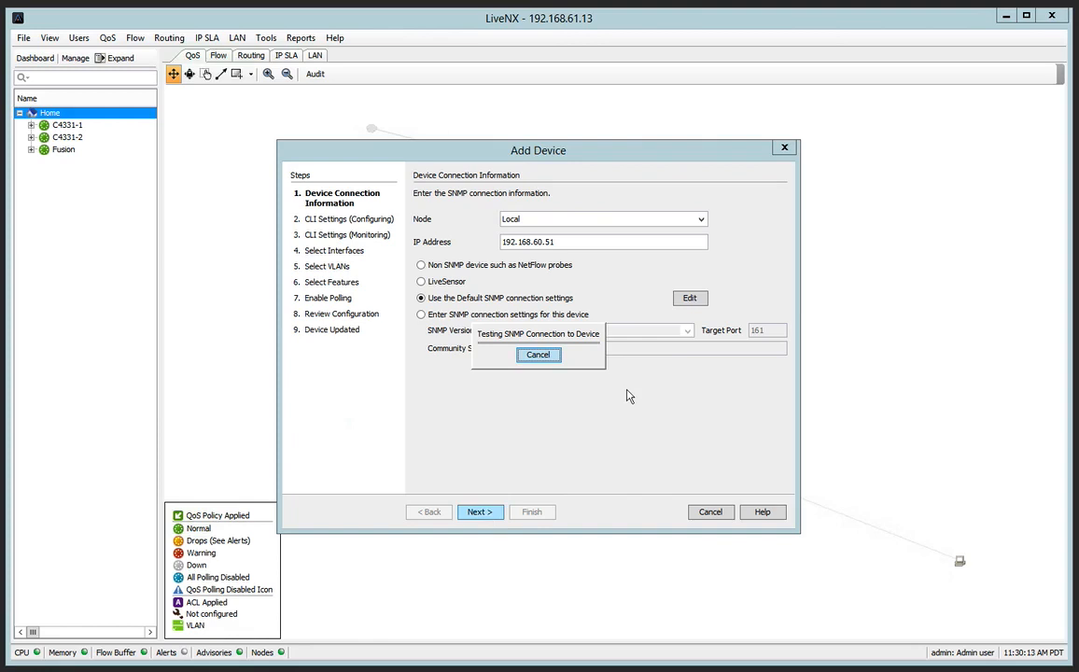
left_click(480, 511)
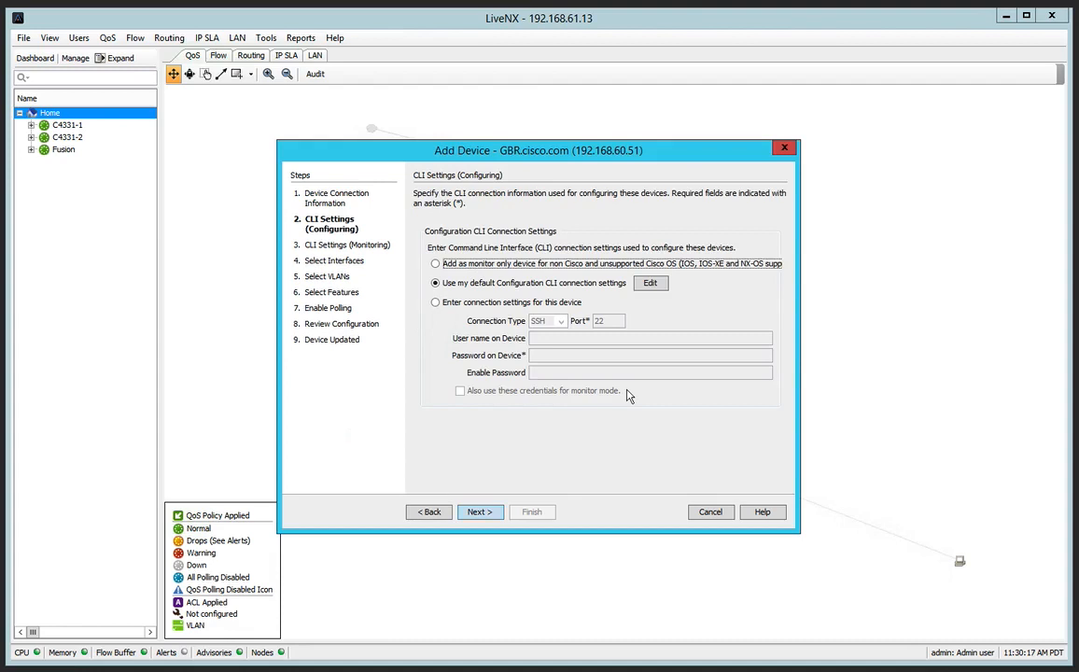
mouse_move(406, 315)
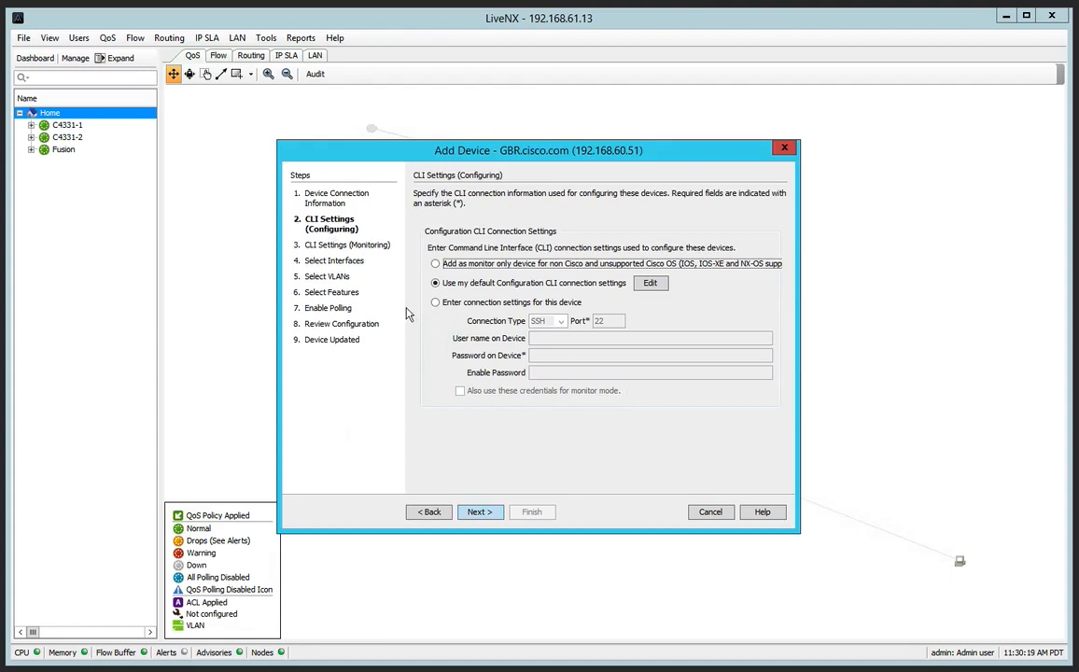
mouse_move(575, 279)
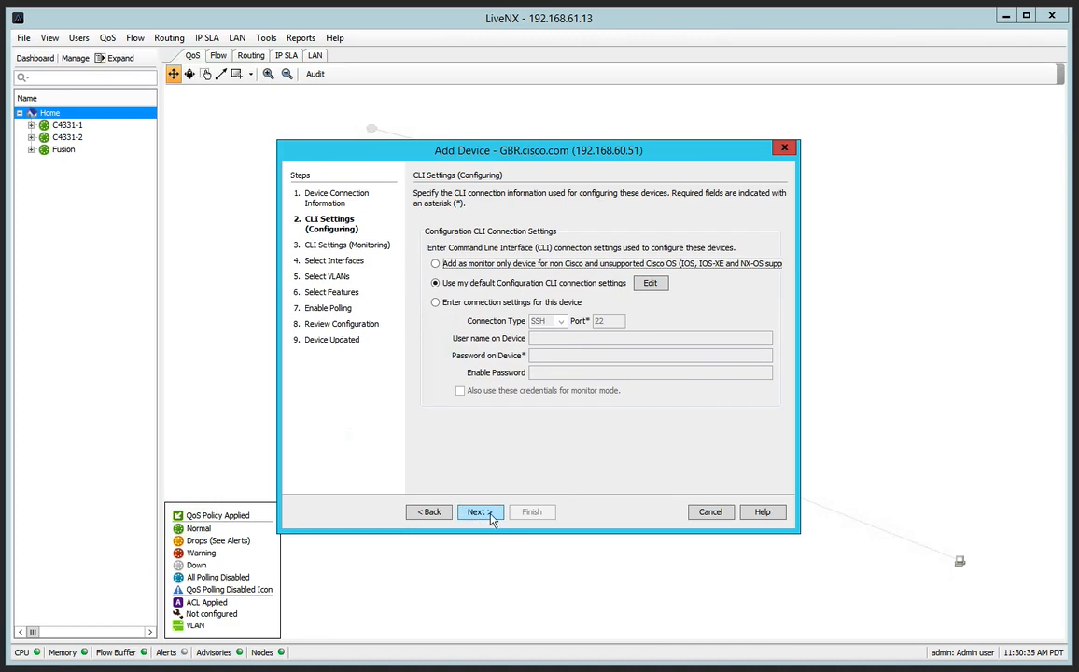
Accept the default configuration CLI credentials for GBR and reuse them for monitoring.
left_click(476, 511)
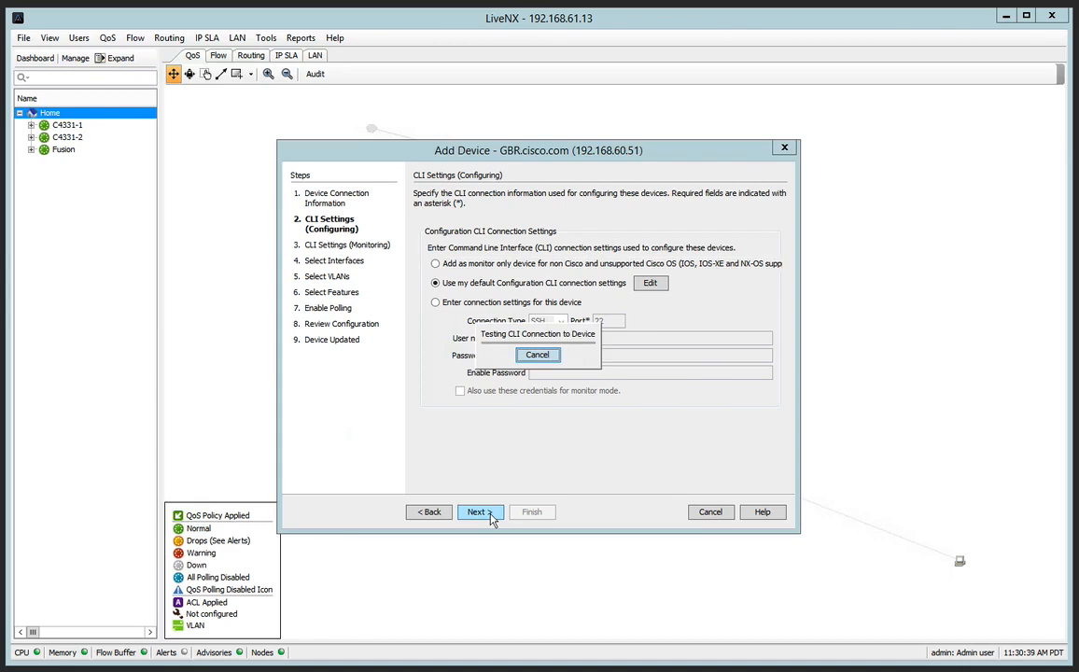
left_click(476, 512)
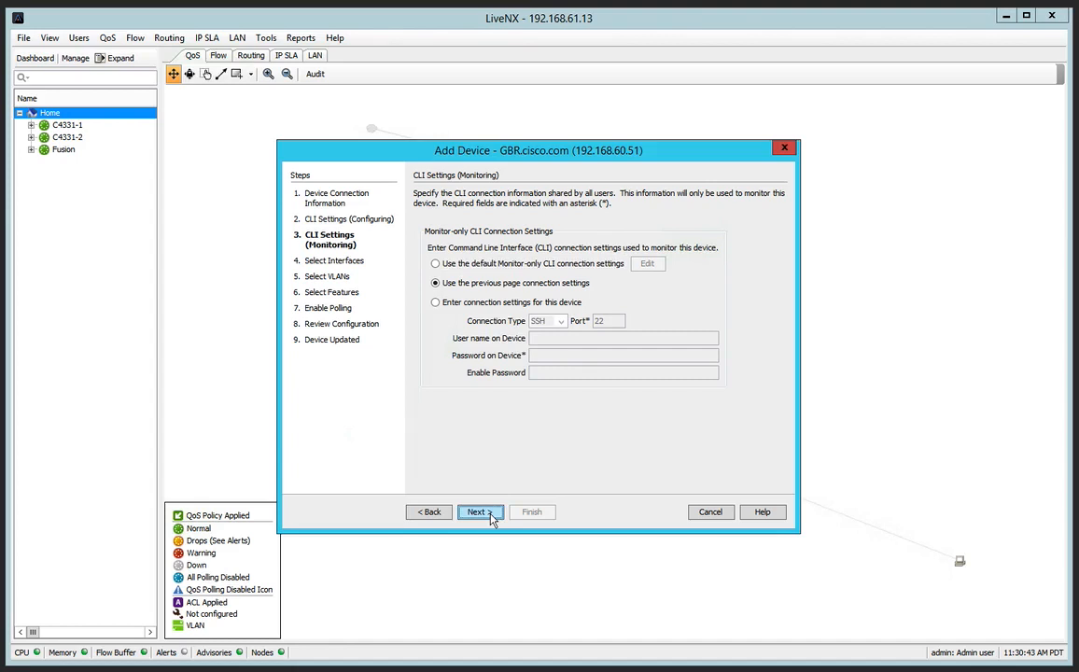
left_click(476, 511)
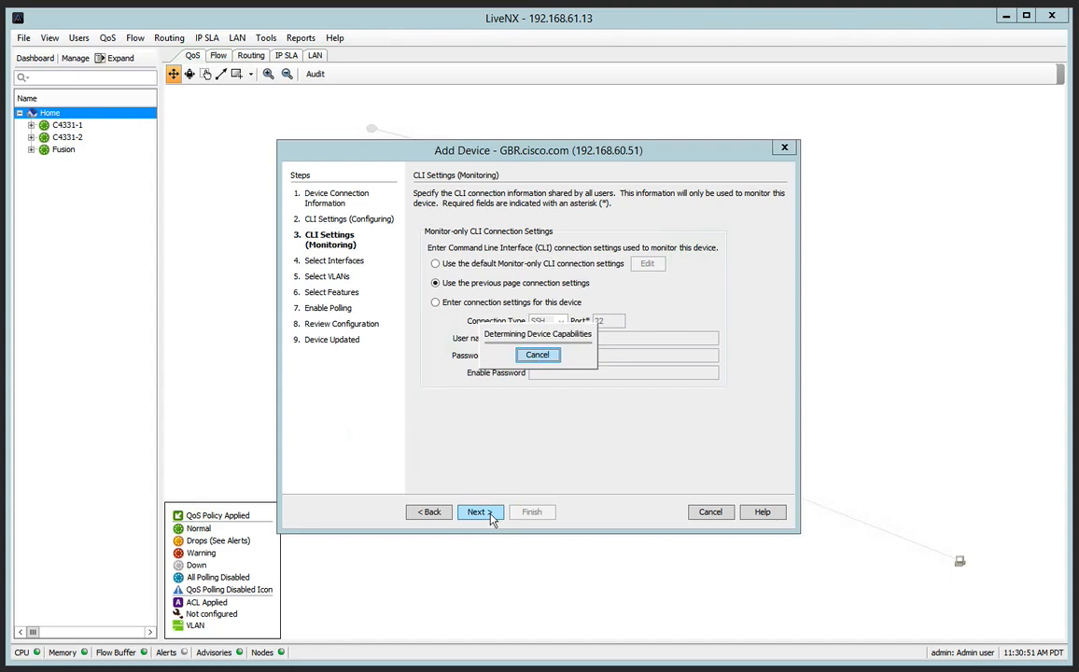
Wait for the GBR device capability check and acknowledge the Validation Details results.
left_click(476, 511)
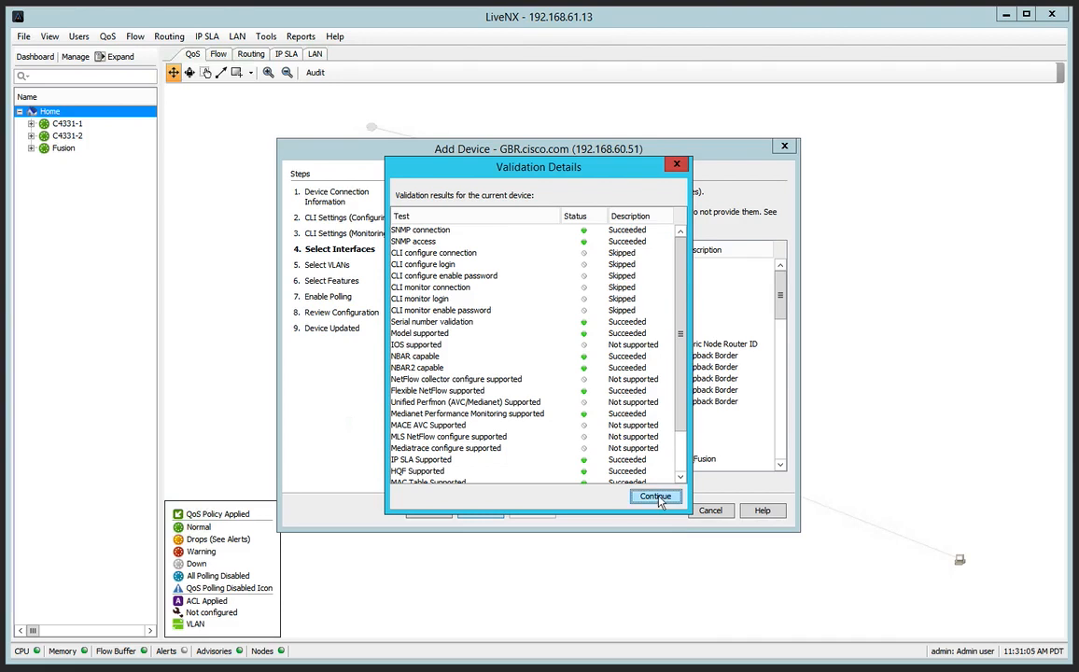
left_click(655, 496)
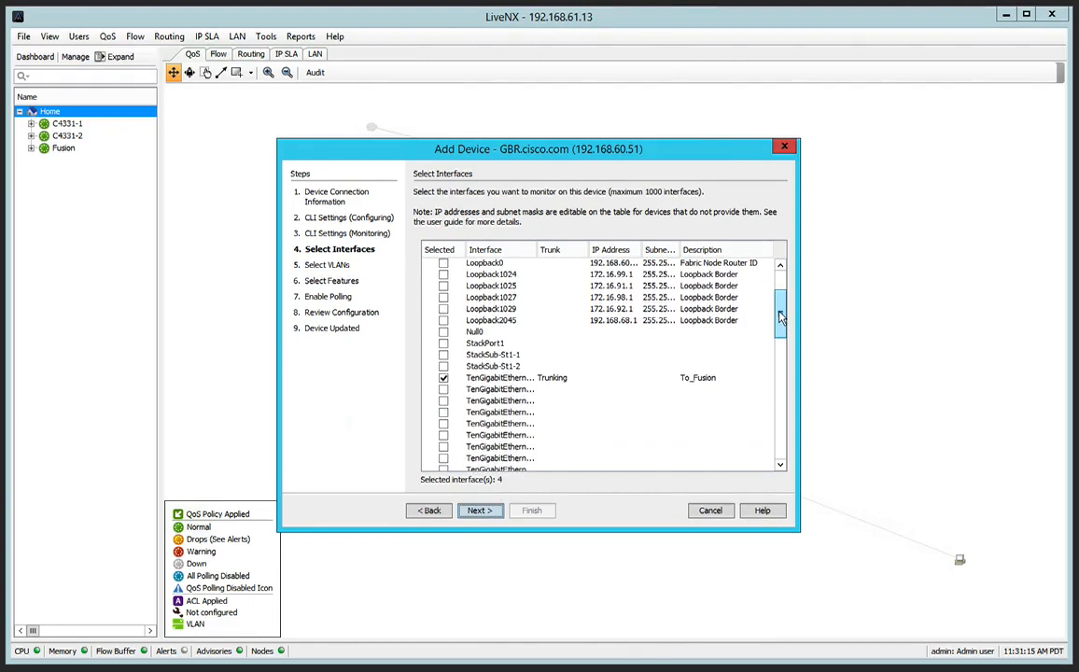
Select the second Fabric Physical Link and Vlan101, deselect Vlan3002, and confirm the interface selection.
scroll("down", 3)
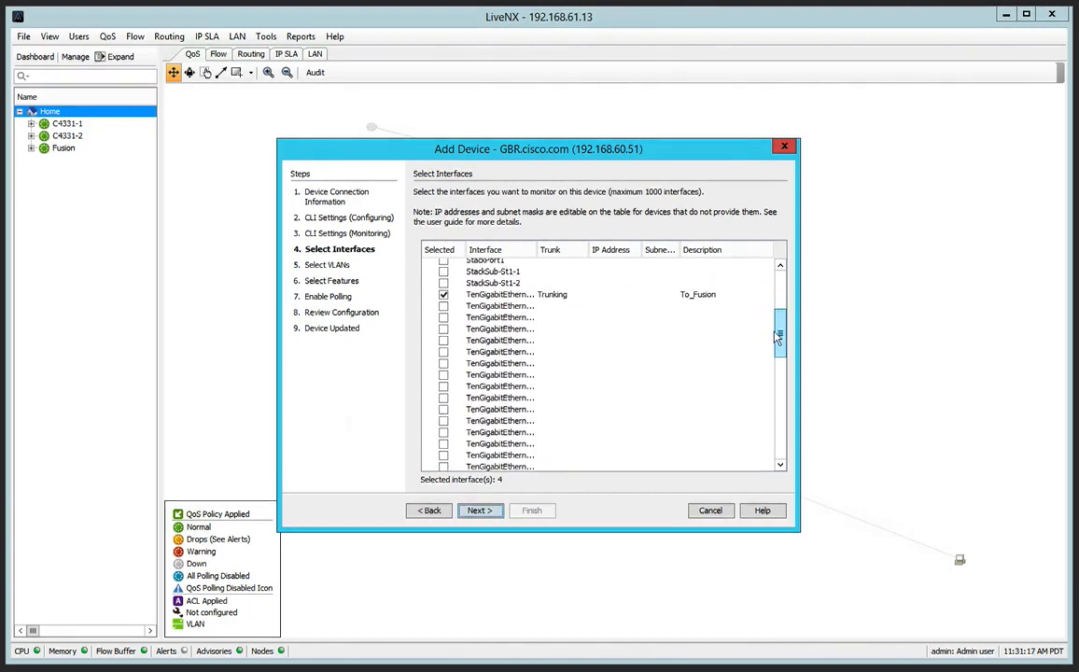
scroll("down", 3)
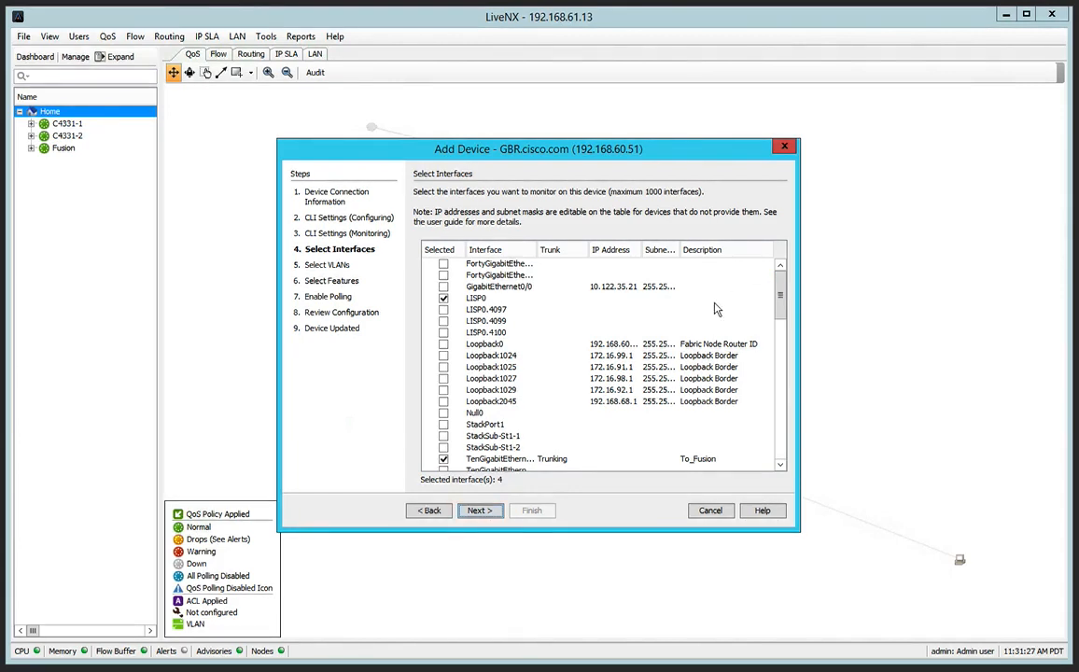
mouse_move(522, 413)
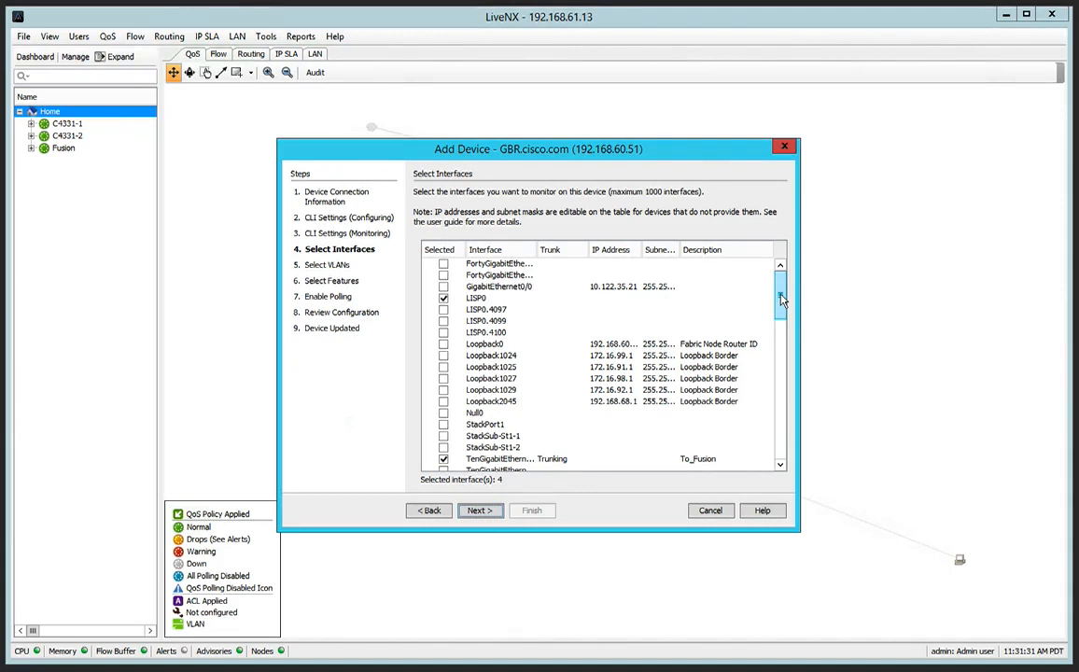
scroll("down", 3)
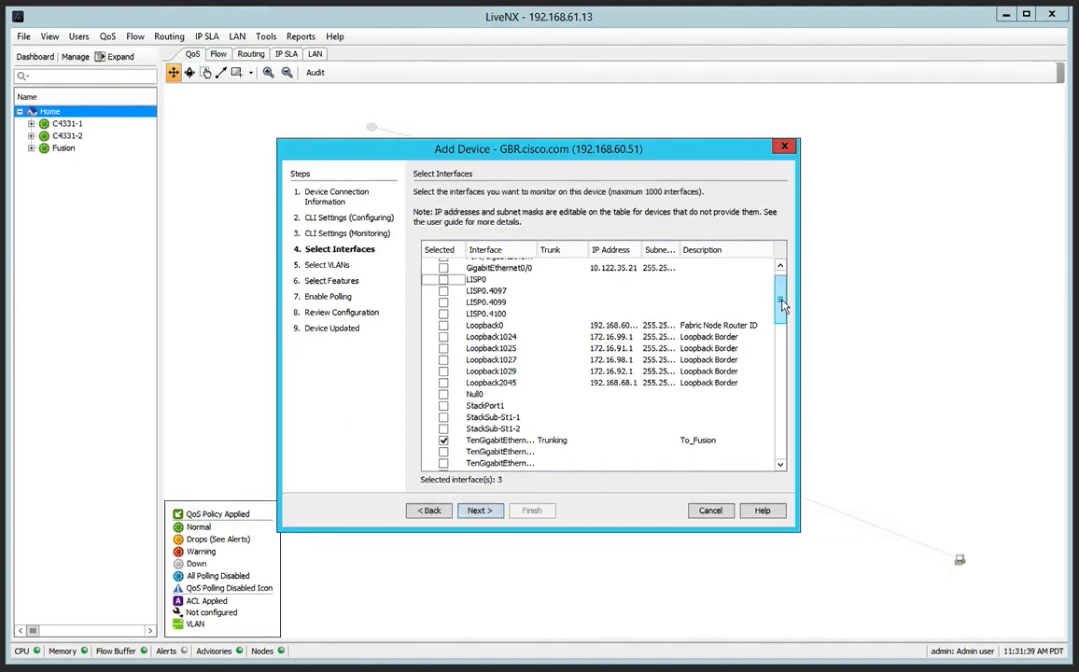
scroll("down", 3)
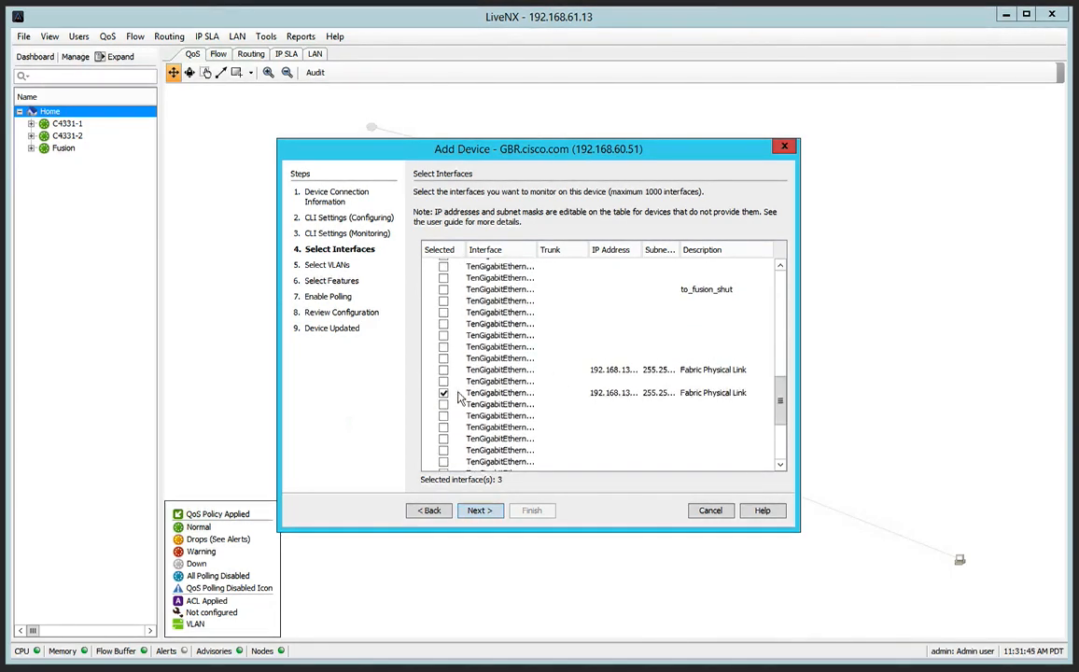
left_click(443, 370)
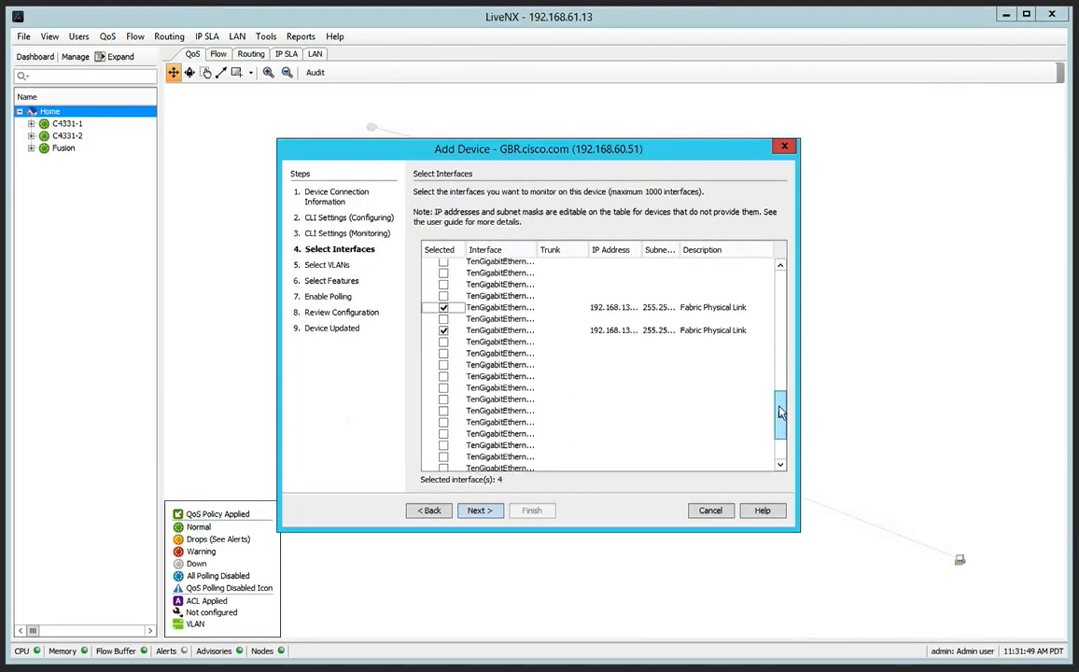
scroll("down", 3)
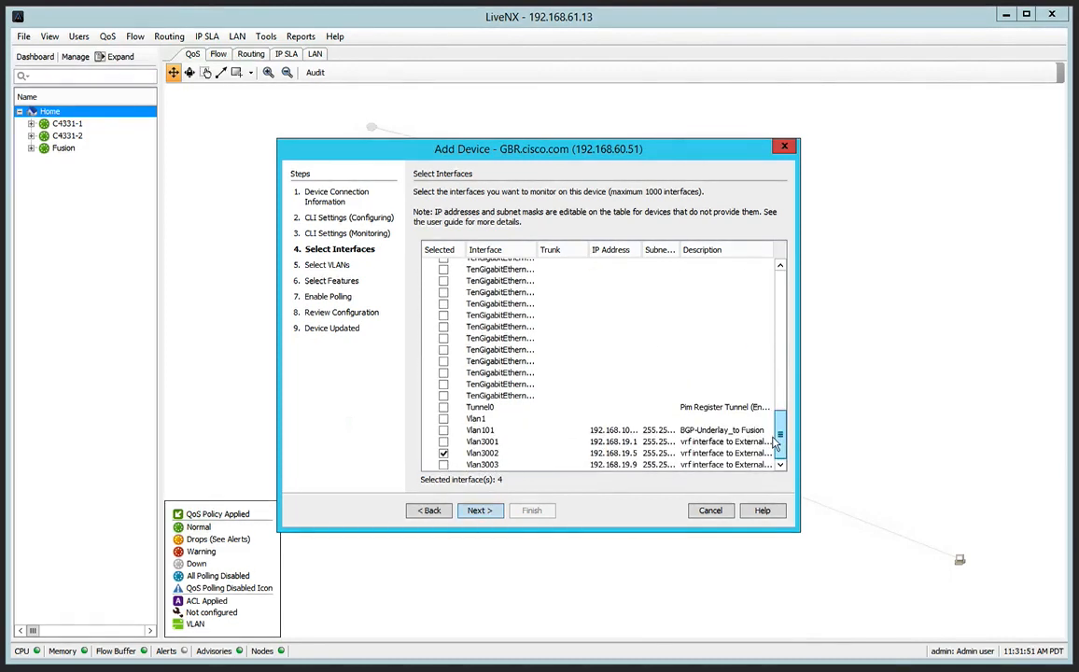
left_click(443, 453)
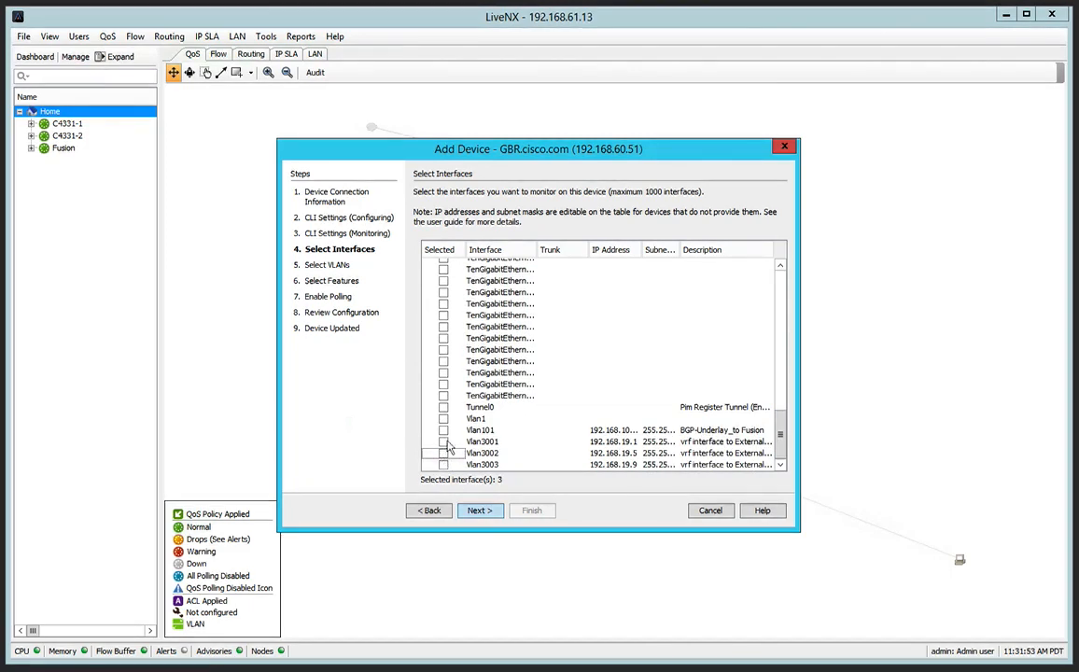
left_click(442, 430)
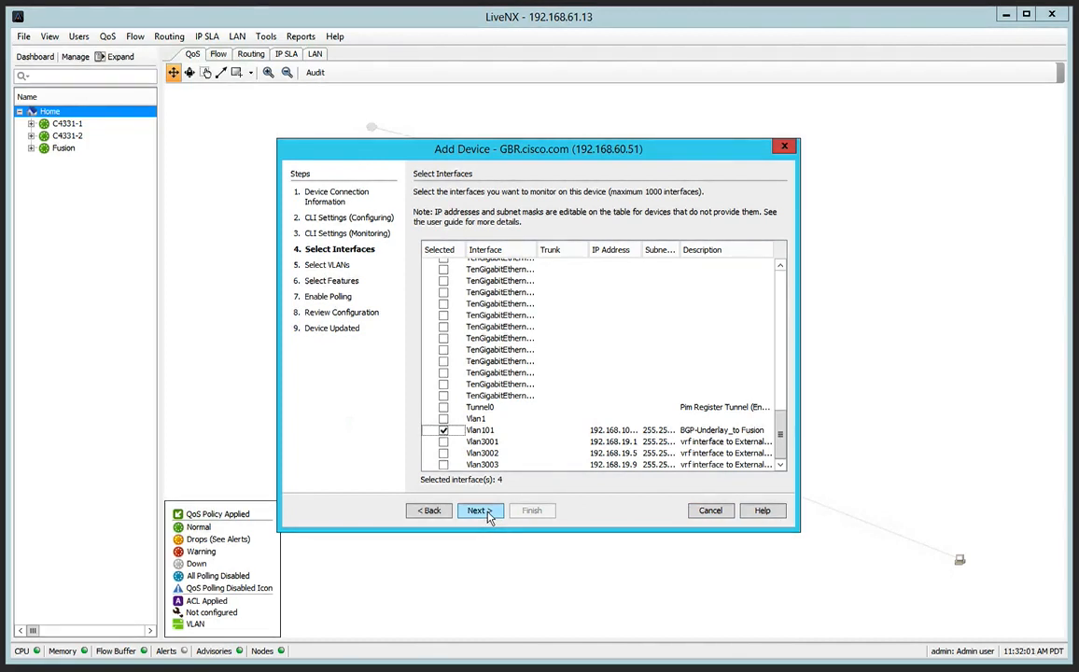
left_click(478, 510)
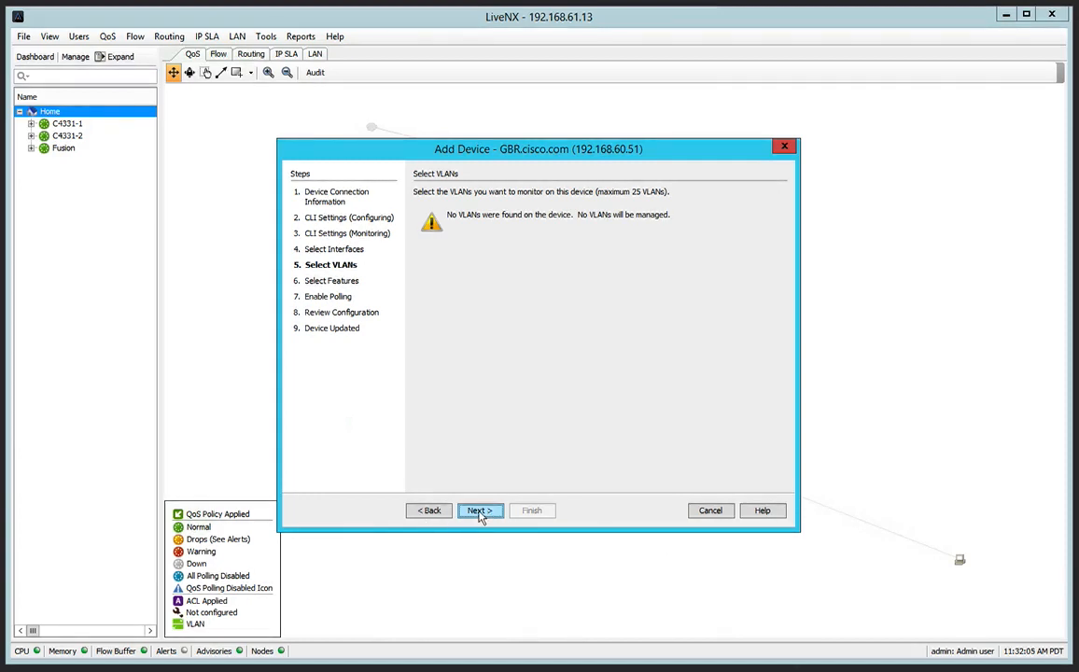
Skip the empty VLAN step and enable NBAR and NetFlow on TenGigabitEthernet1/0/39, 1/0/40 and Vlan101.
left_click(480, 511)
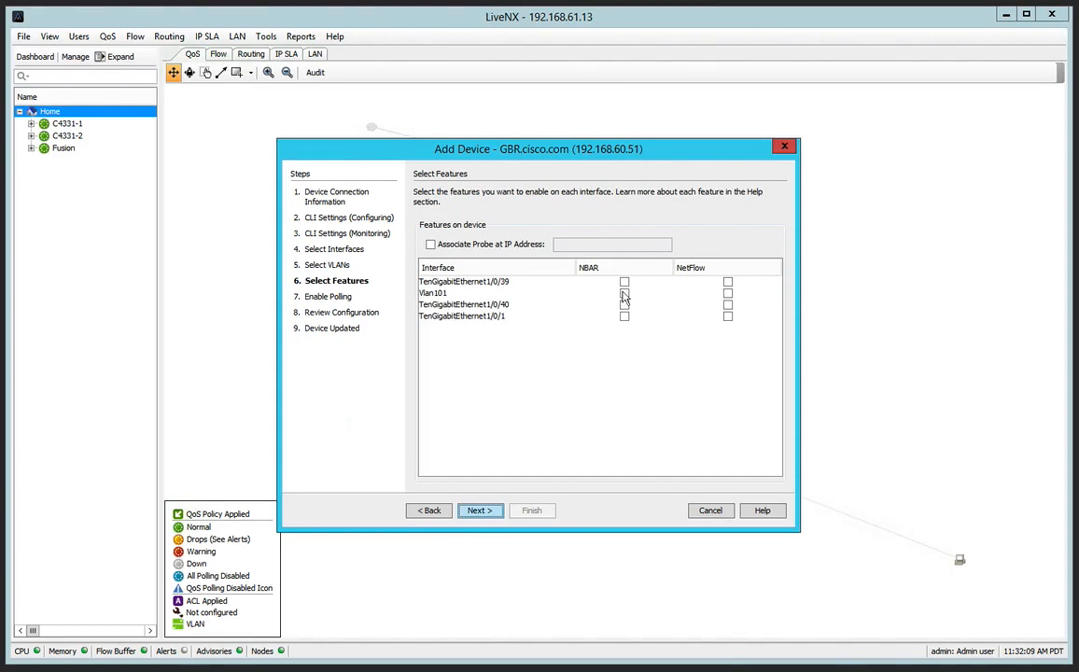
left_click(624, 281)
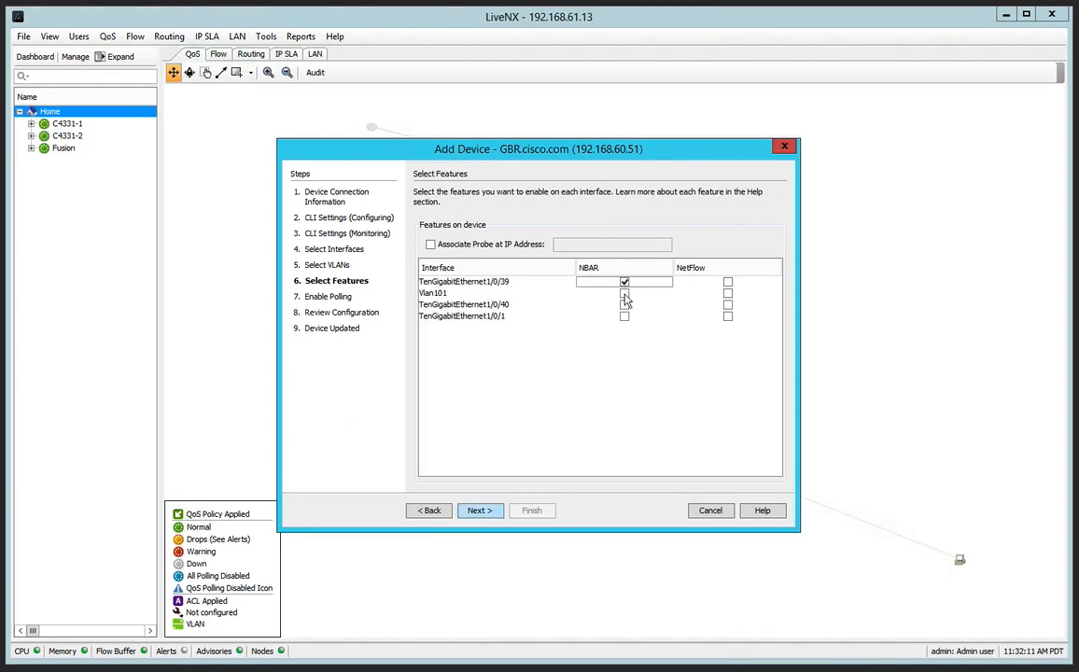
left_click(624, 293)
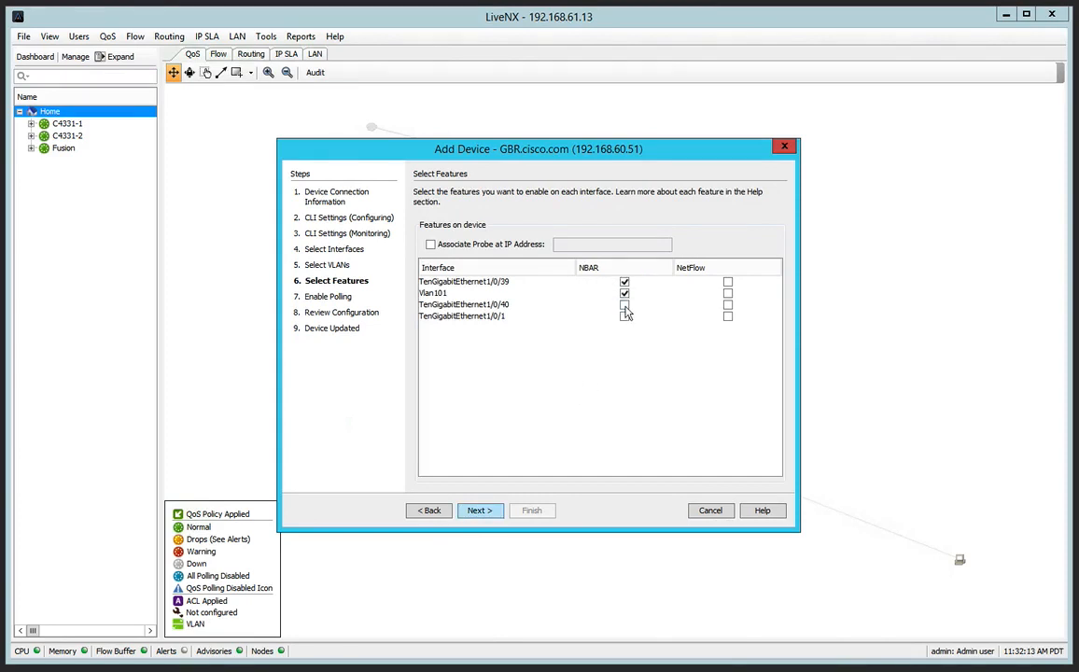
left_click(728, 281)
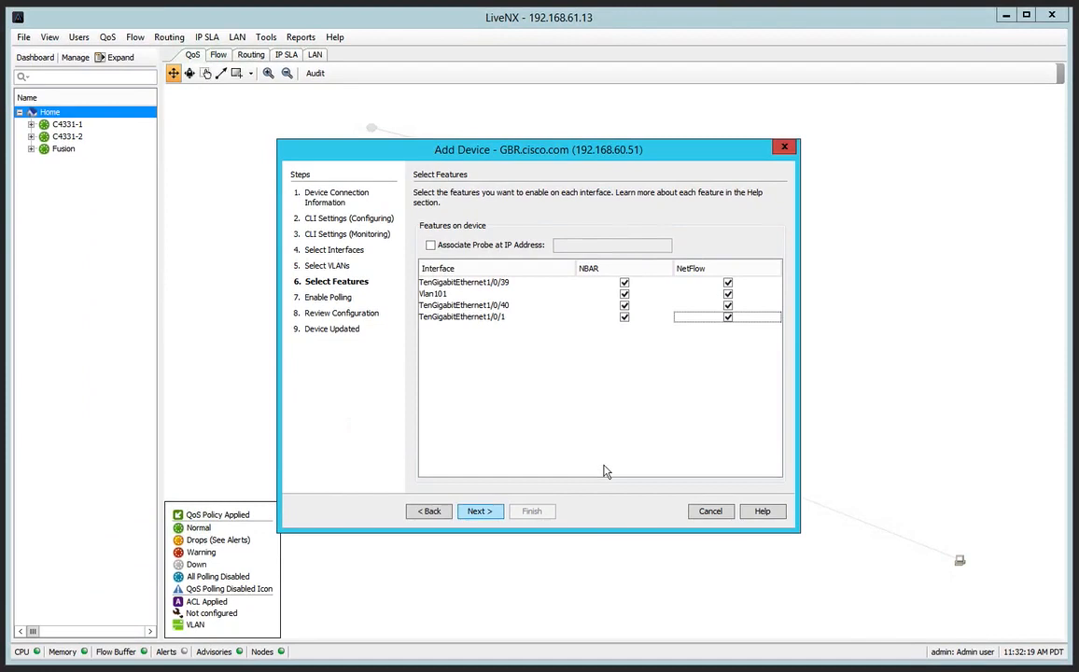
left_click(478, 510)
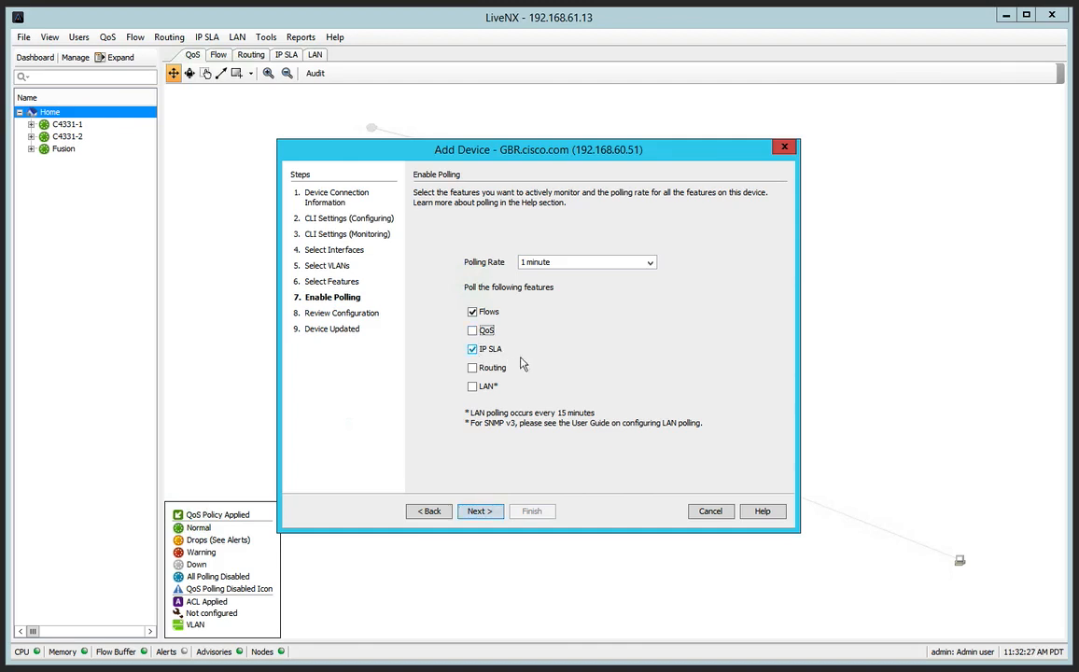
mouse_move(559, 483)
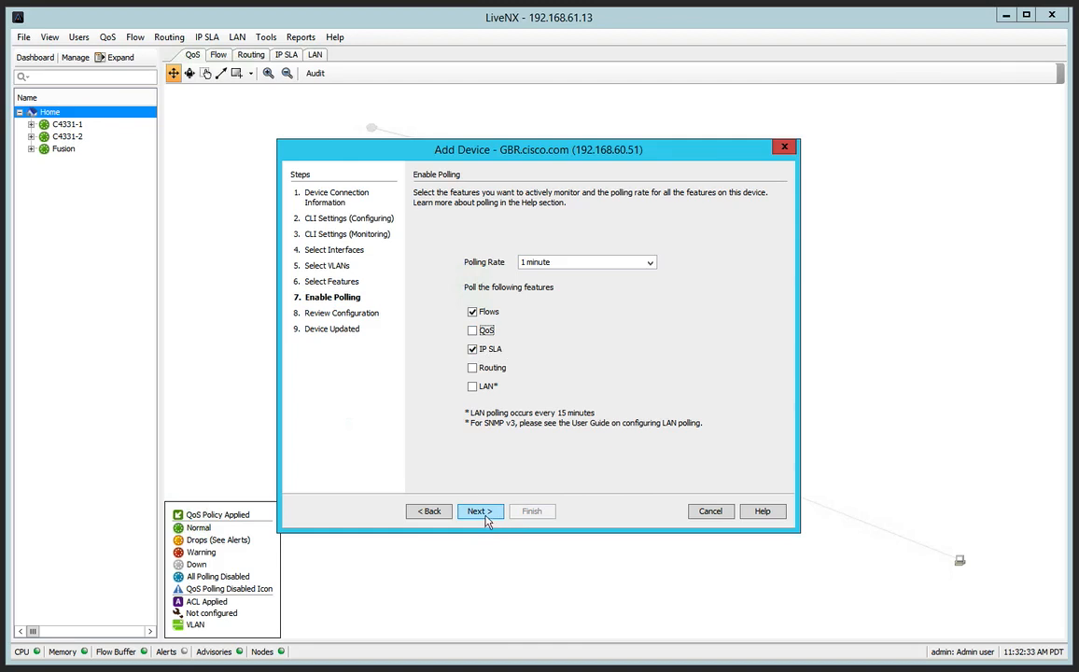
left_click(587, 262)
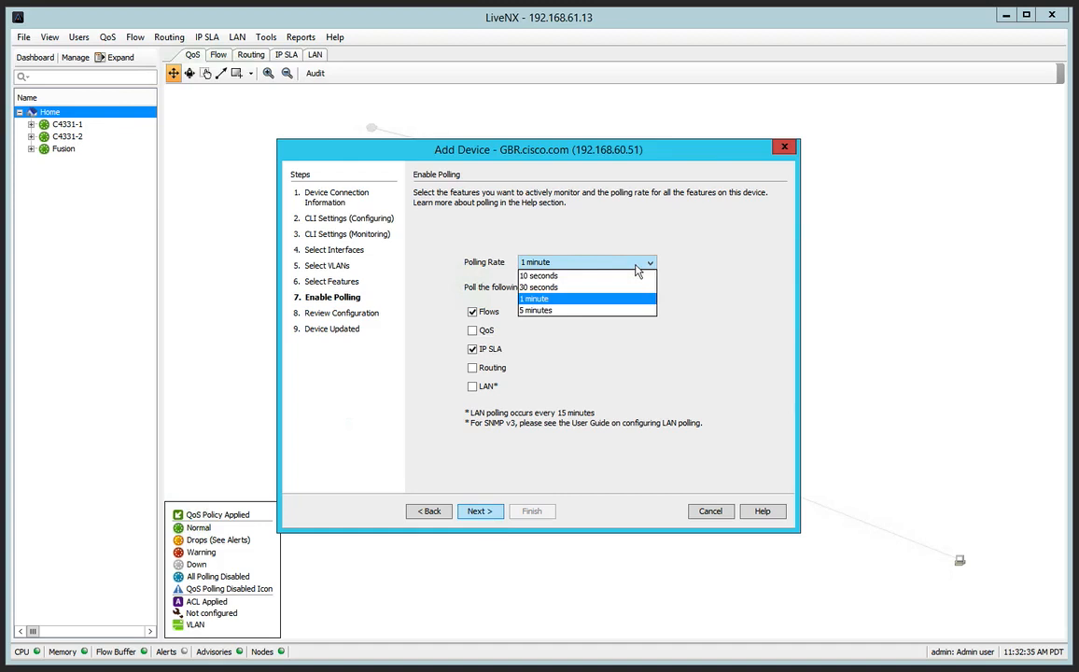
left_click(535, 299)
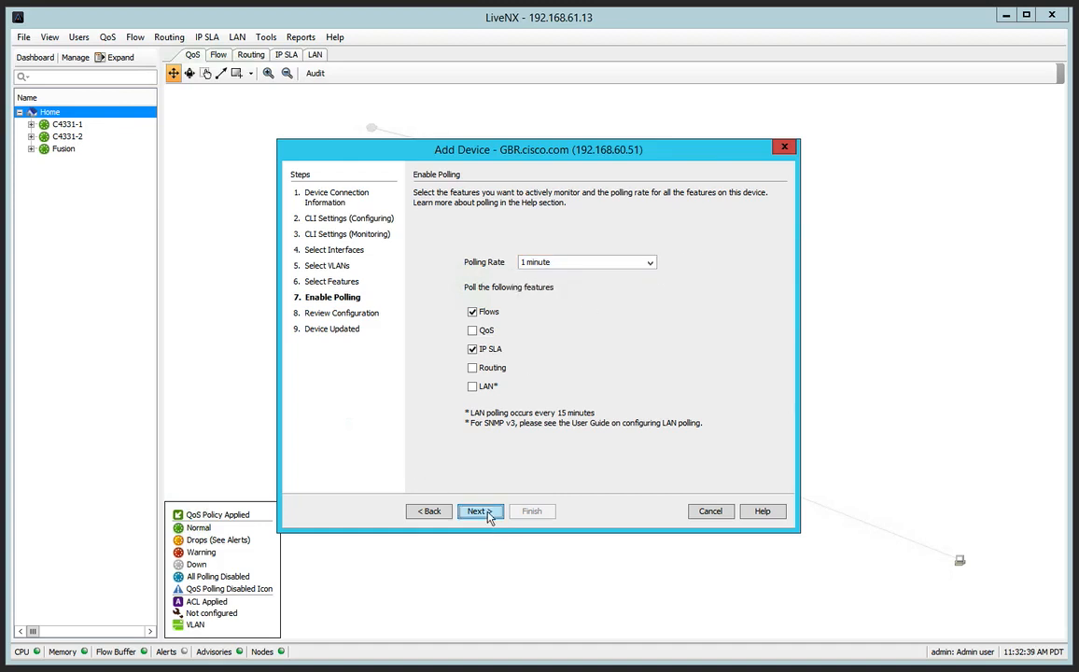
left_click(477, 511)
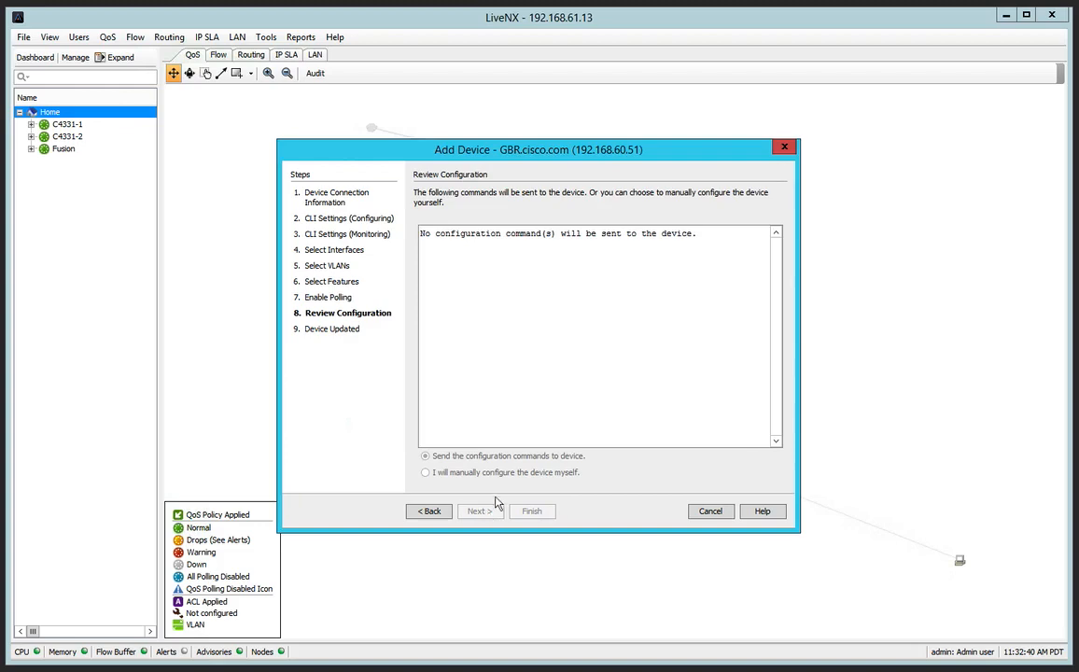
mouse_move(496, 439)
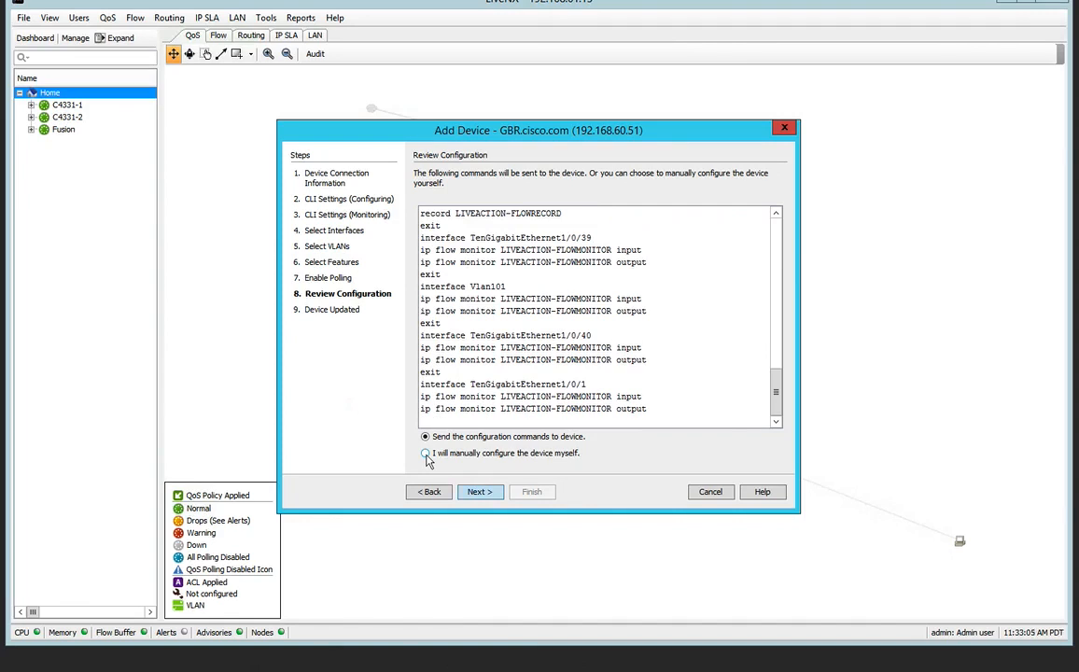
Choose 'I will manually configure the device myself' and proceed to the Device Updated summary.
left_click(425, 452)
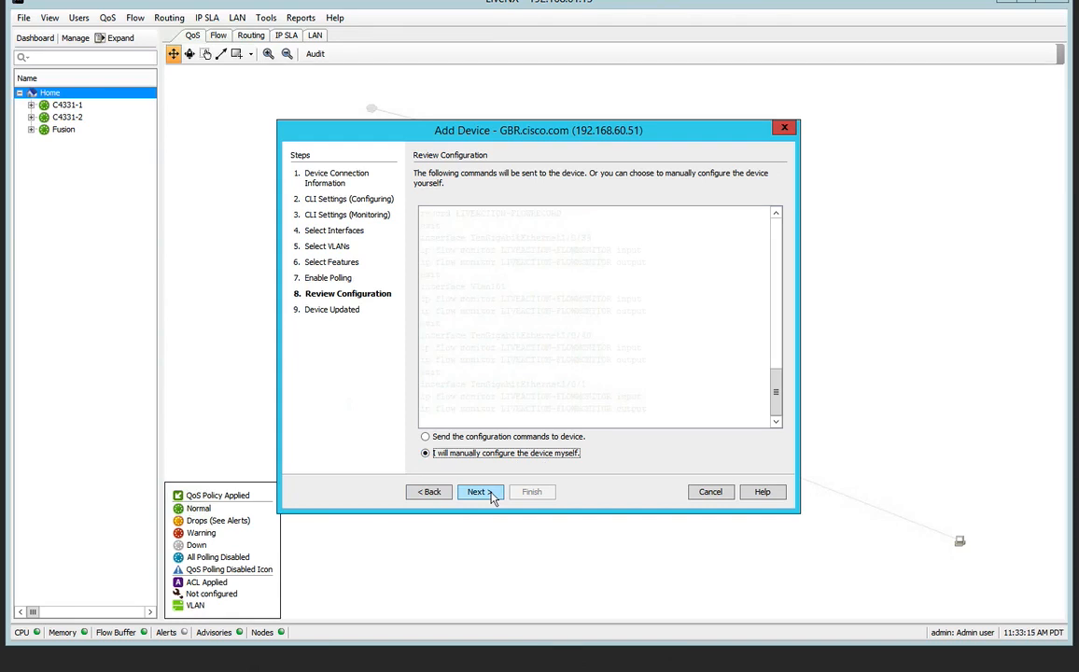
left_click(475, 492)
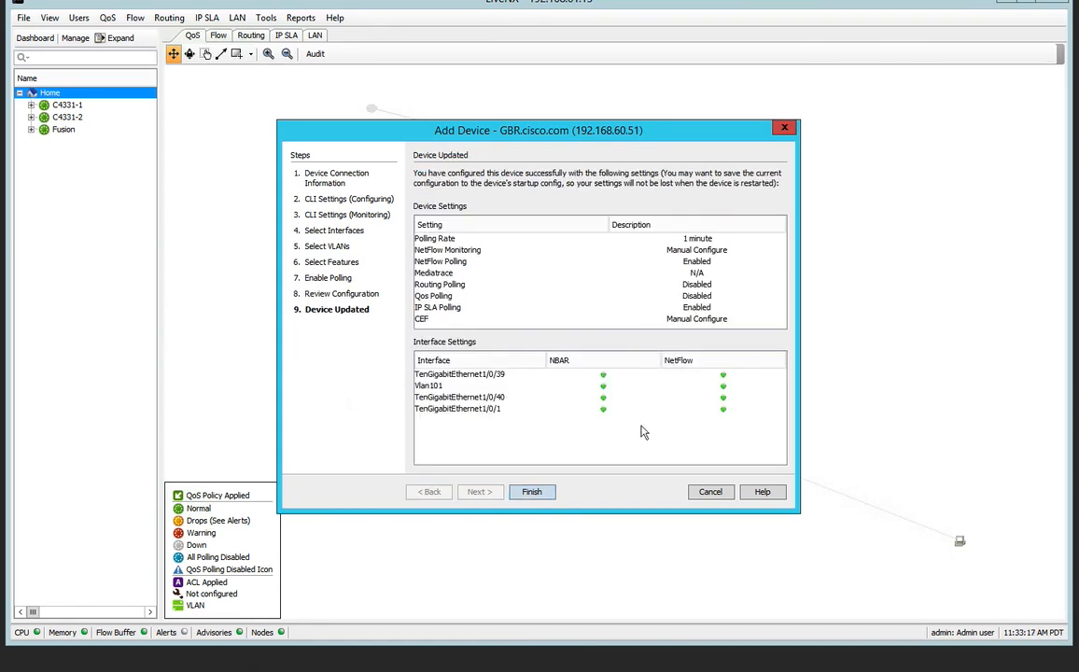
mouse_move(723, 305)
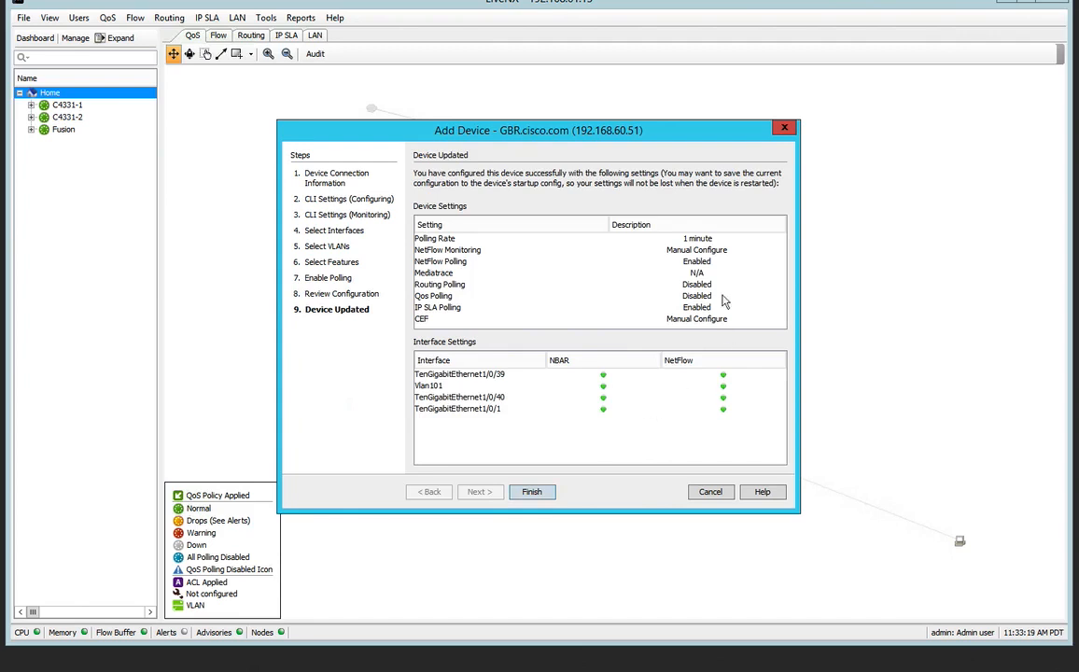
Finish the GBR add-device wizard and confirm saving the running config to startup.
left_click(531, 492)
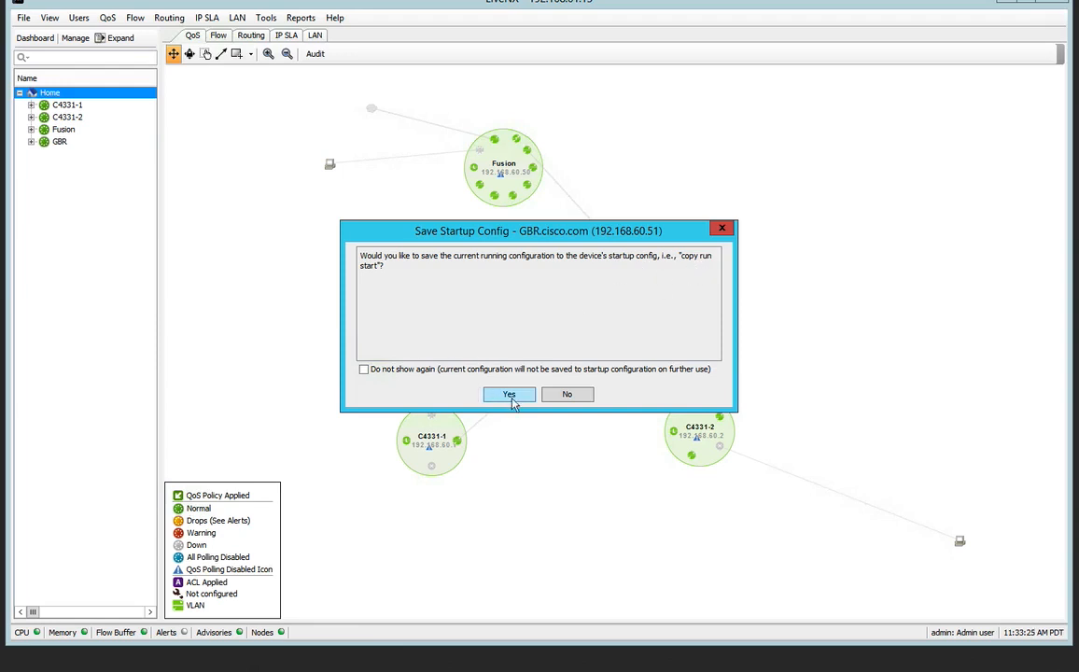
left_click(508, 393)
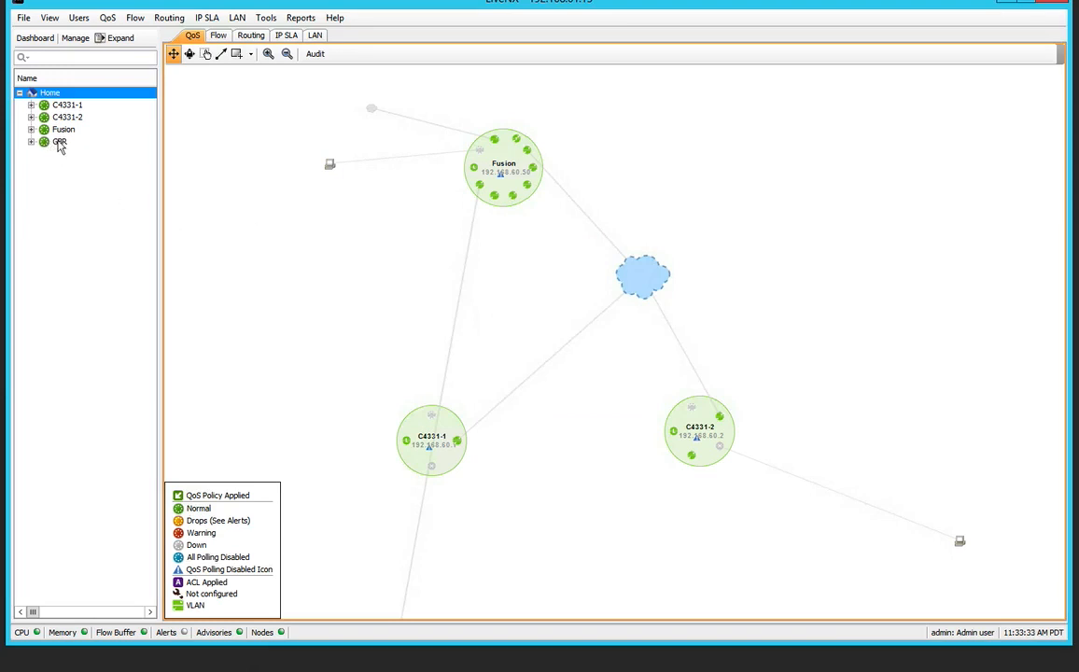
Expand GBR and view QoS charts for TenGigabitEthernet1/0/1, 1/0/40 and GBR's policy summary.
left_click(32, 141)
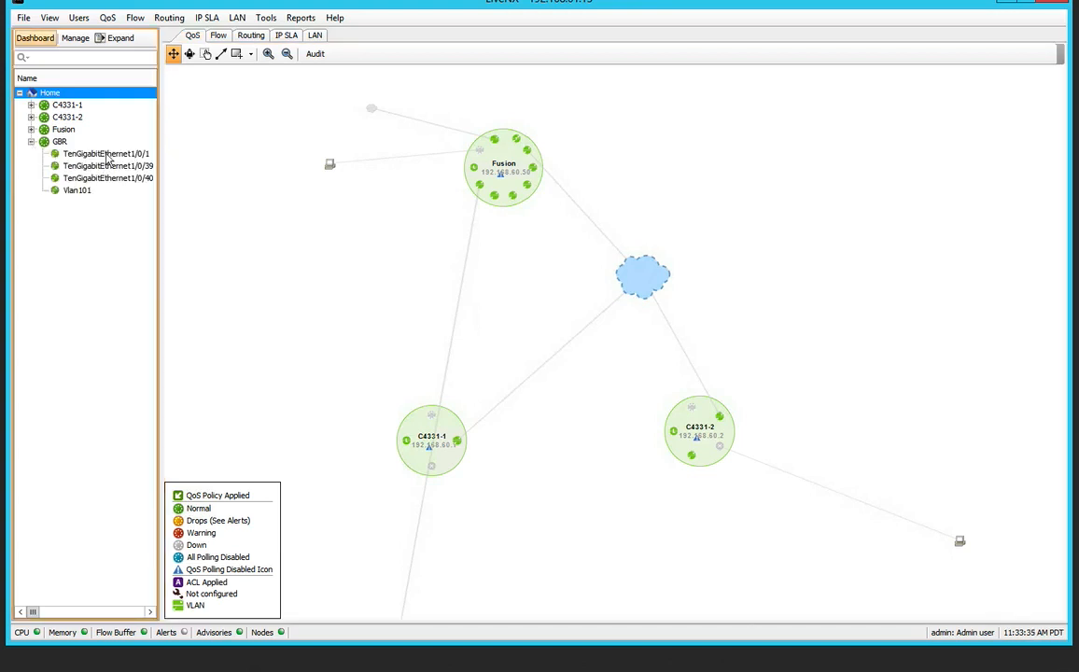
left_click(107, 166)
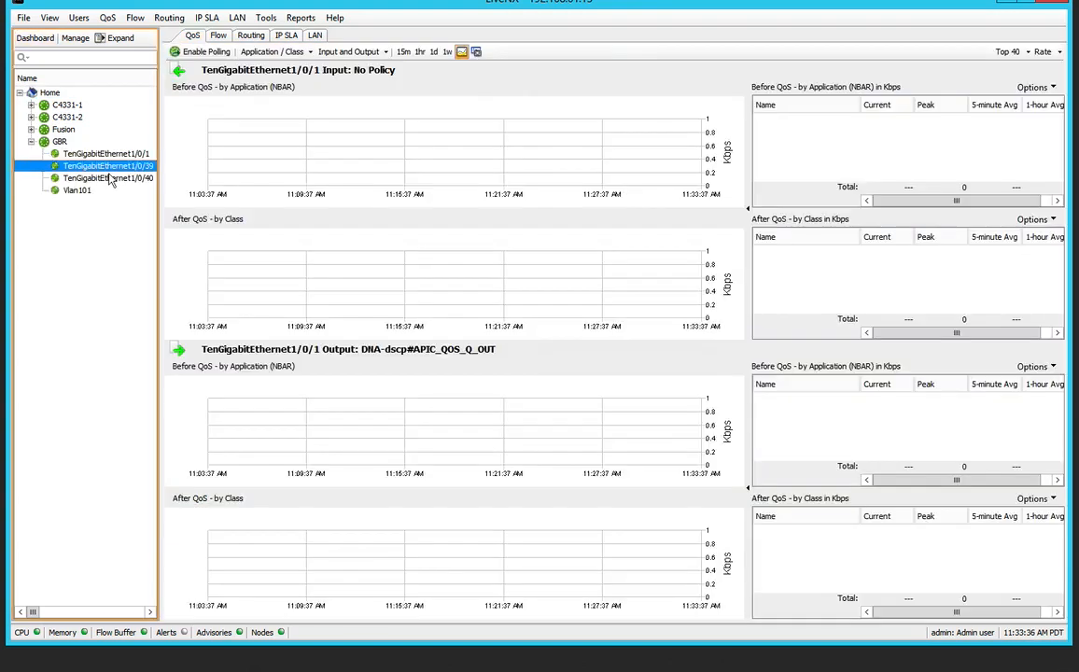
left_click(106, 153)
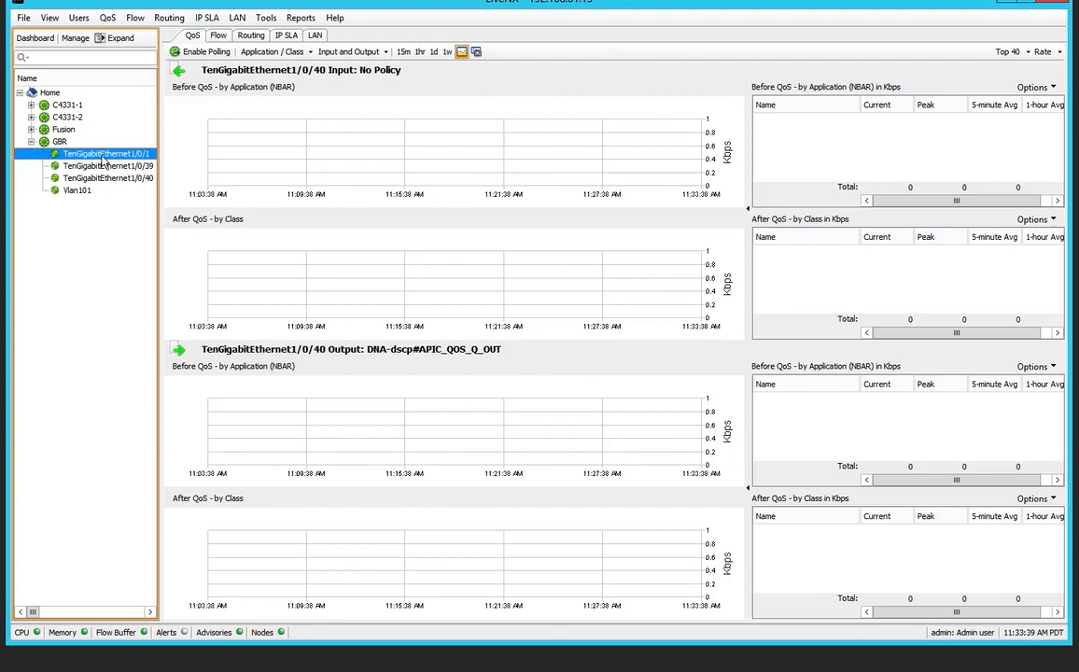
left_click(59, 141)
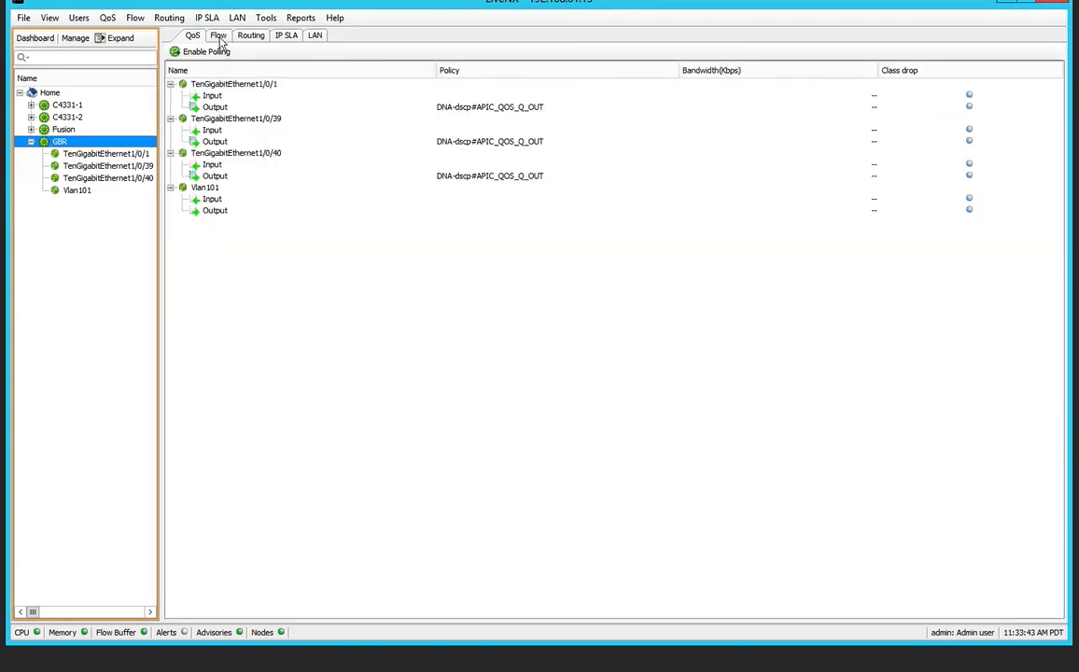
Load collector data into GBR's flow view, then show its routing table.
left_click(219, 34)
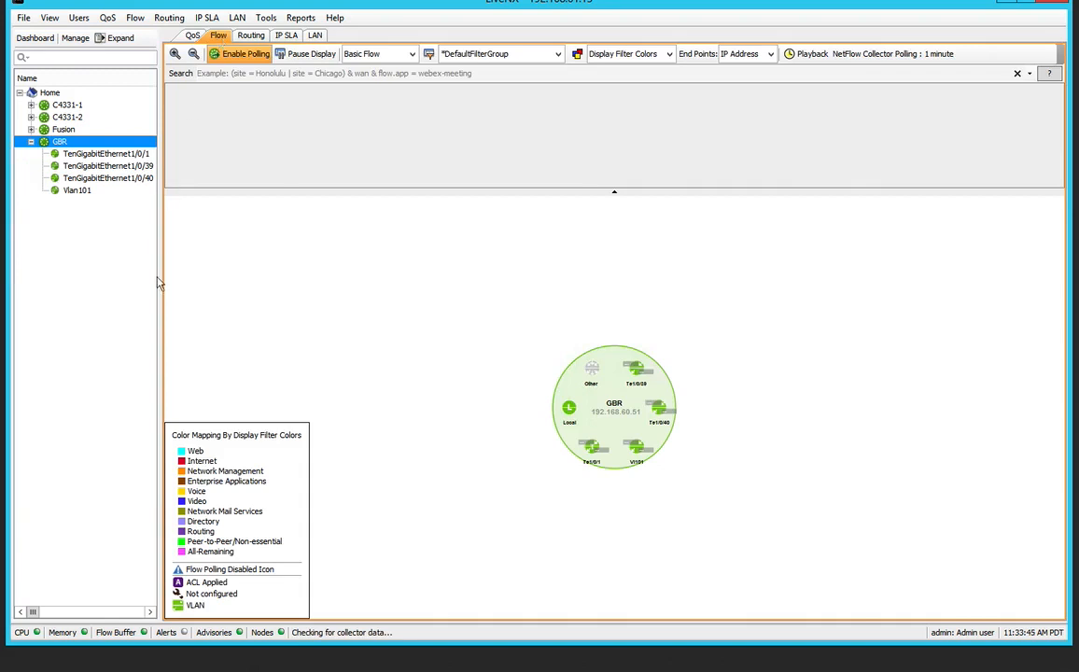
left_click(245, 53)
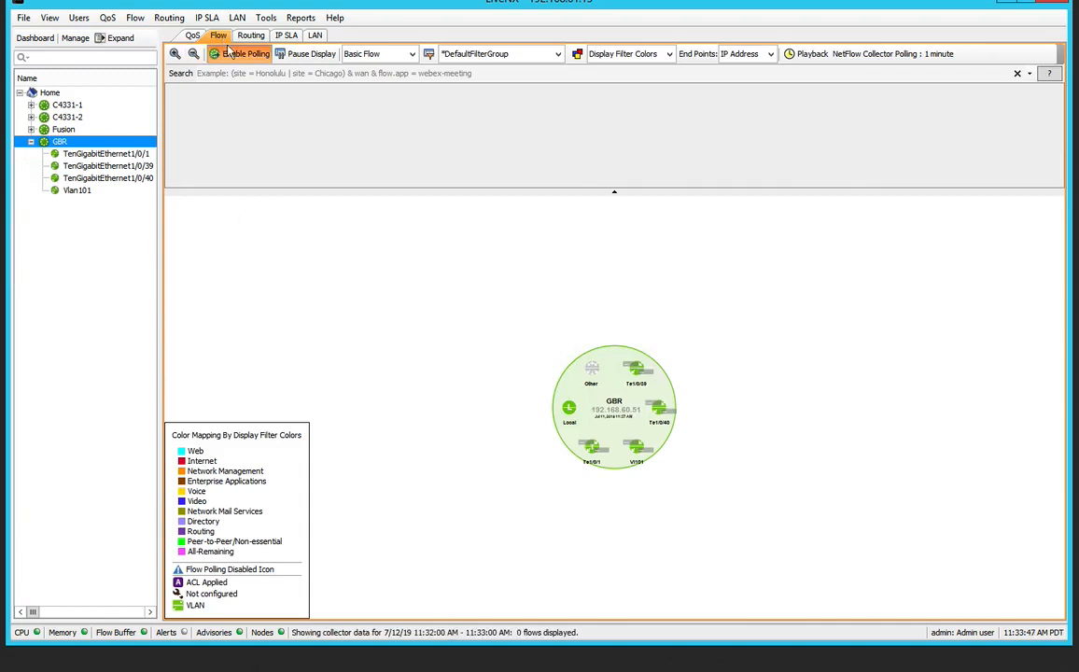
left_click(245, 53)
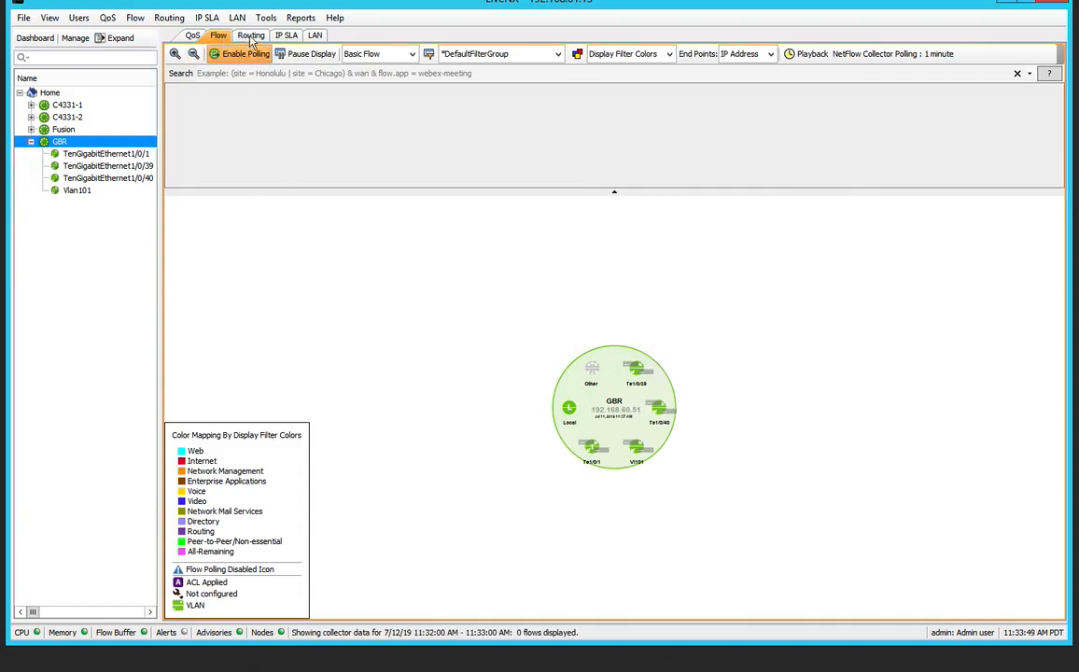
left_click(250, 35)
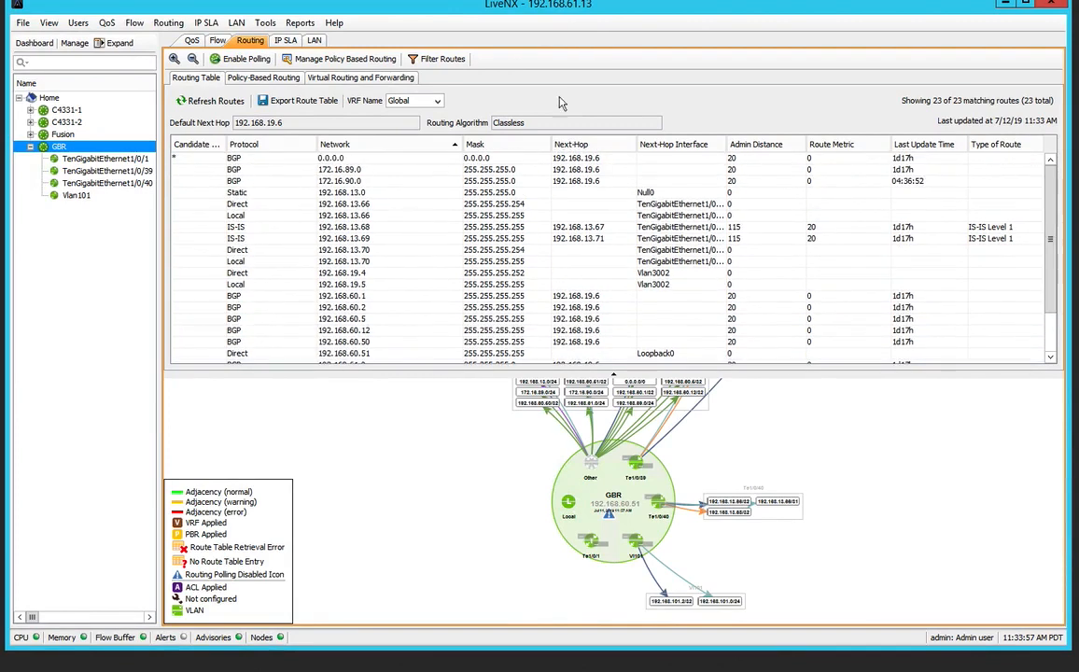
Switch back to GBR's Flow tab, showing the 11:33–11:34 window with zero flows.
left_click(218, 40)
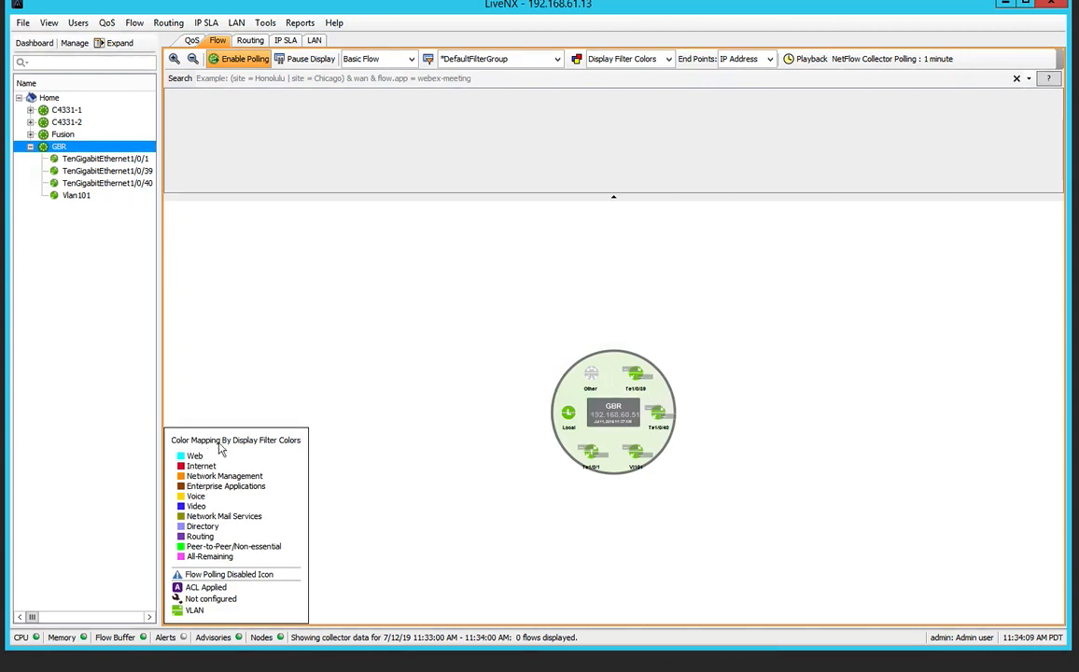
mouse_move(244, 468)
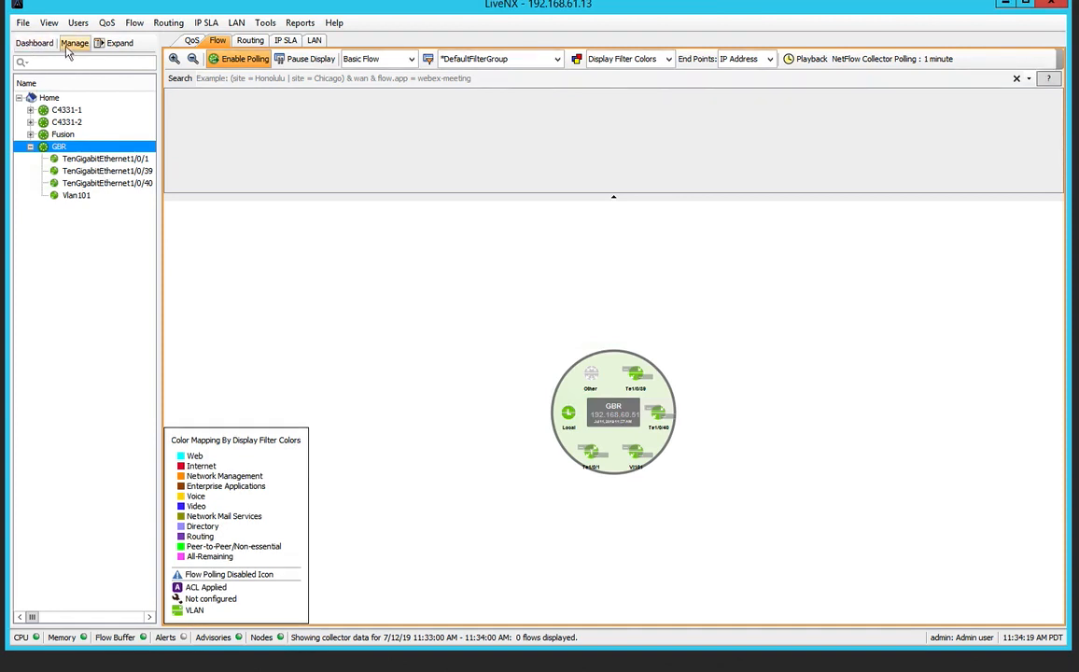
mouse_move(74, 43)
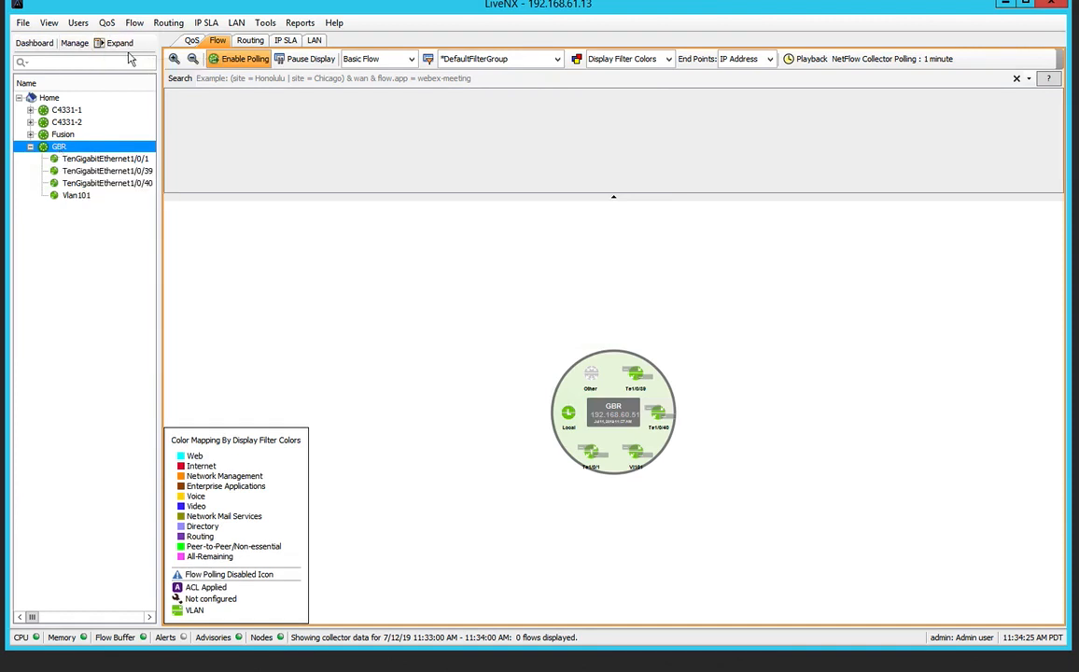
Expand the device tree into the detailed inventory showing GBR as Catalyst 9500, IOS 16.9.3.
left_click(119, 43)
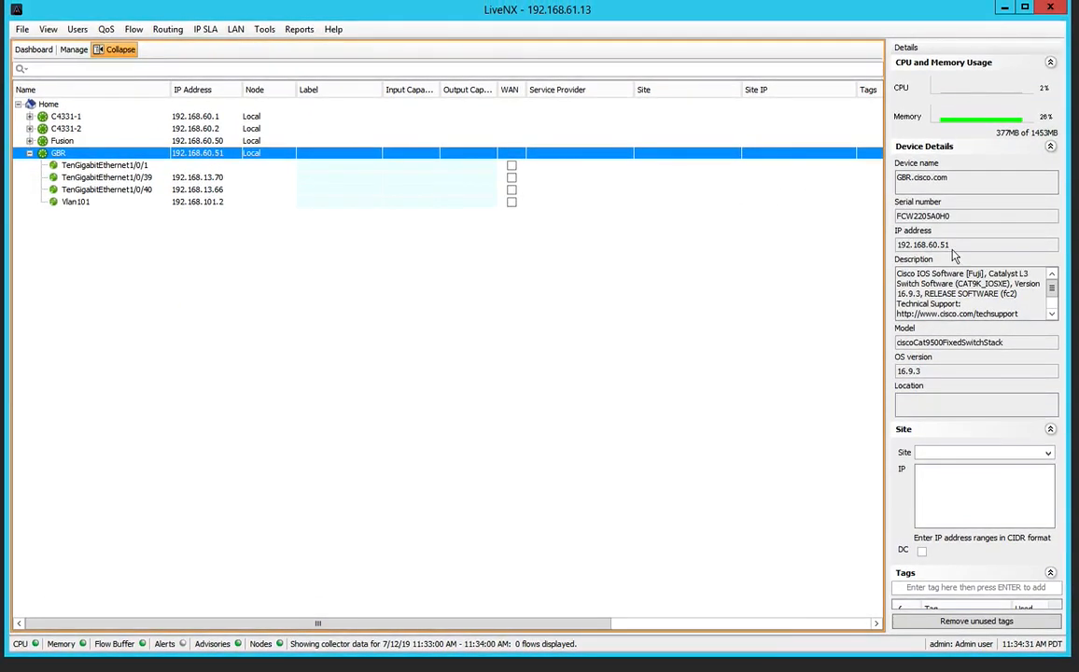
mouse_move(963, 163)
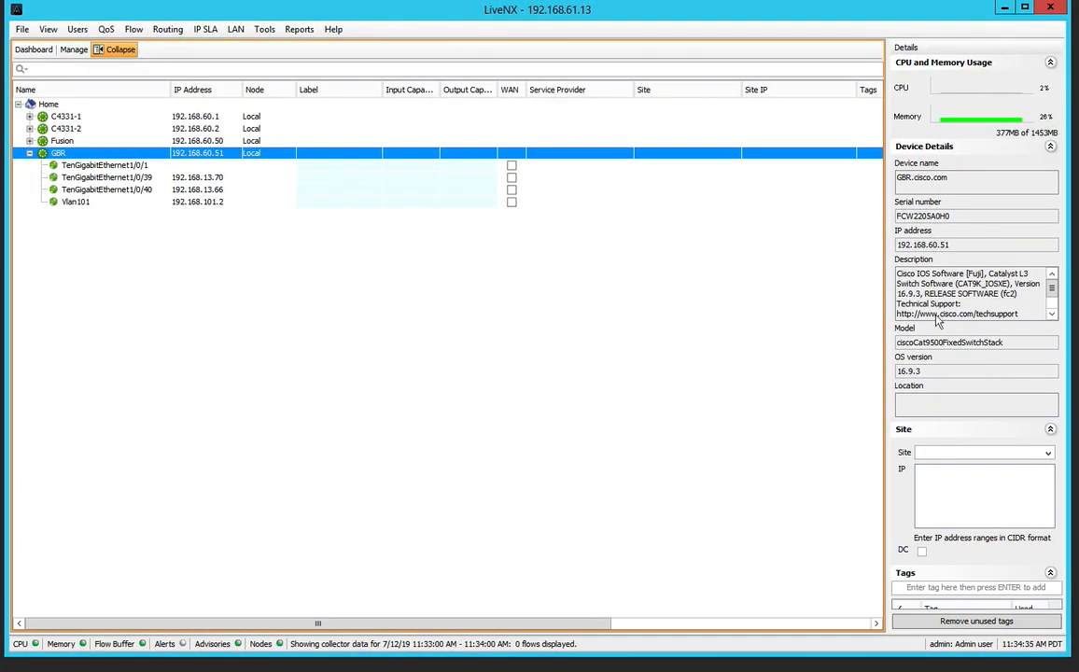
mouse_move(996, 334)
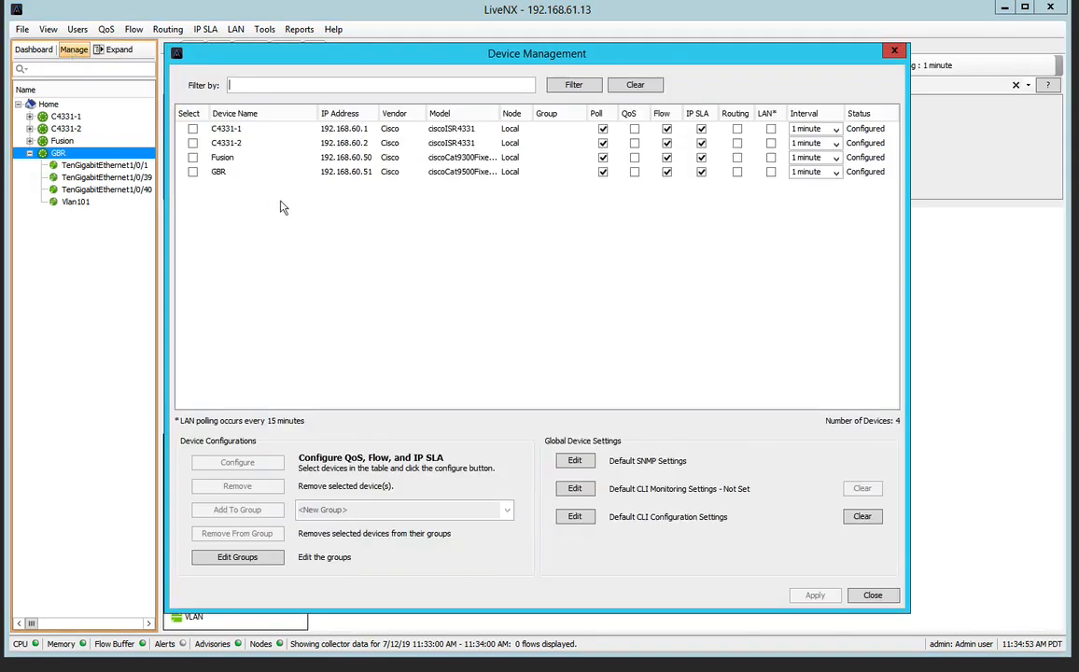
Open GBR's edit wizard in Device Management, cancel without changes, and close device management.
left_click(193, 172)
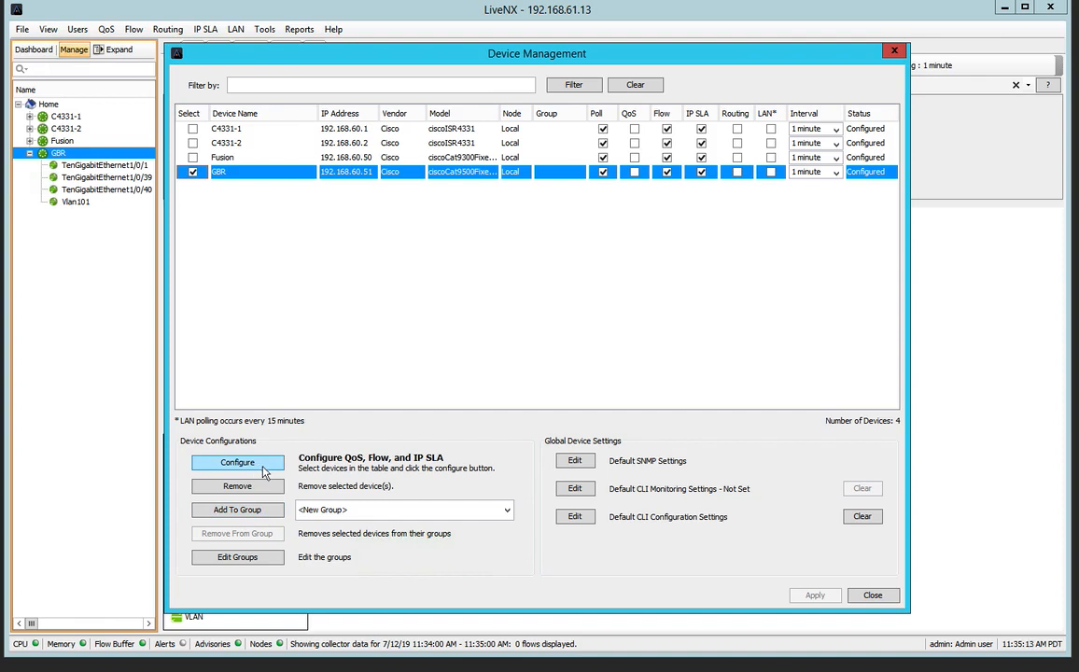
left_click(237, 462)
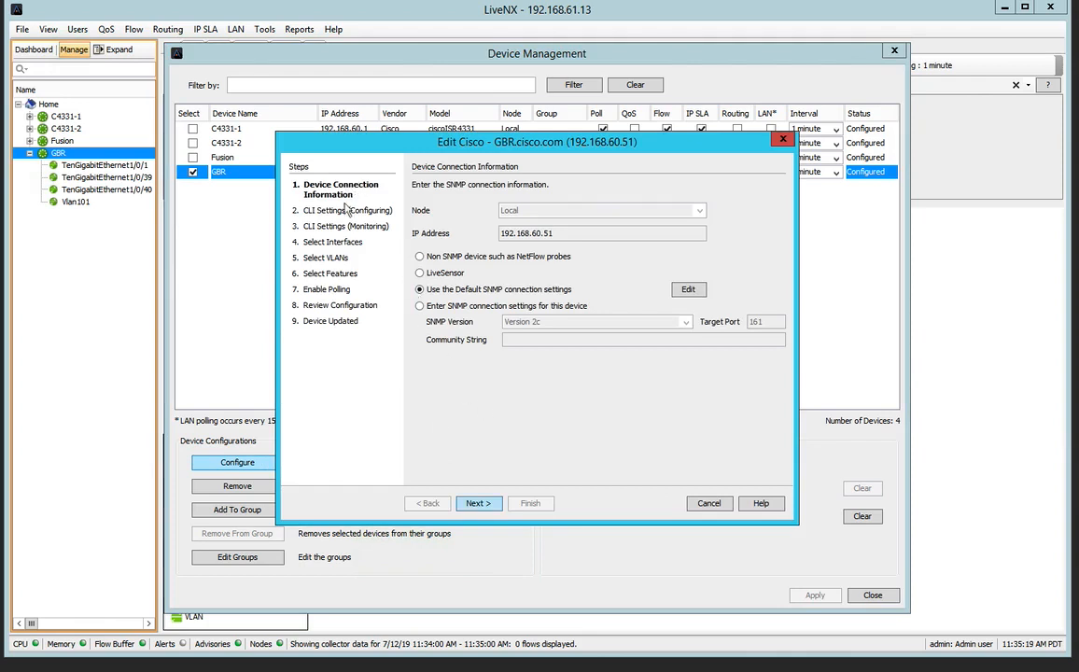
mouse_move(373, 201)
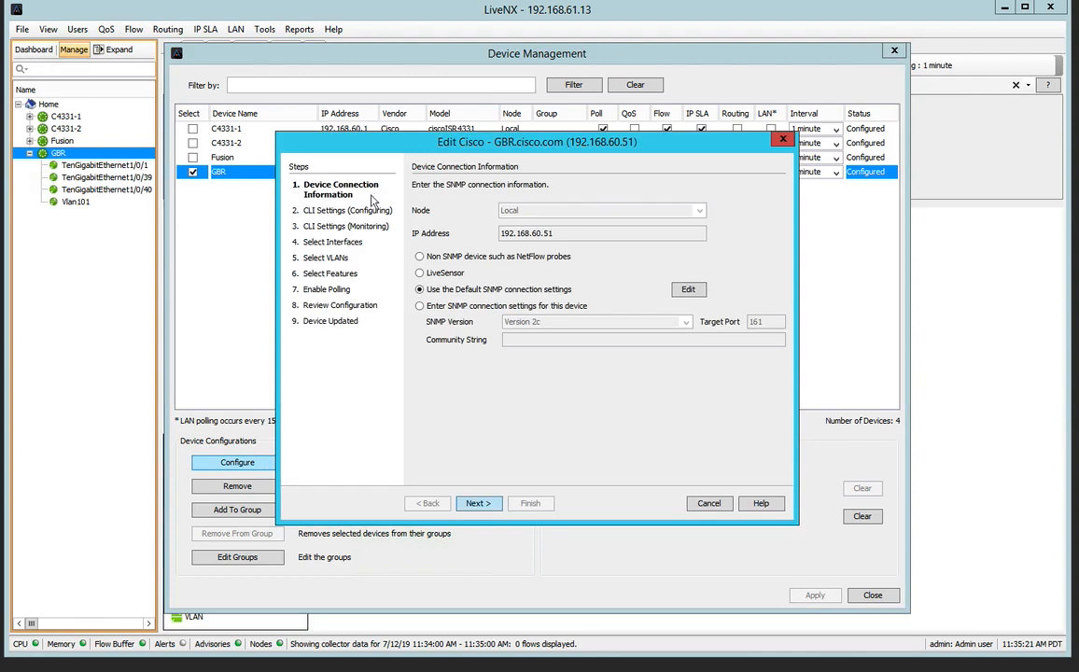
mouse_move(359, 442)
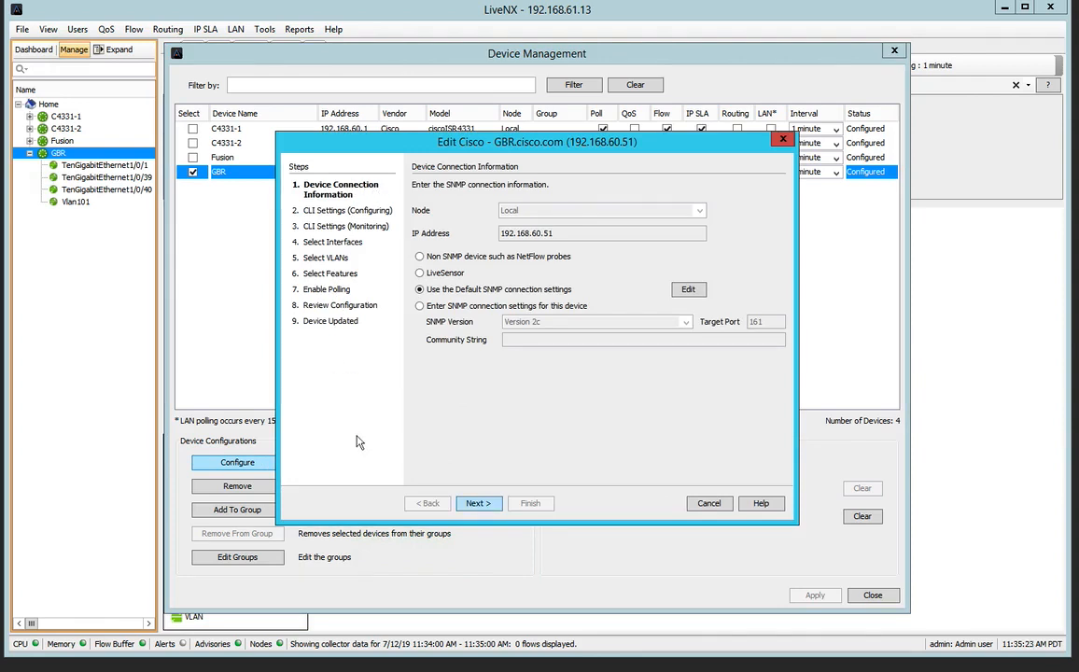
left_click(709, 503)
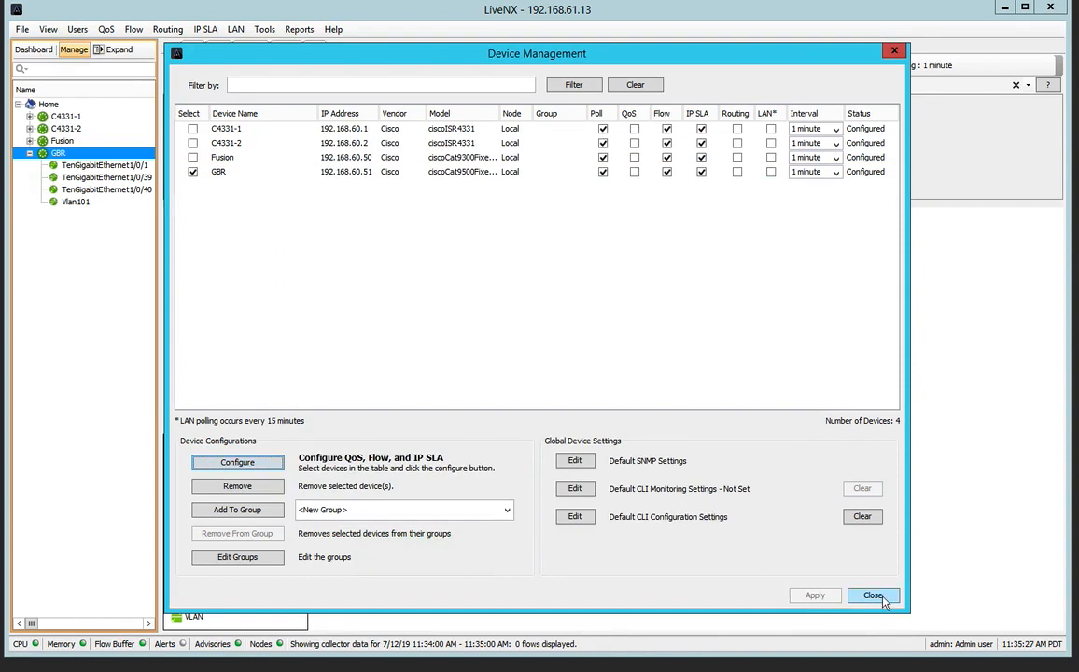
left_click(872, 596)
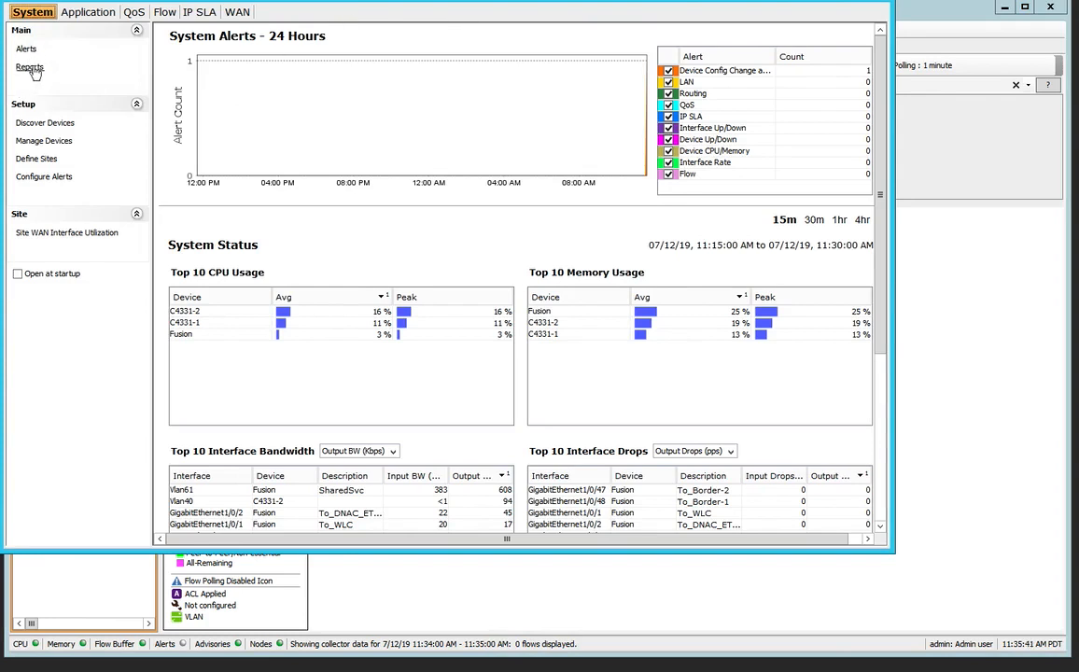
Open the dashboard reports and close the Device CPU/Memory Usage report.
left_click(30, 66)
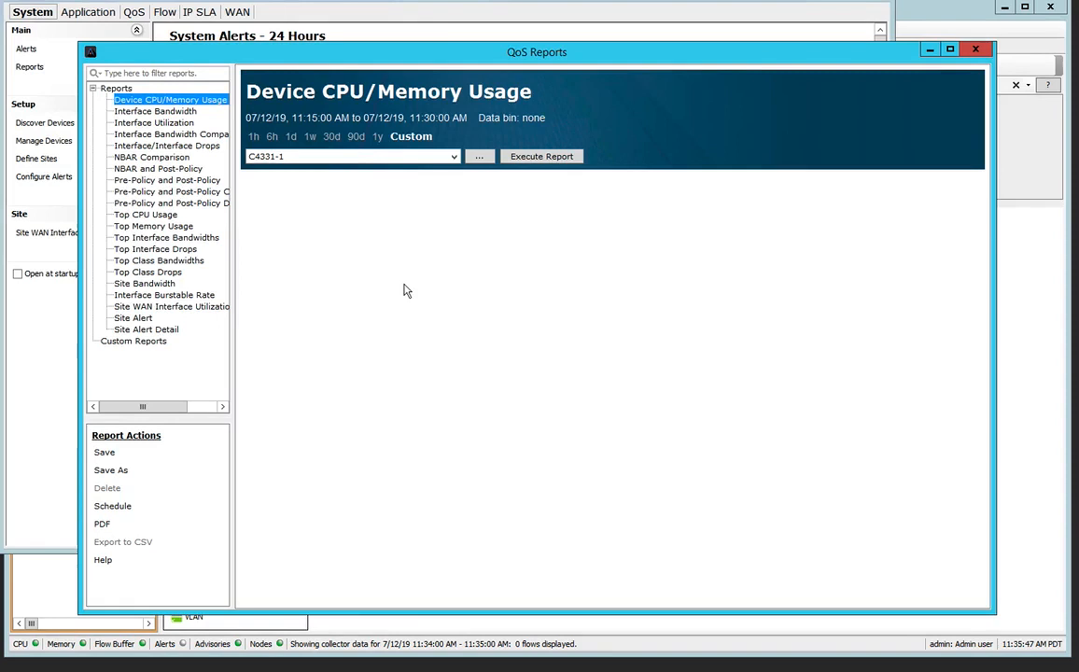
mouse_move(445, 103)
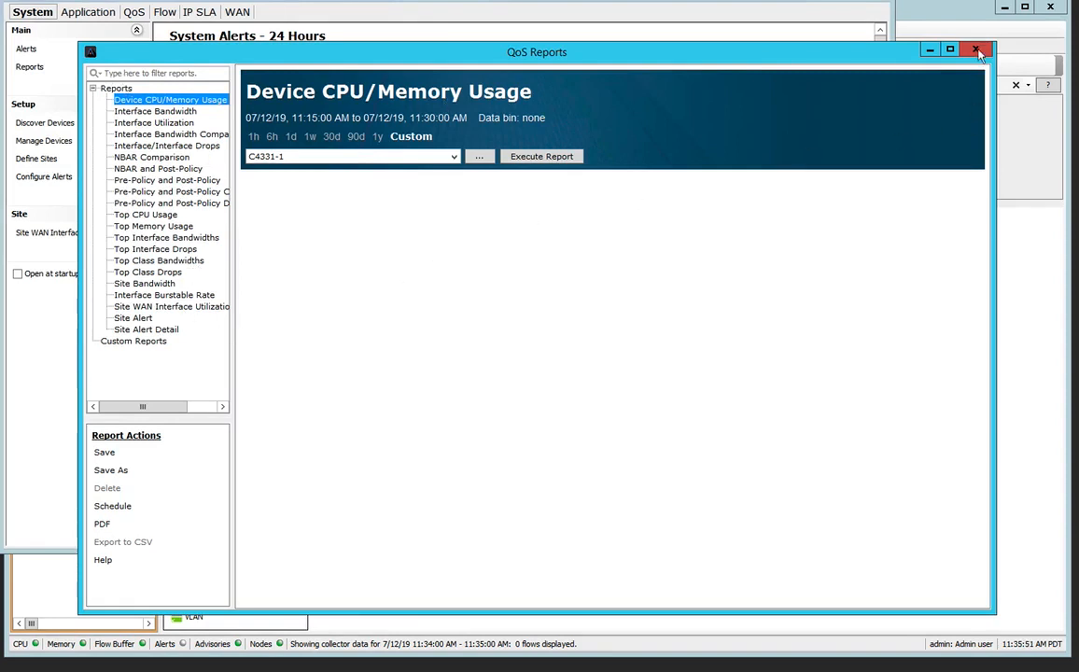
left_click(976, 50)
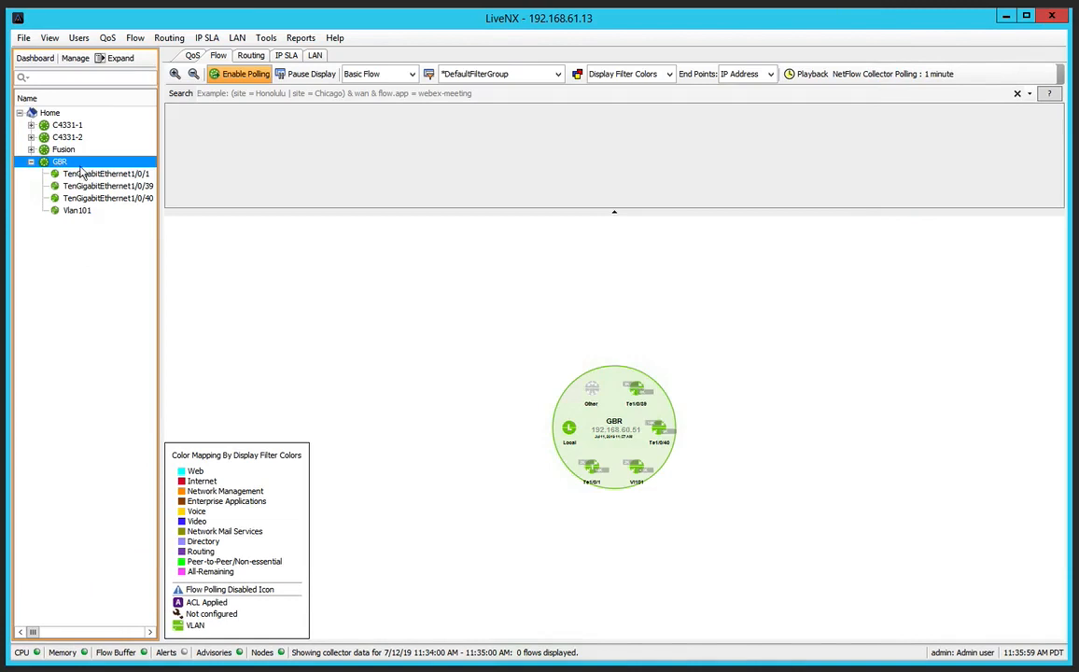
Change GBR's flow configuration type from Standard to Catalyst 9000.
right_click(60, 162)
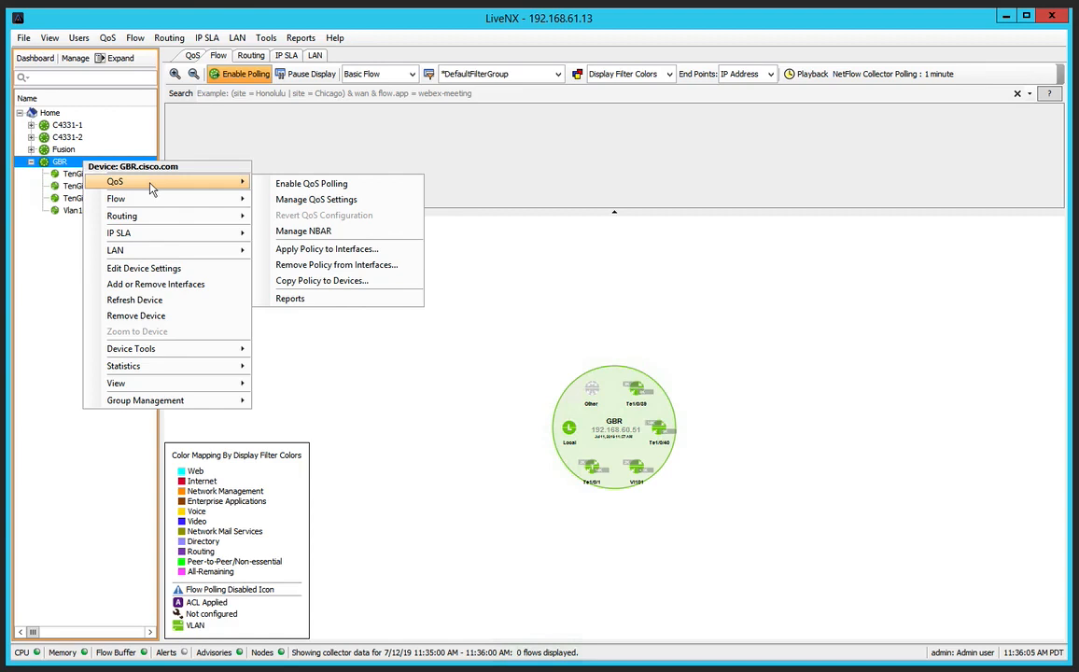
mouse_move(115, 198)
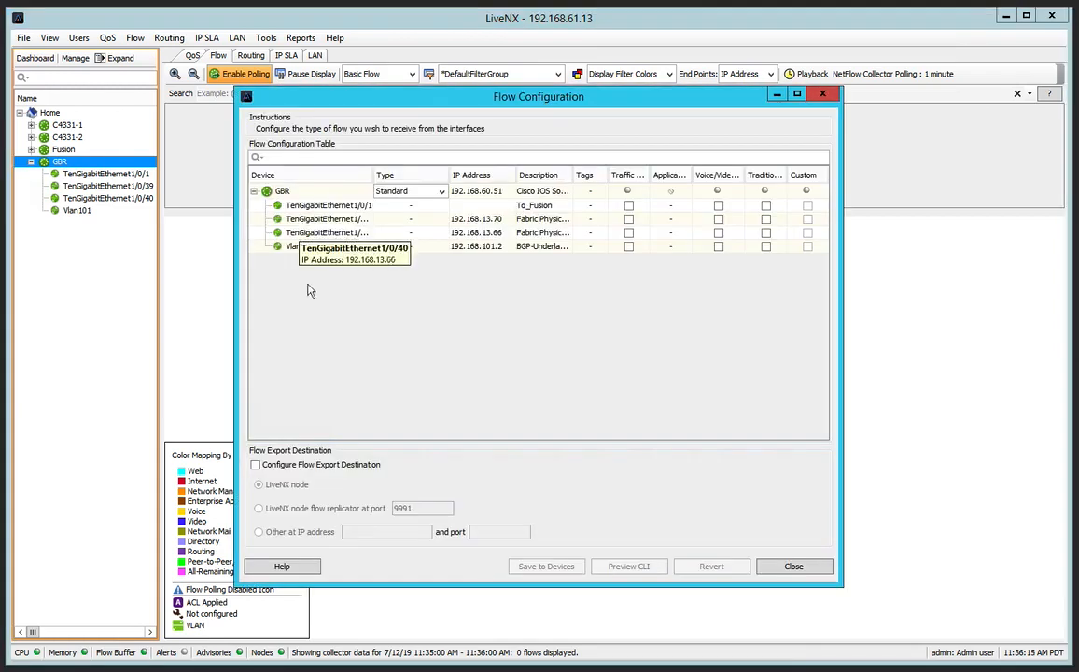
mouse_move(347, 216)
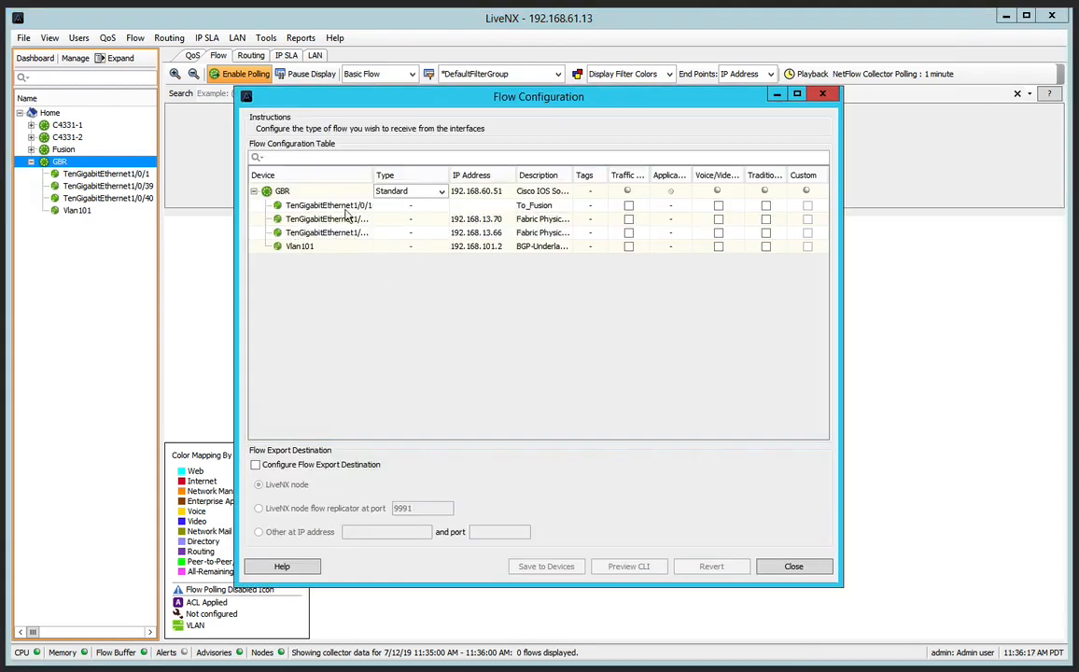
mouse_move(413, 205)
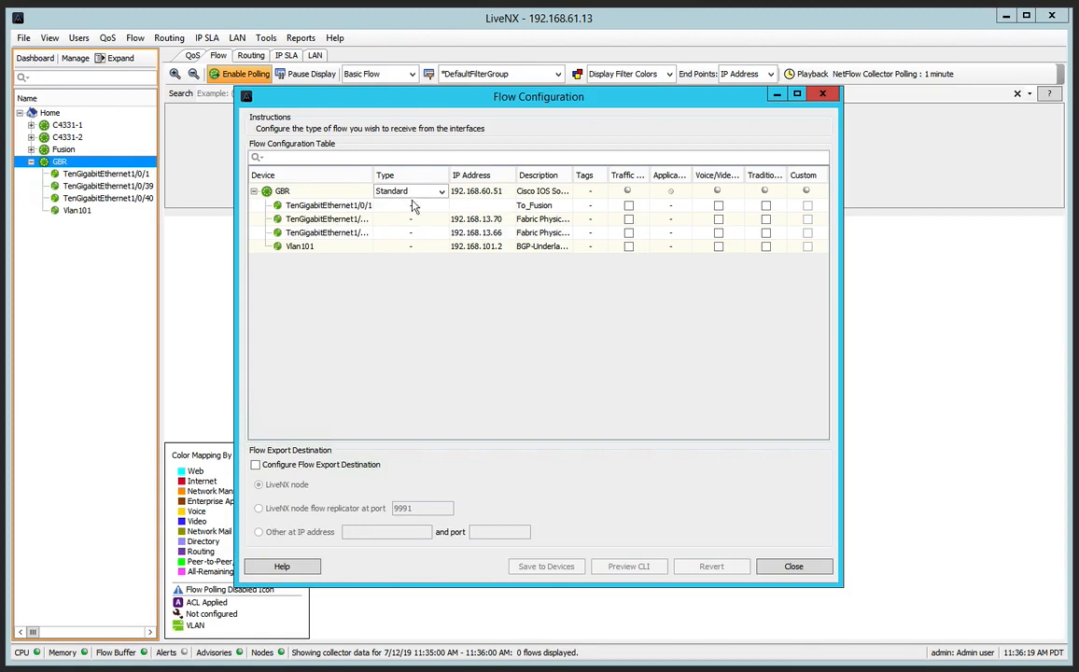
mouse_move(446, 197)
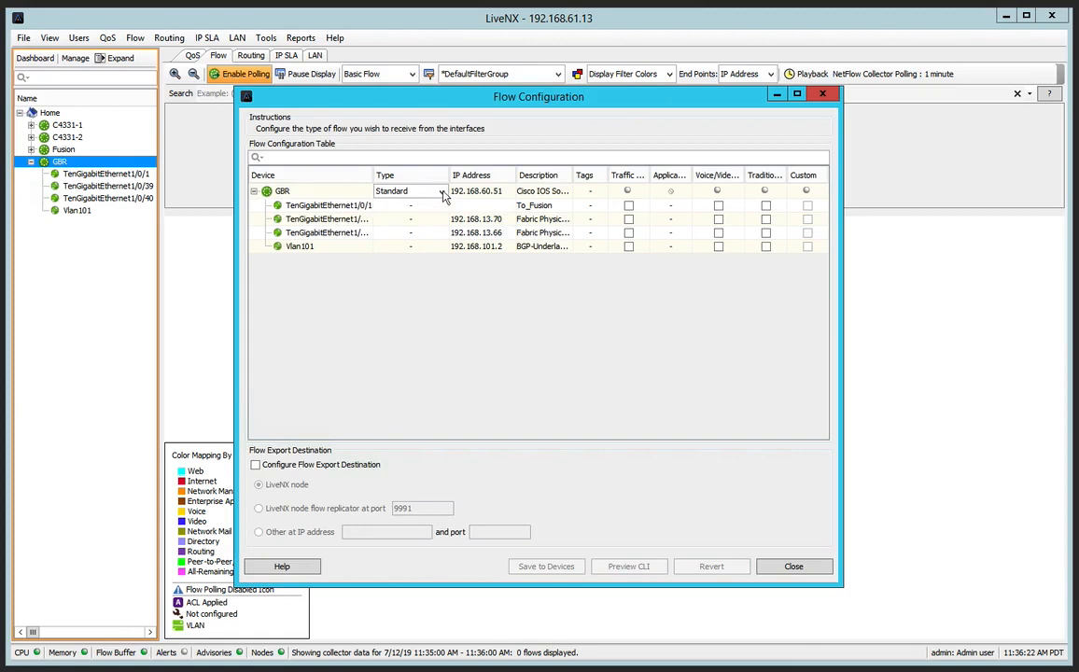
left_click(442, 190)
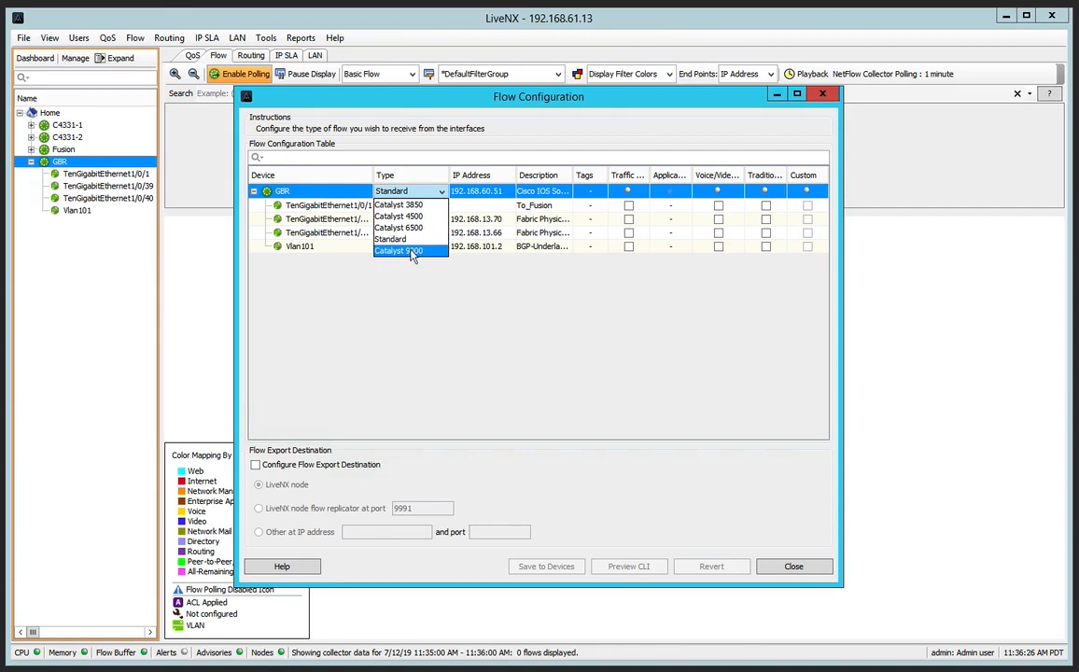
left_click(399, 250)
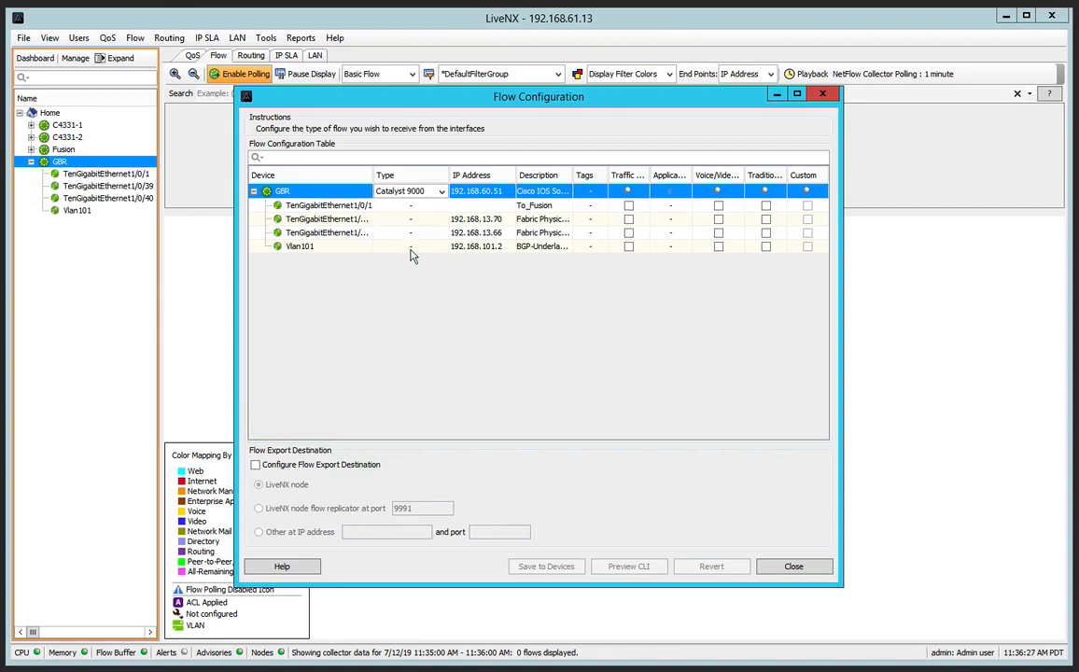
mouse_move(417, 258)
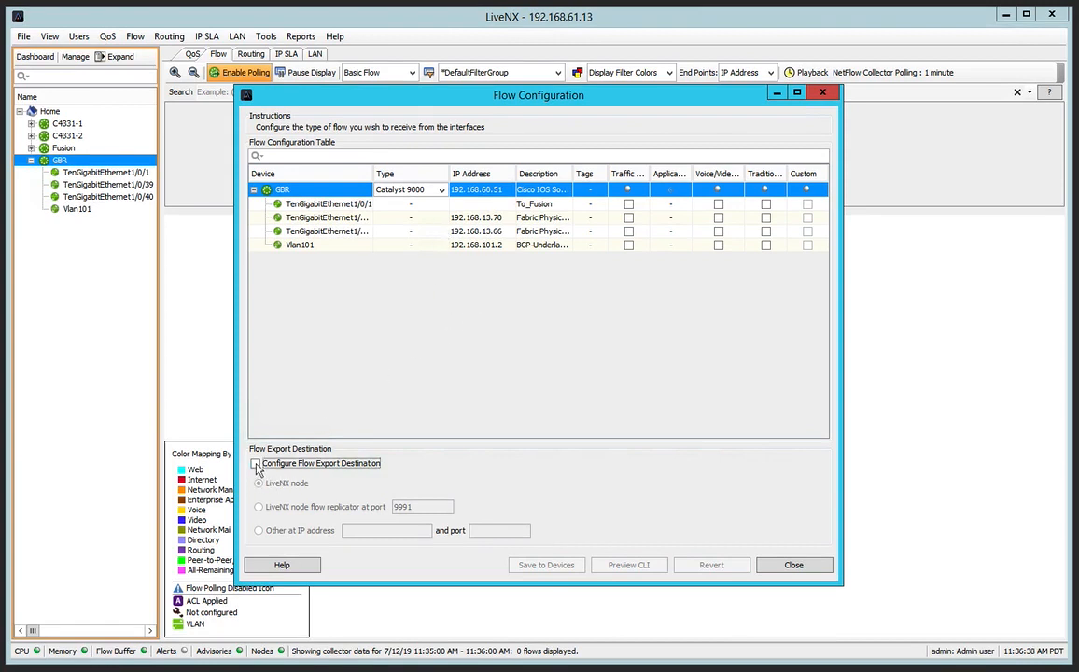
Enable a custom flow export destination: Other IP 192.168.61.11, port 2055.
left_click(255, 463)
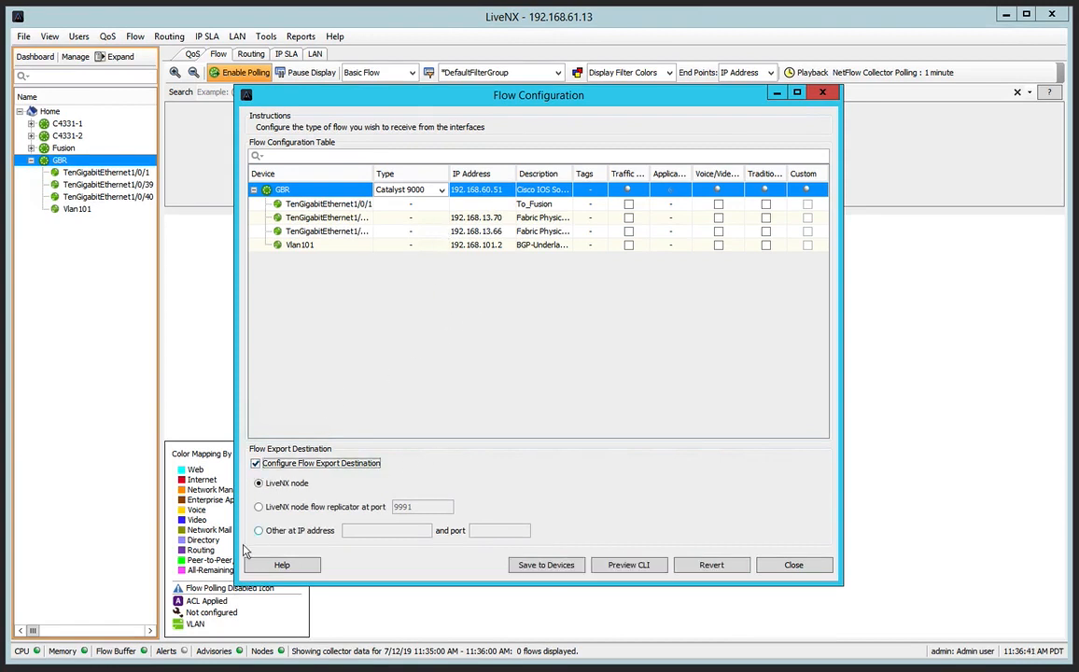
mouse_move(341, 483)
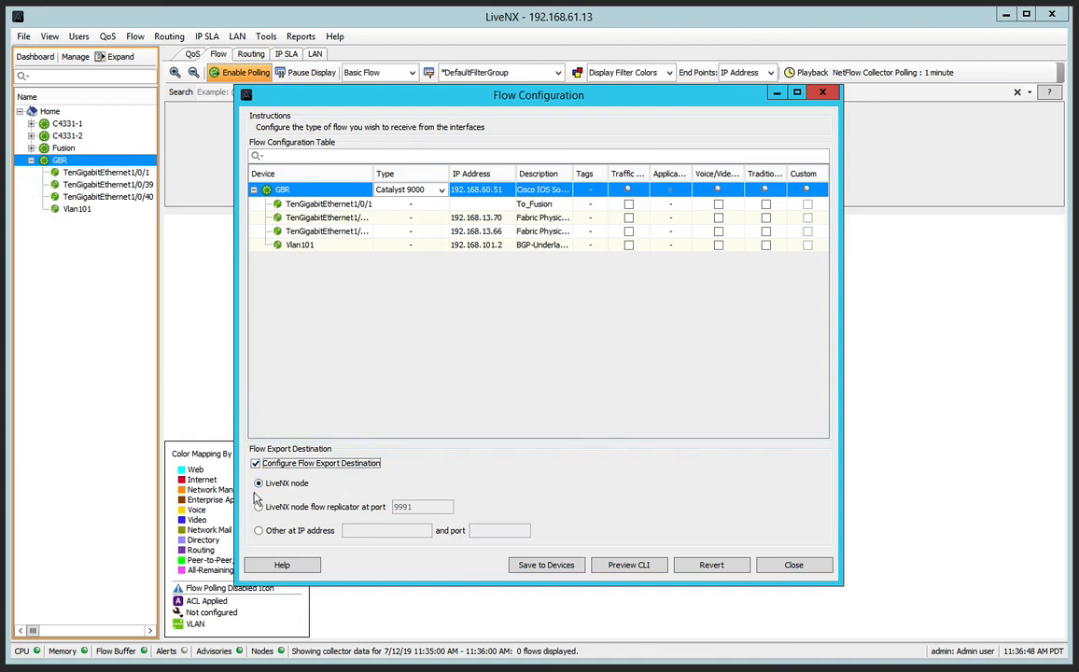
mouse_move(258, 500)
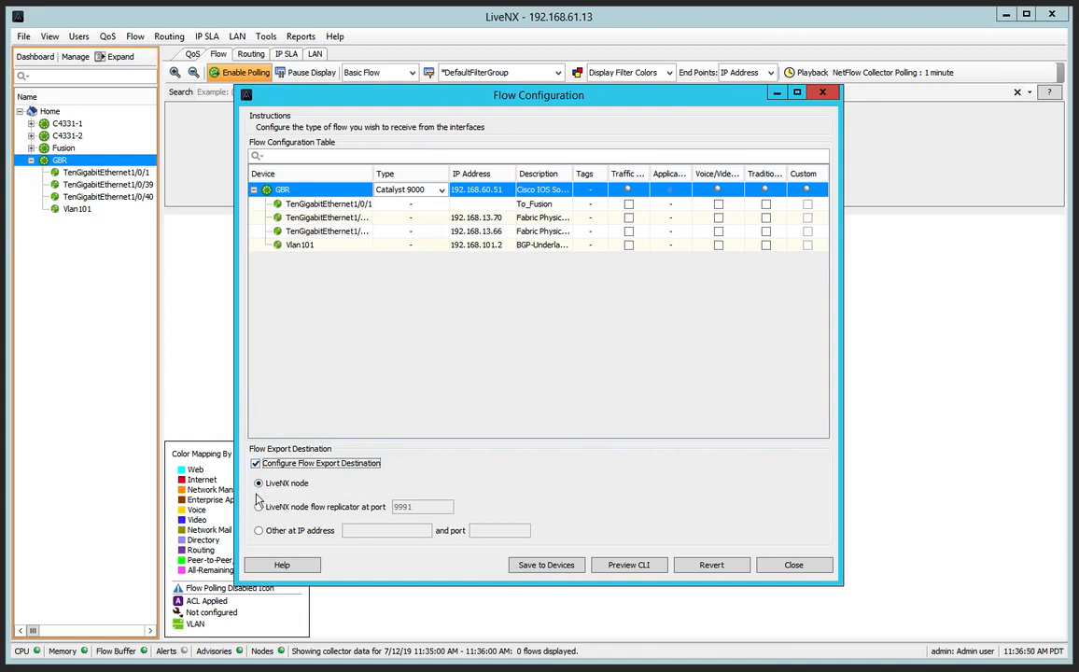
mouse_move(333, 502)
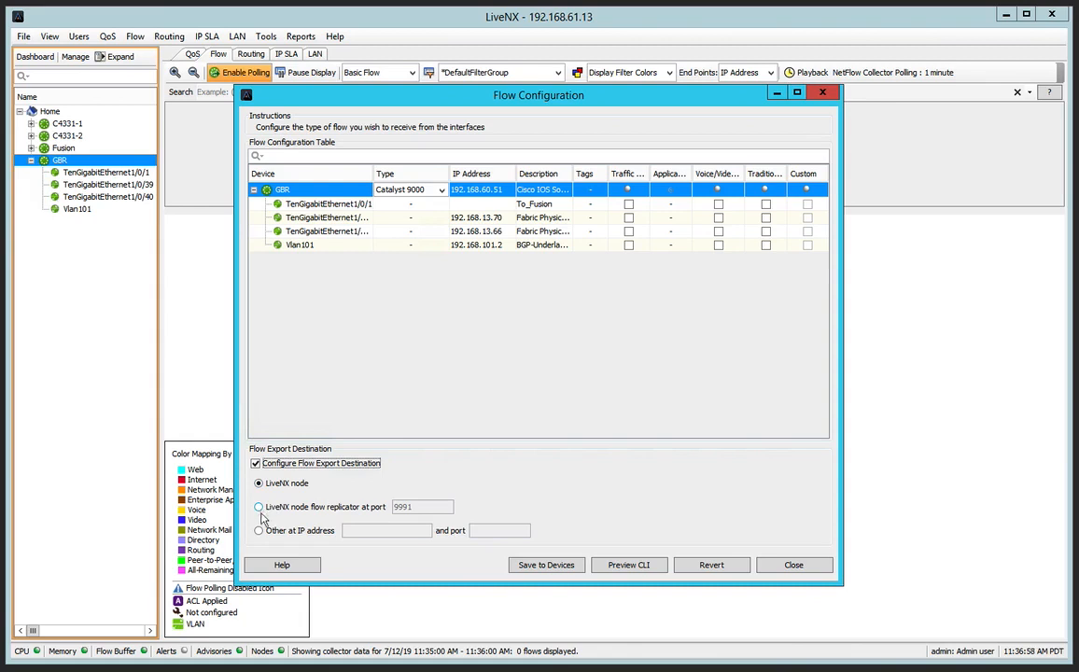
left_click(258, 530)
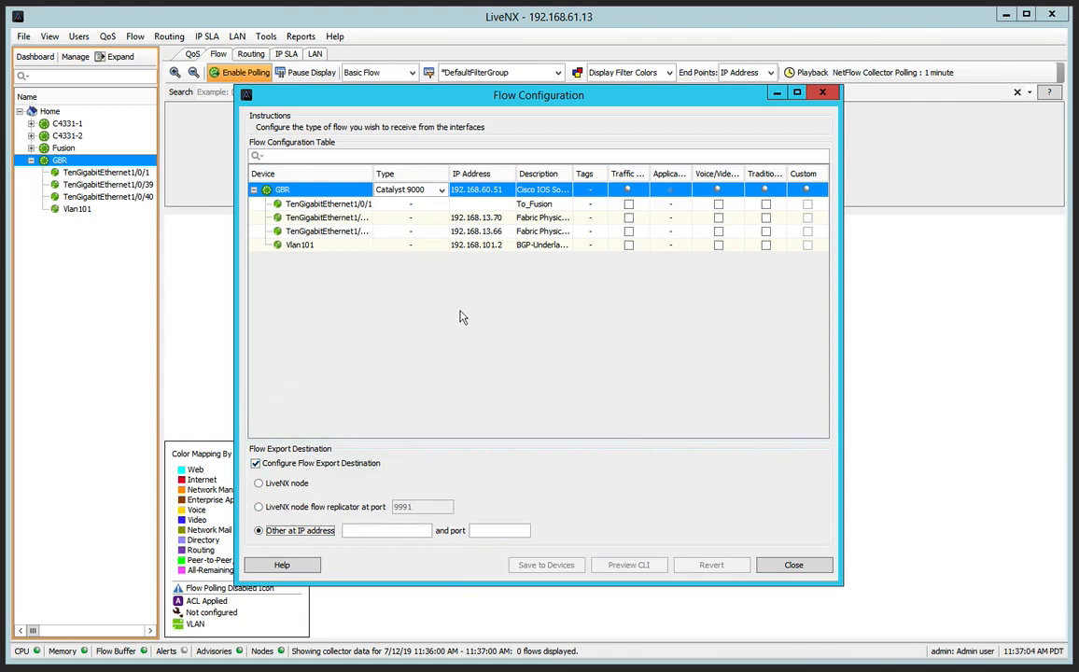
mouse_move(502, 271)
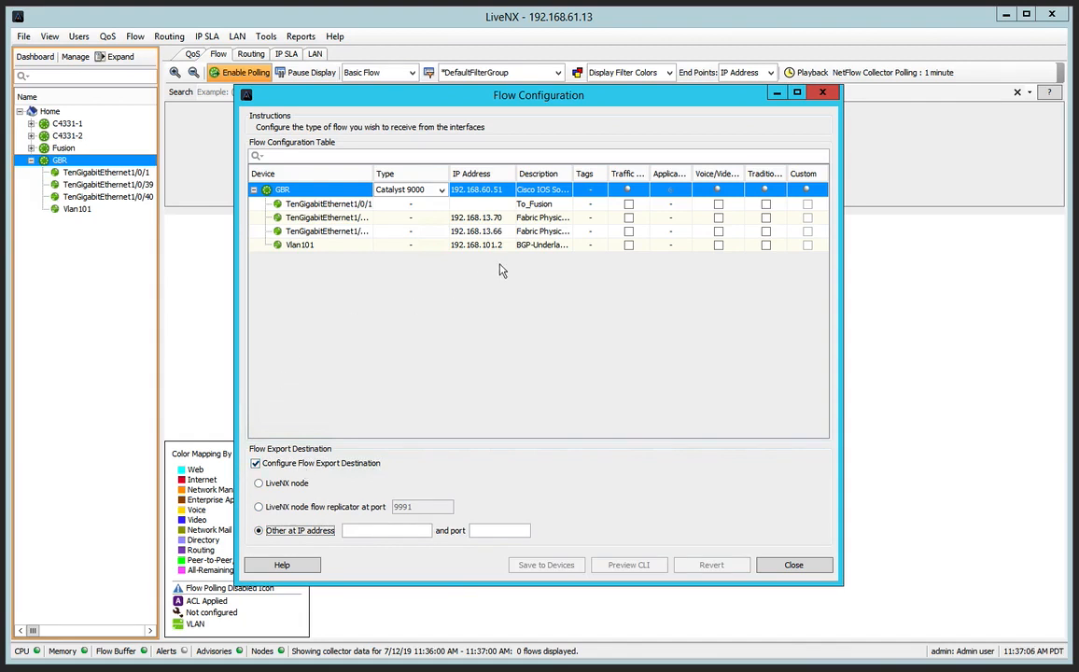
left_click(385, 530)
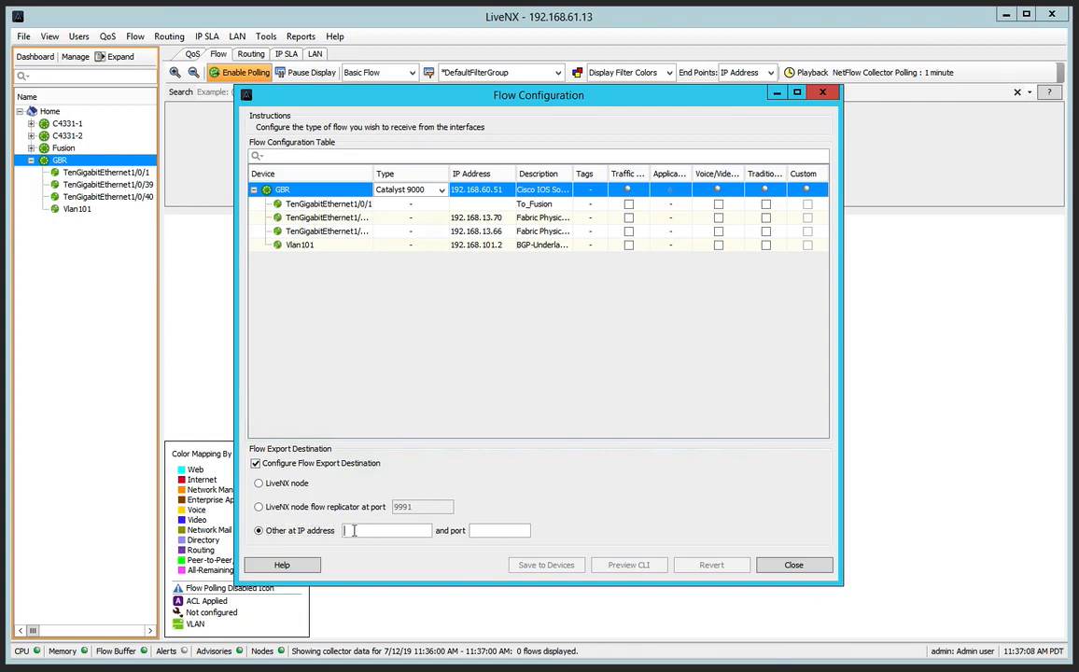
type("192.168.61.11")
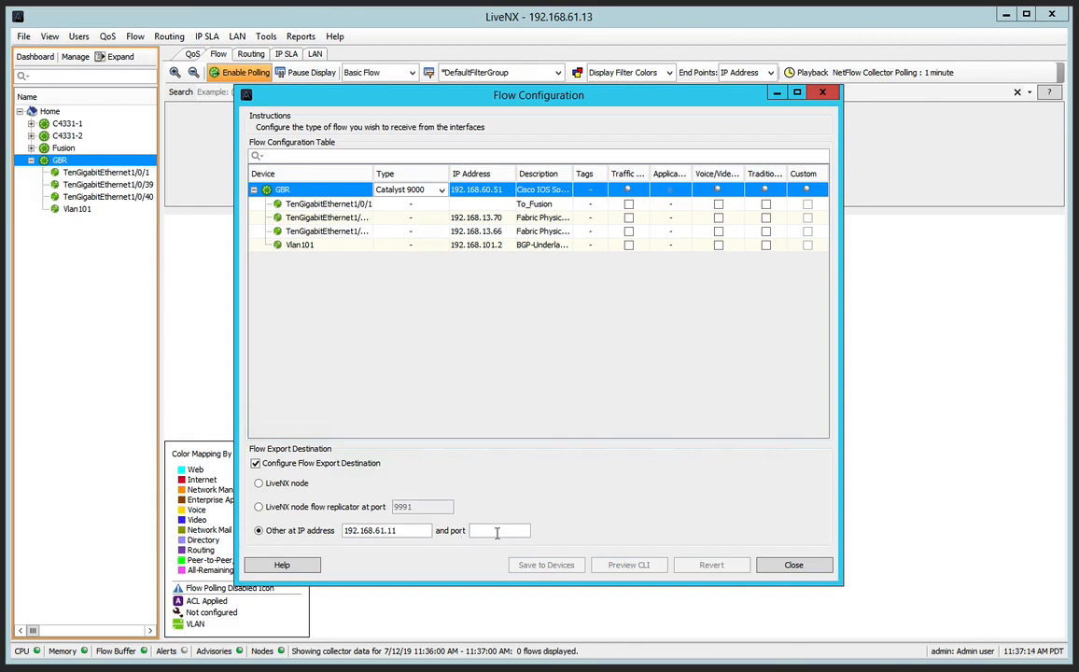
type("2055")
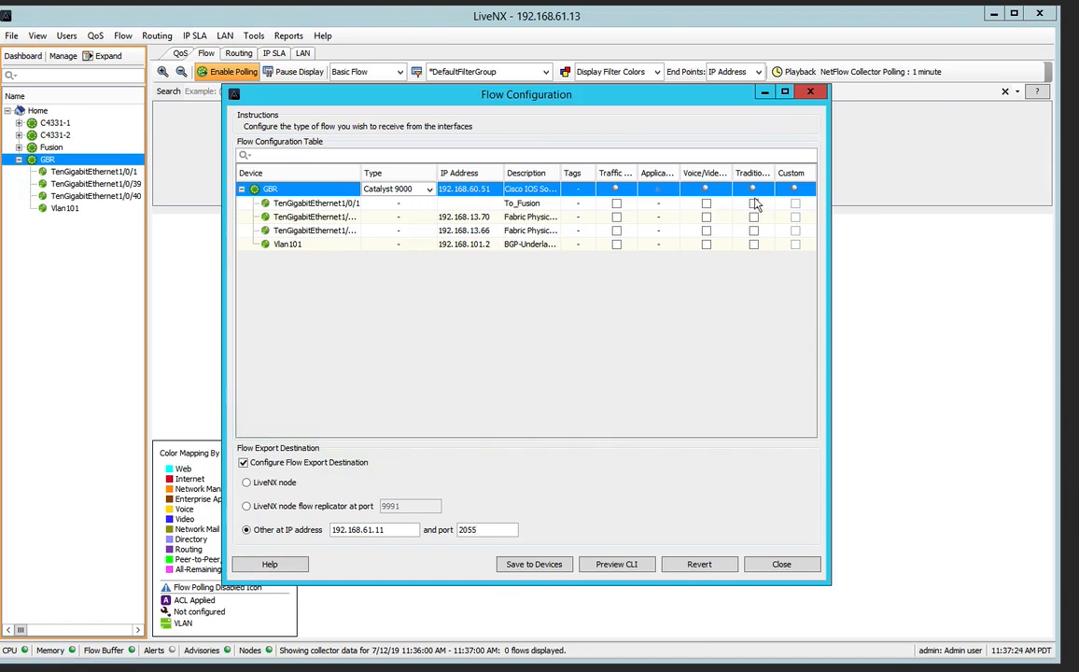
mouse_move(753, 202)
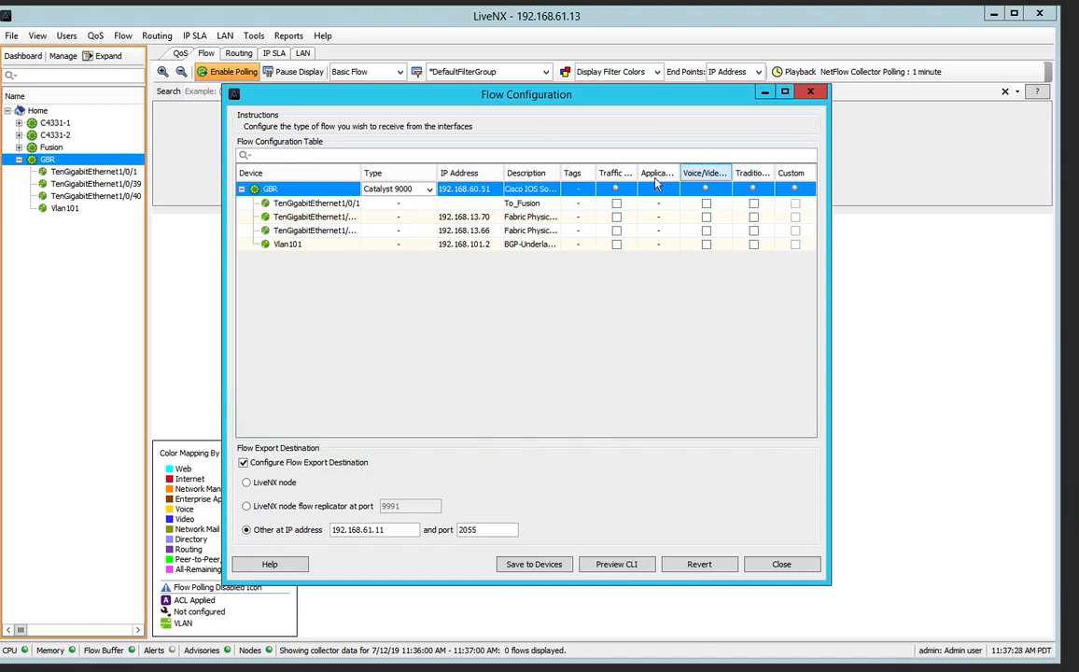
mouse_move(658, 172)
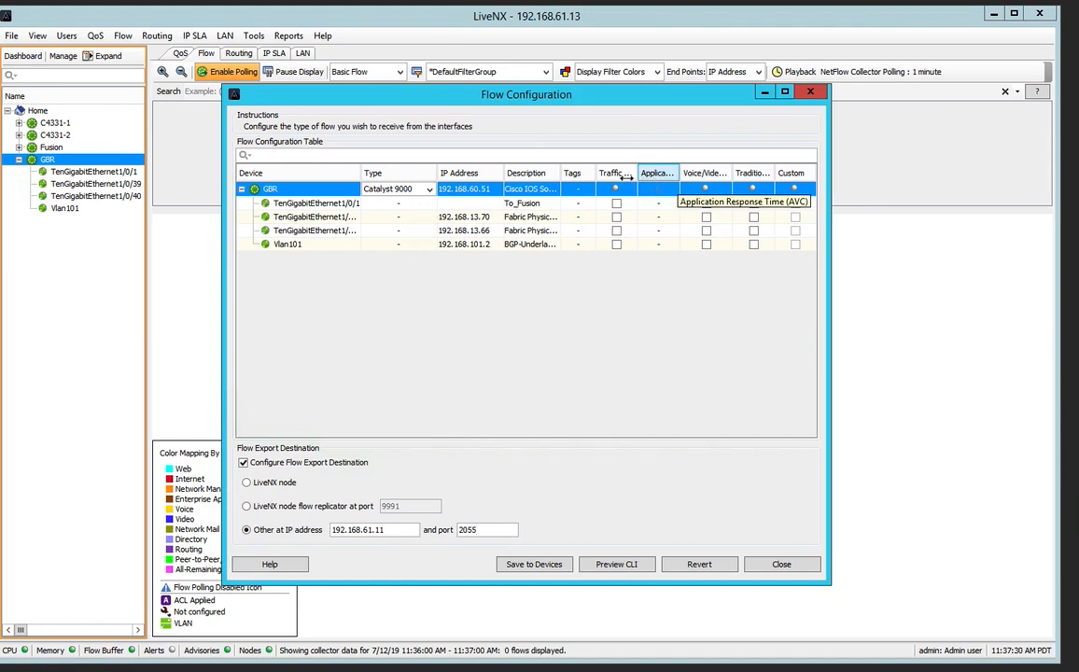
mouse_move(615, 187)
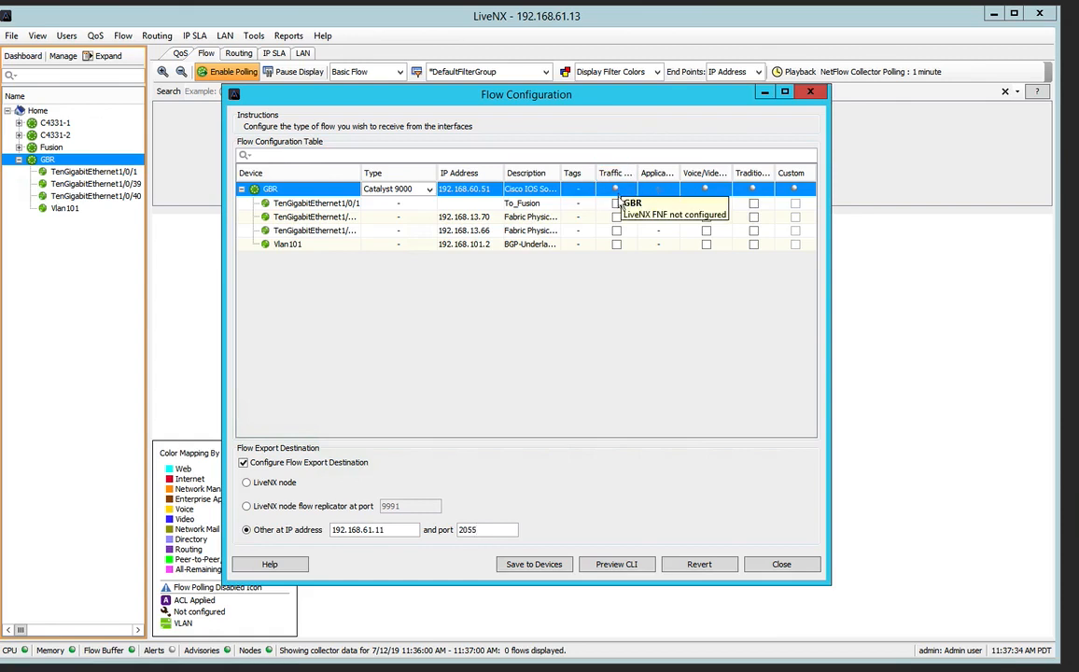
mouse_move(666, 182)
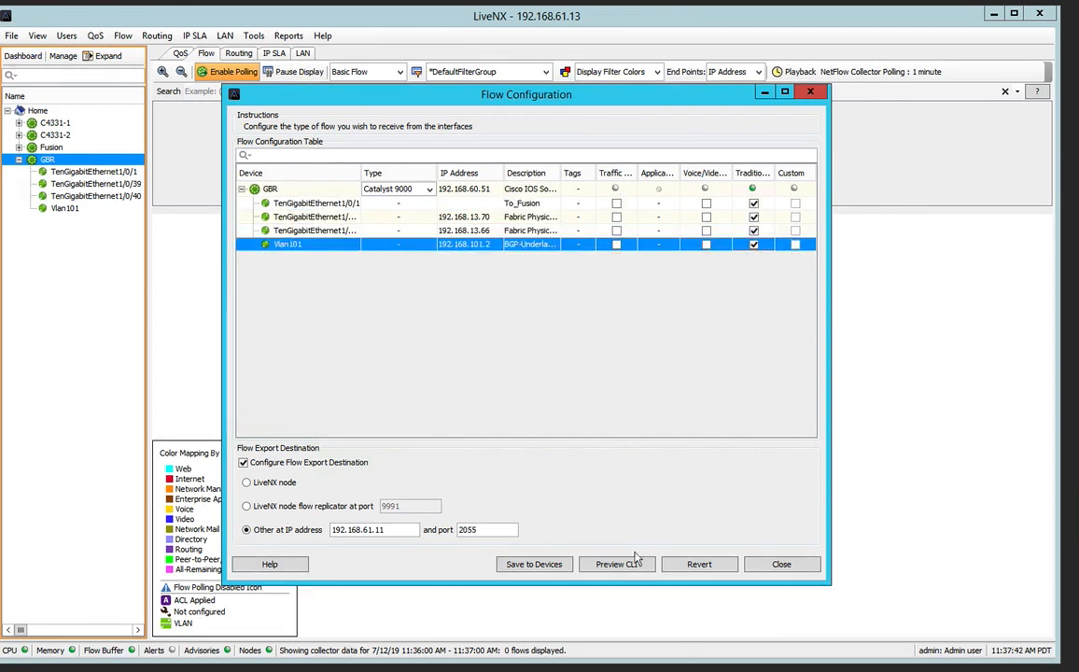
Generate GBR's flow CLI, enabling Traditional flow on all four interfaces with export to 192.168.61.11:2055.
left_click(616, 564)
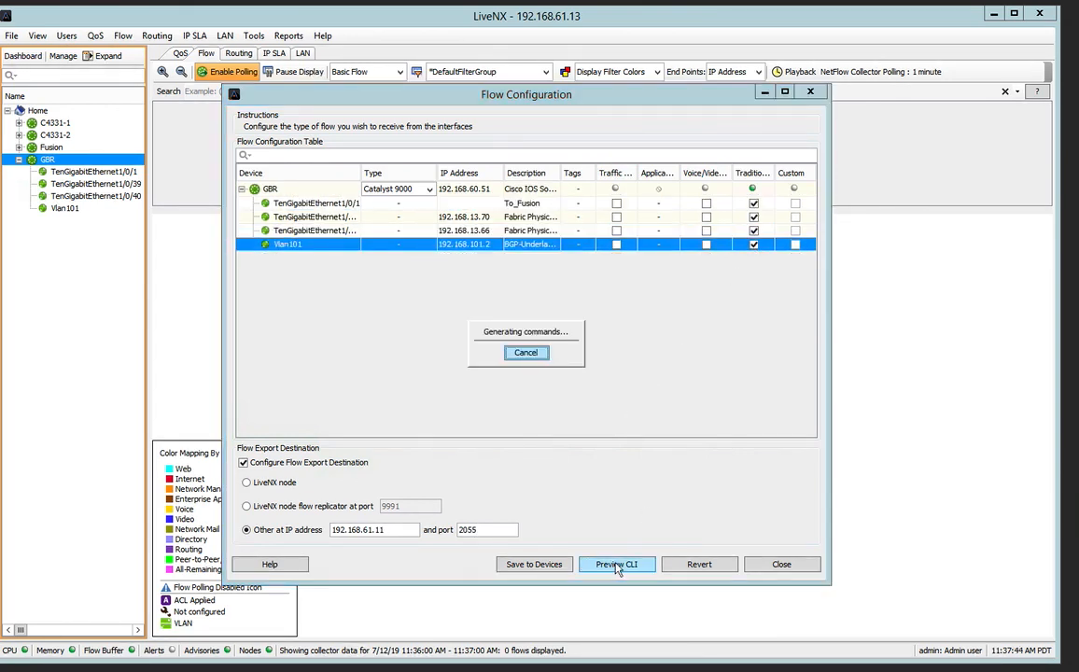
left_click(616, 563)
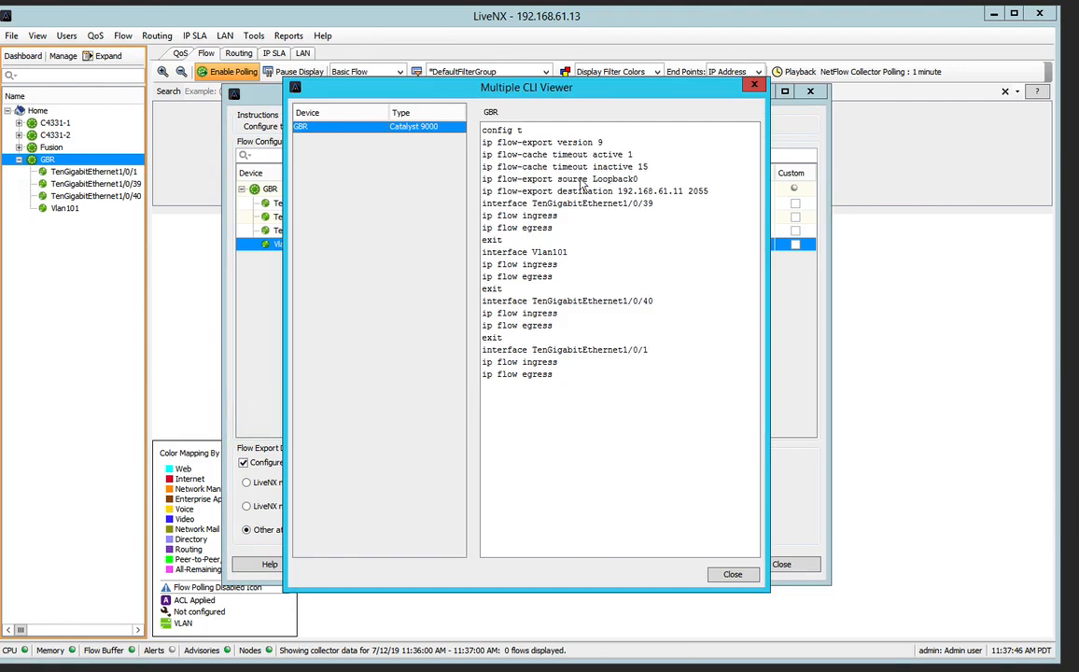
mouse_move(569, 426)
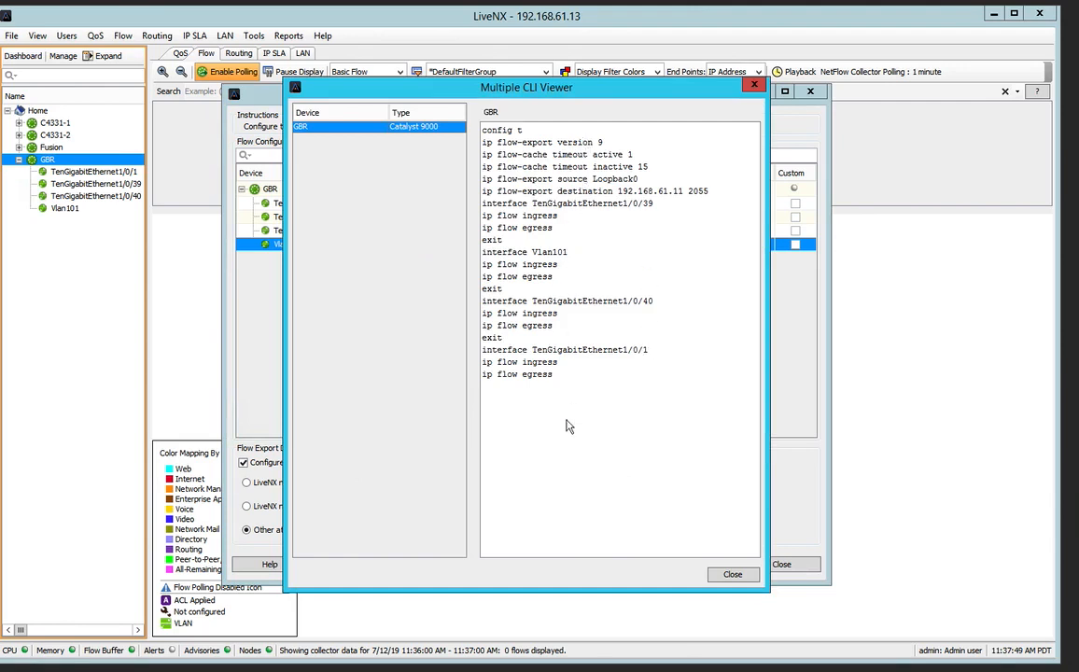
mouse_move(656, 273)
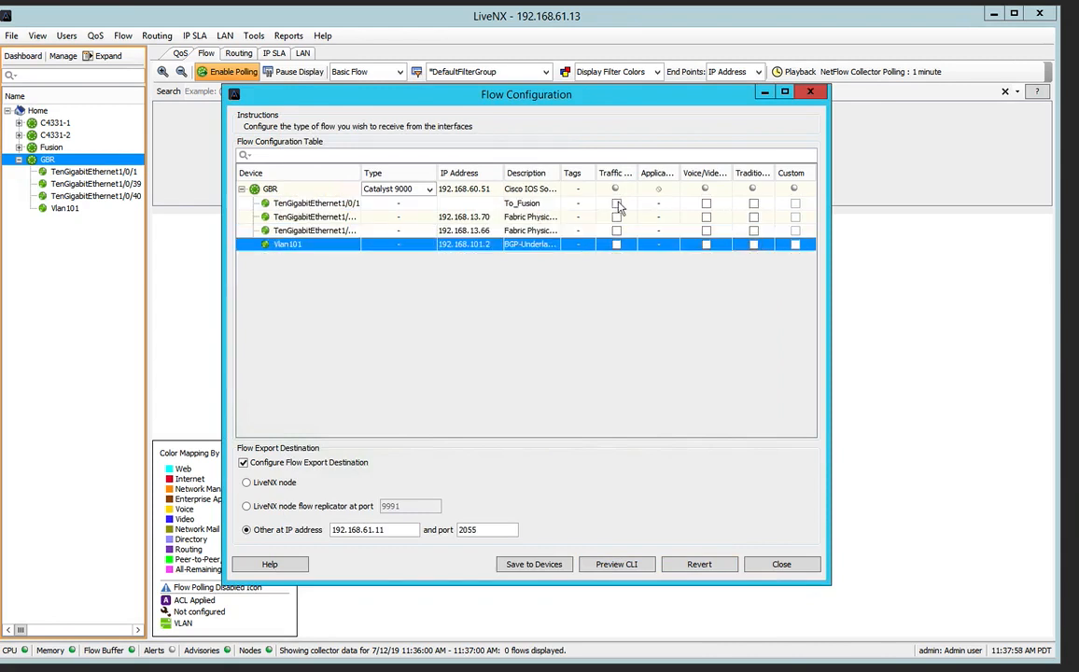
Switch GBR's interfaces, including Vlan101, to Traffic Analysis flow and review the previewed CLI.
left_click(616, 230)
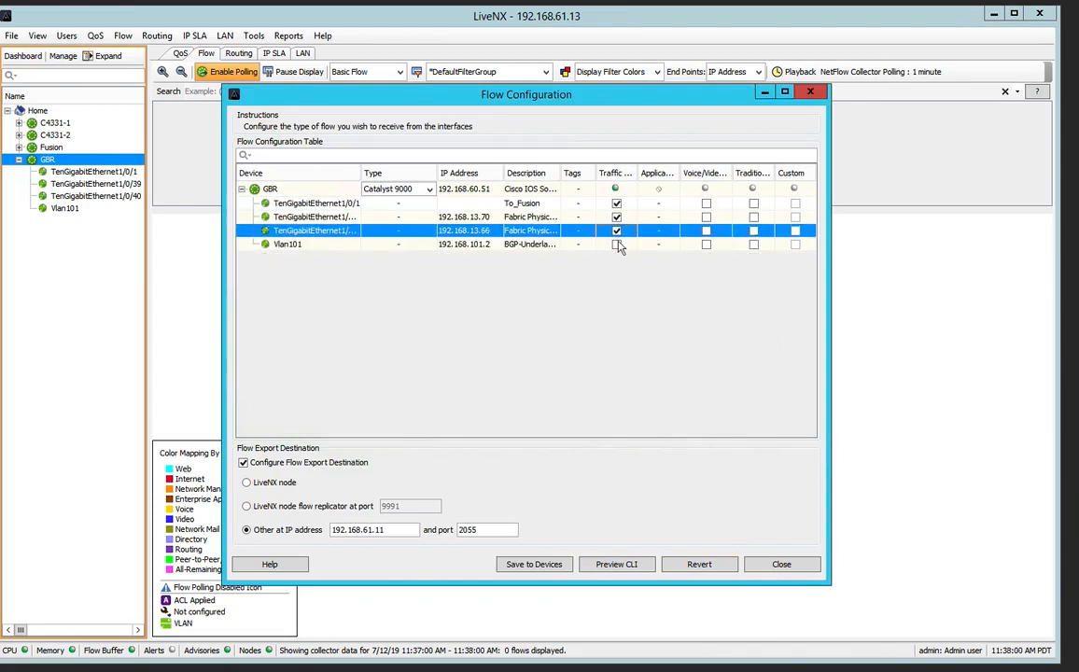
left_click(616, 564)
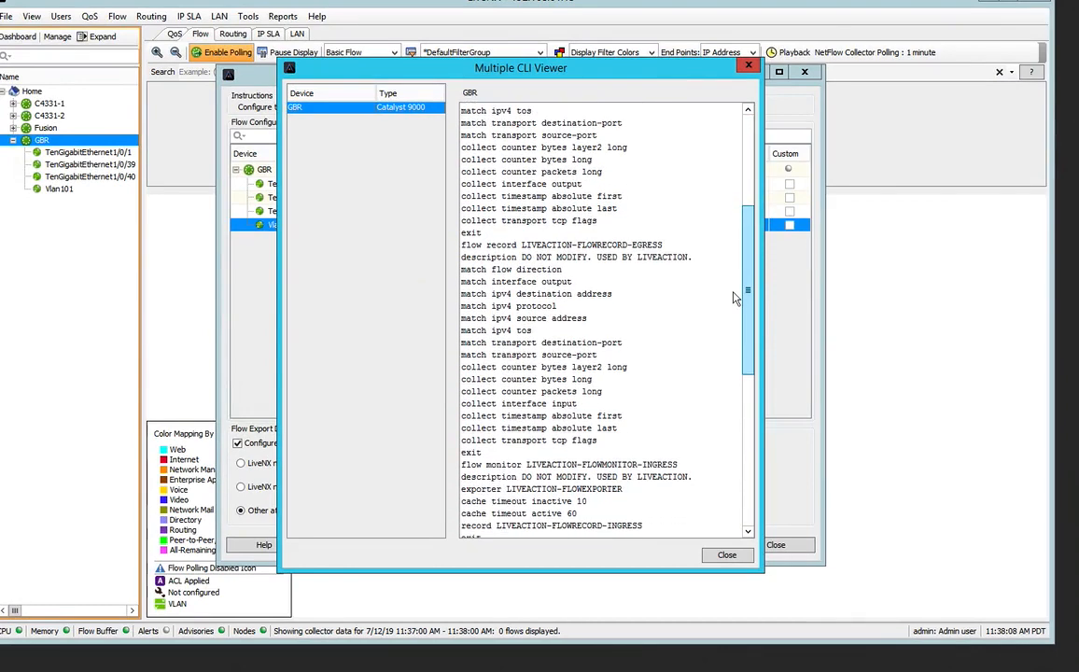
scroll("down", 3)
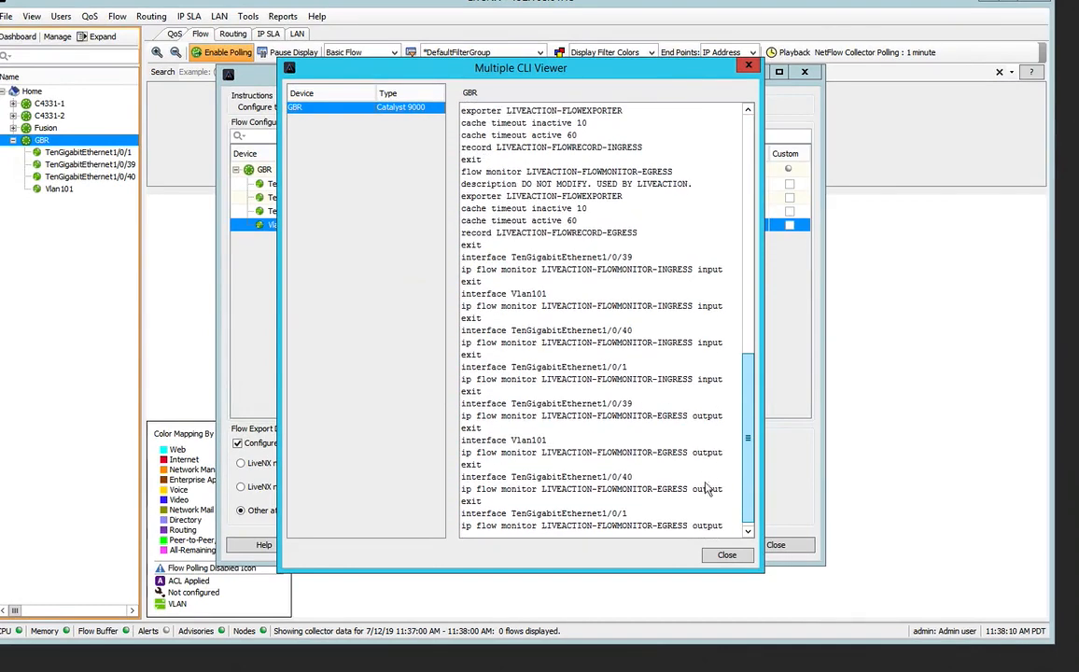
scroll("down", 3)
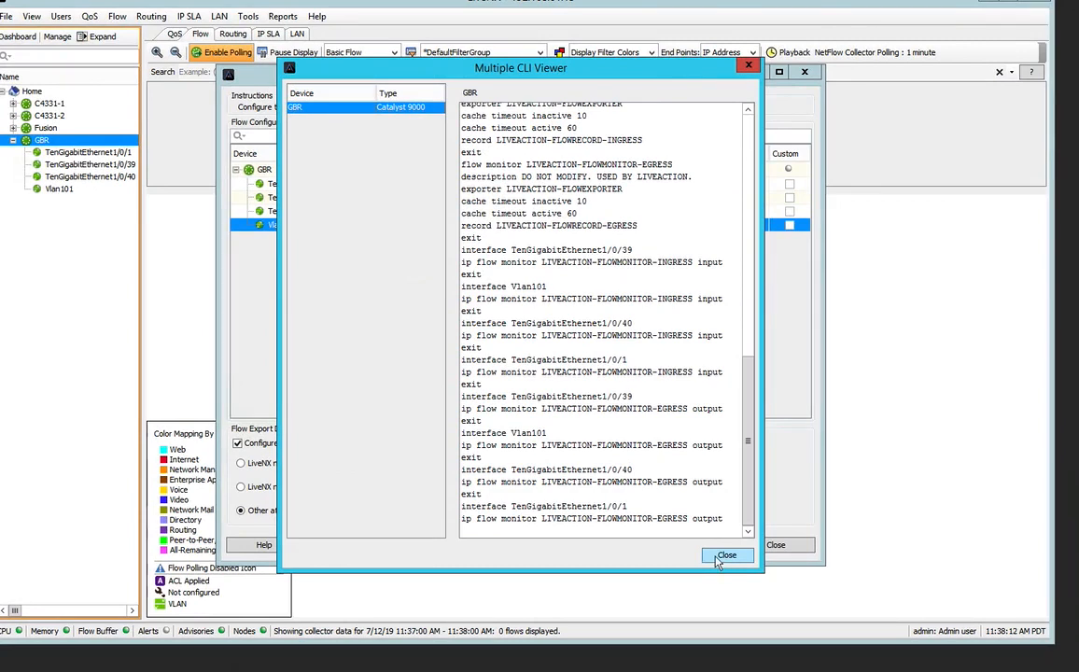
left_click(727, 555)
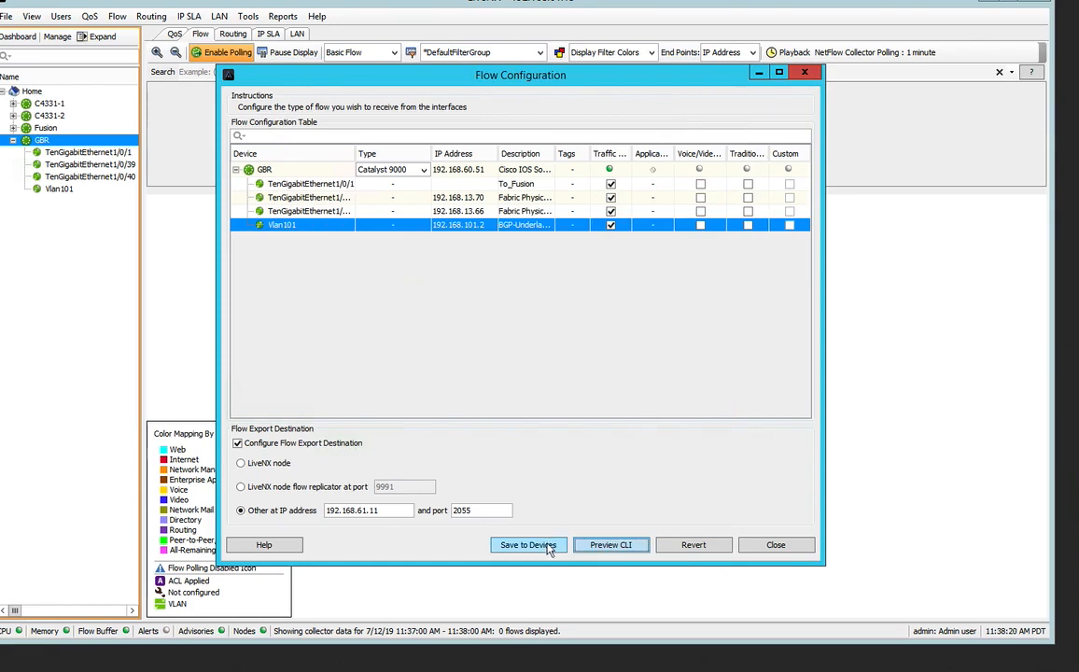
Push the flow configuration to GBR, review the failure details, and save running config to startup.
left_click(527, 544)
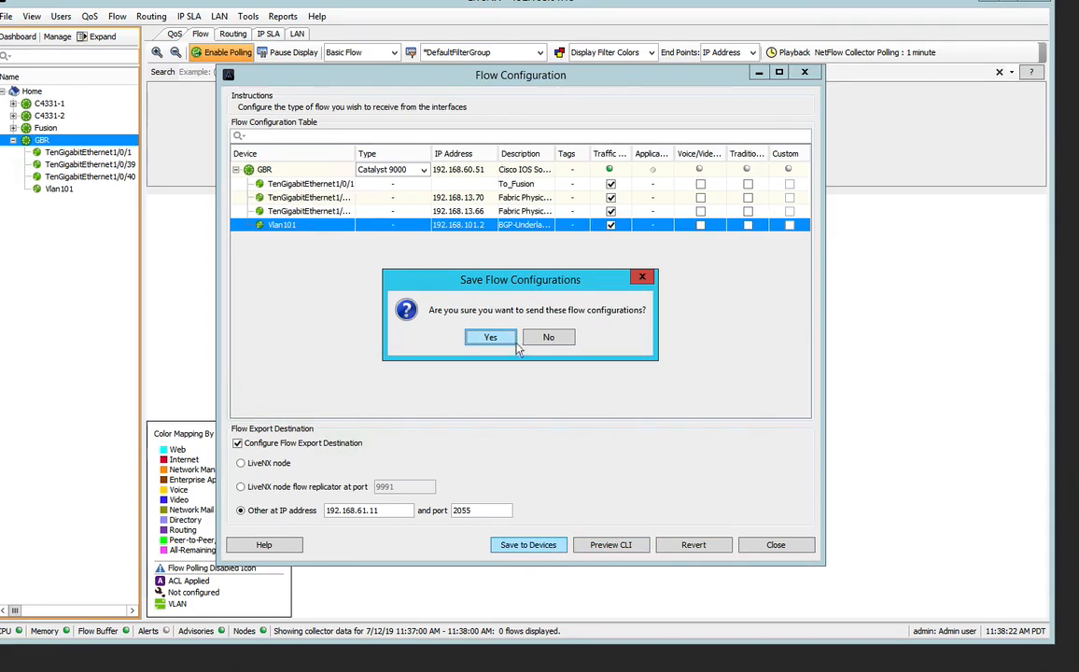
left_click(490, 337)
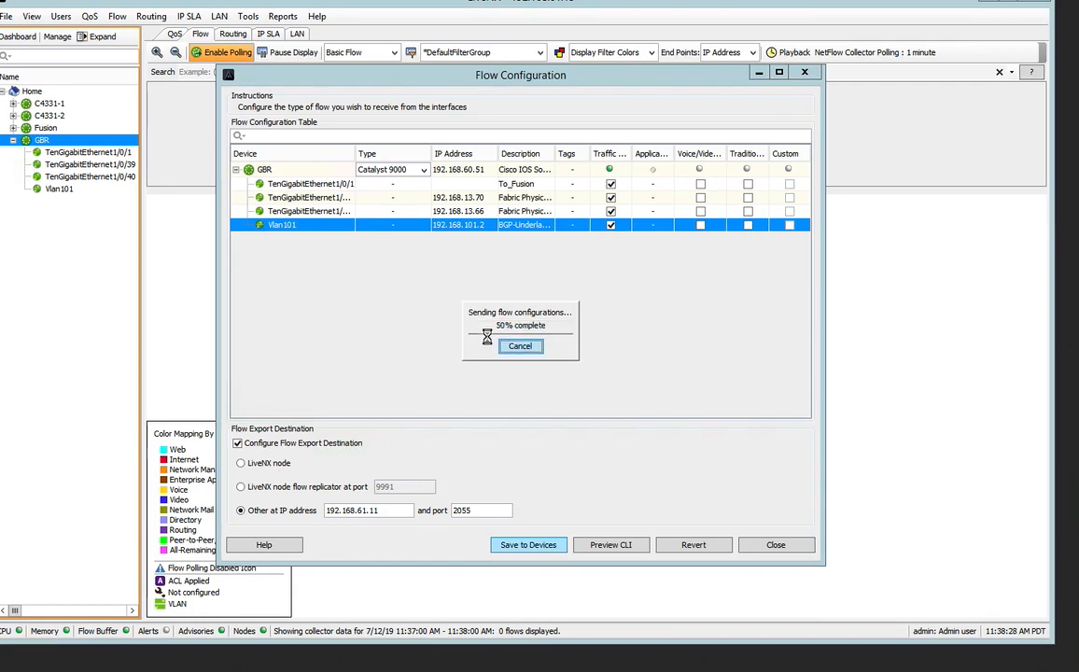
mouse_move(390, 317)
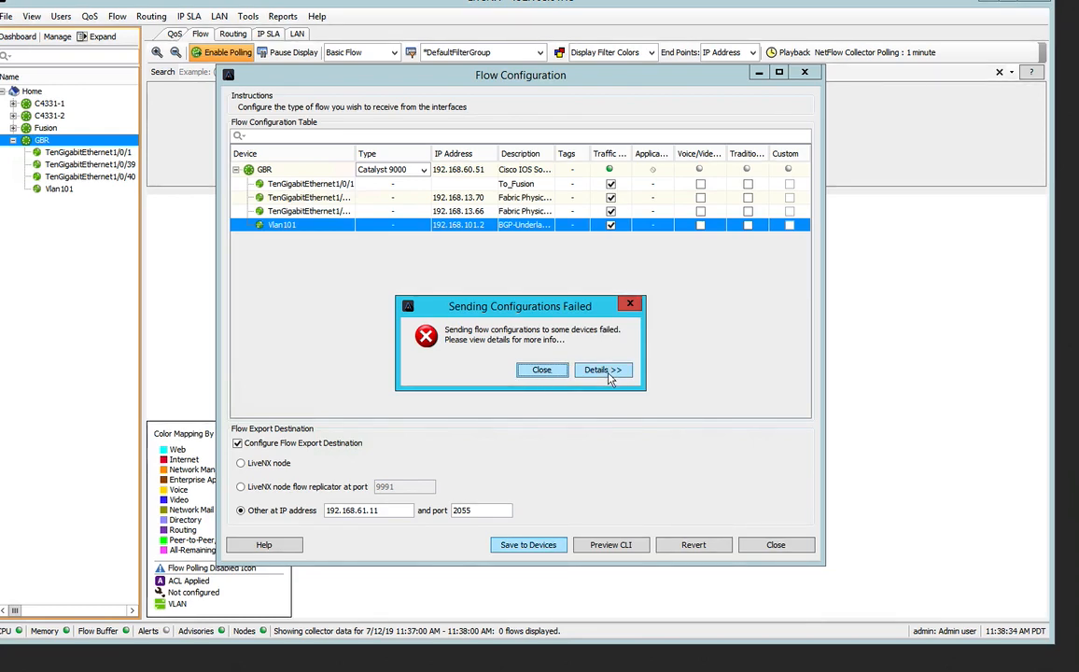
left_click(602, 369)
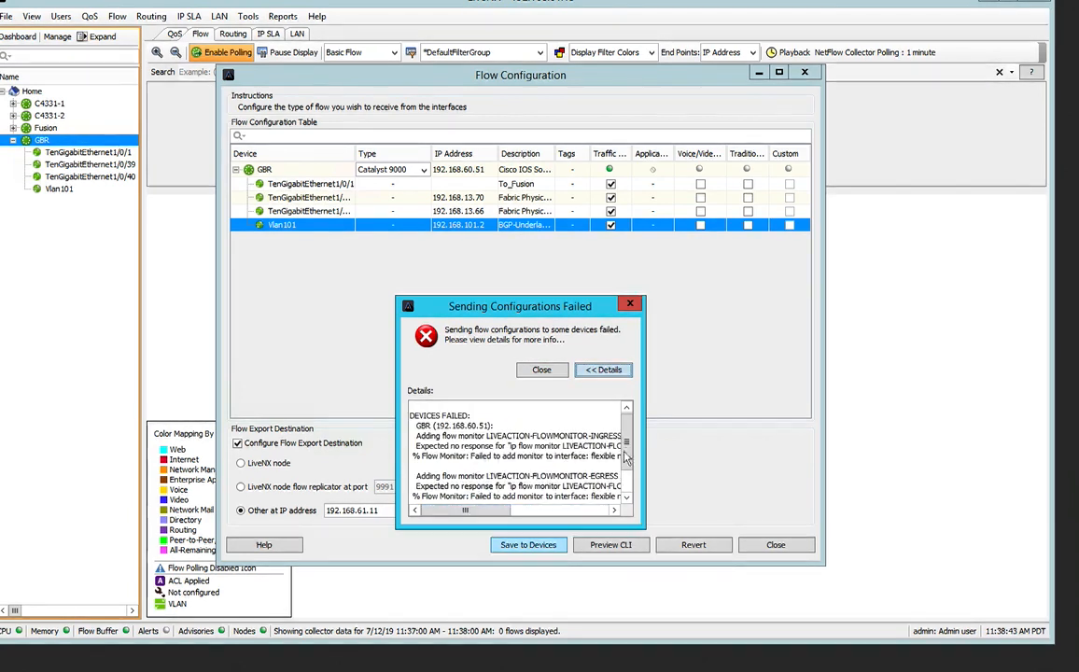
scroll("down", 3)
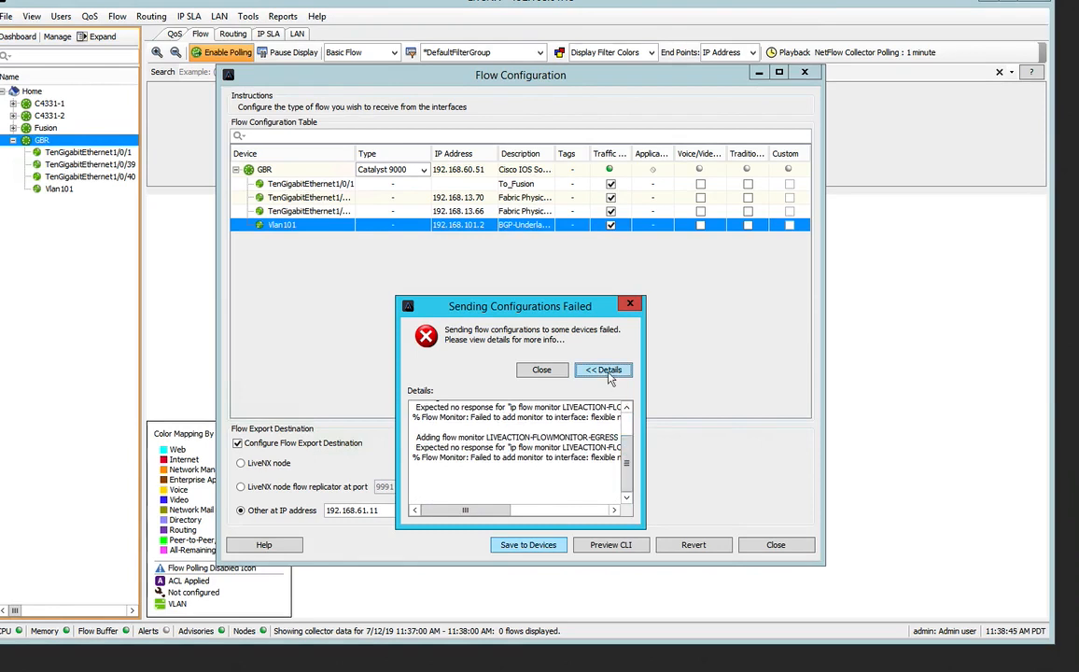
left_click(541, 370)
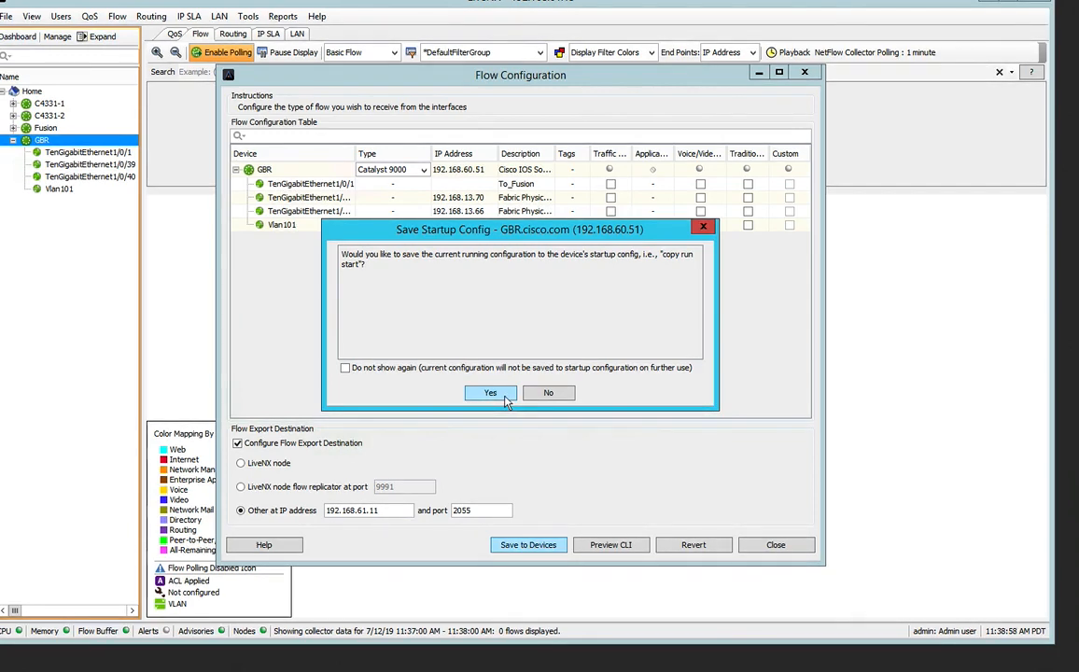
left_click(490, 392)
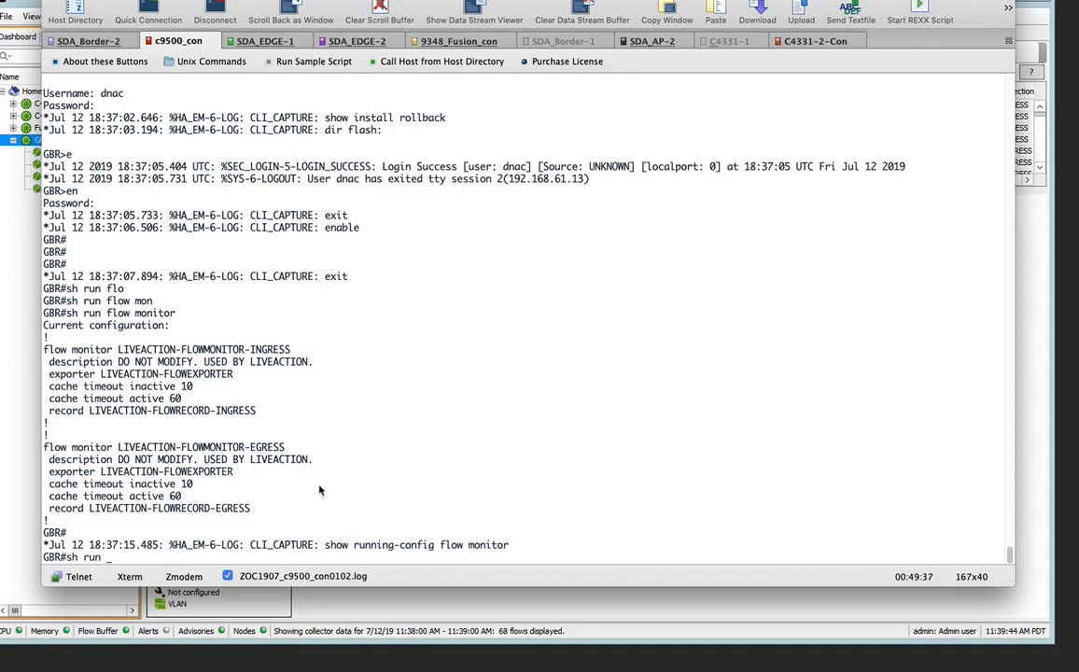
Check interface Te1/0/39's running config on GBR in the ZOC console.
type("int t1/0")
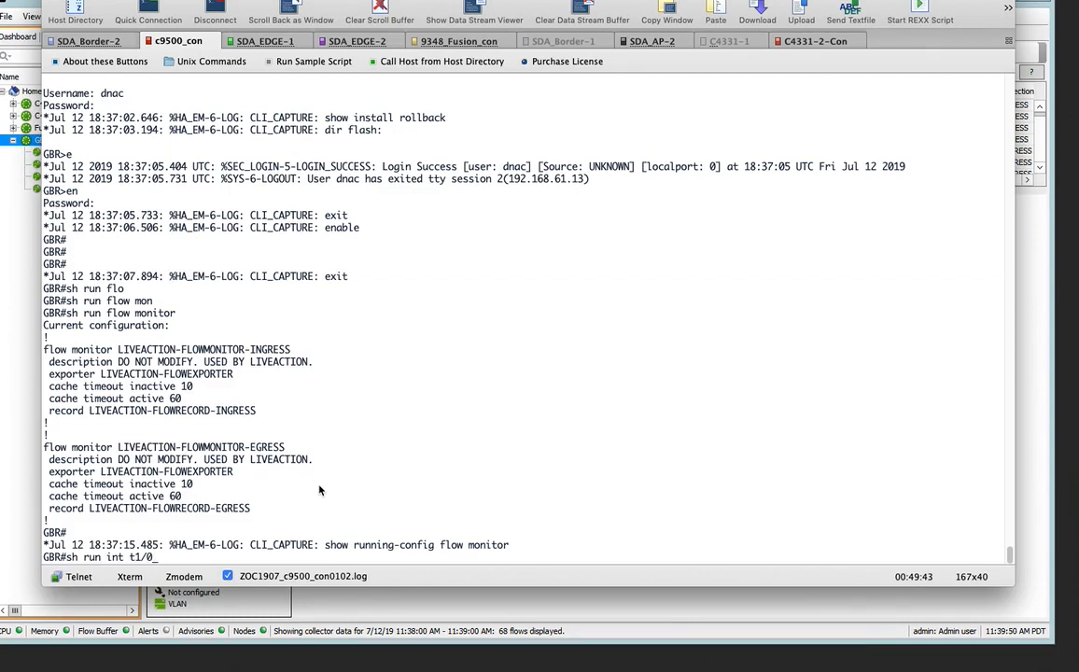
type("/39")
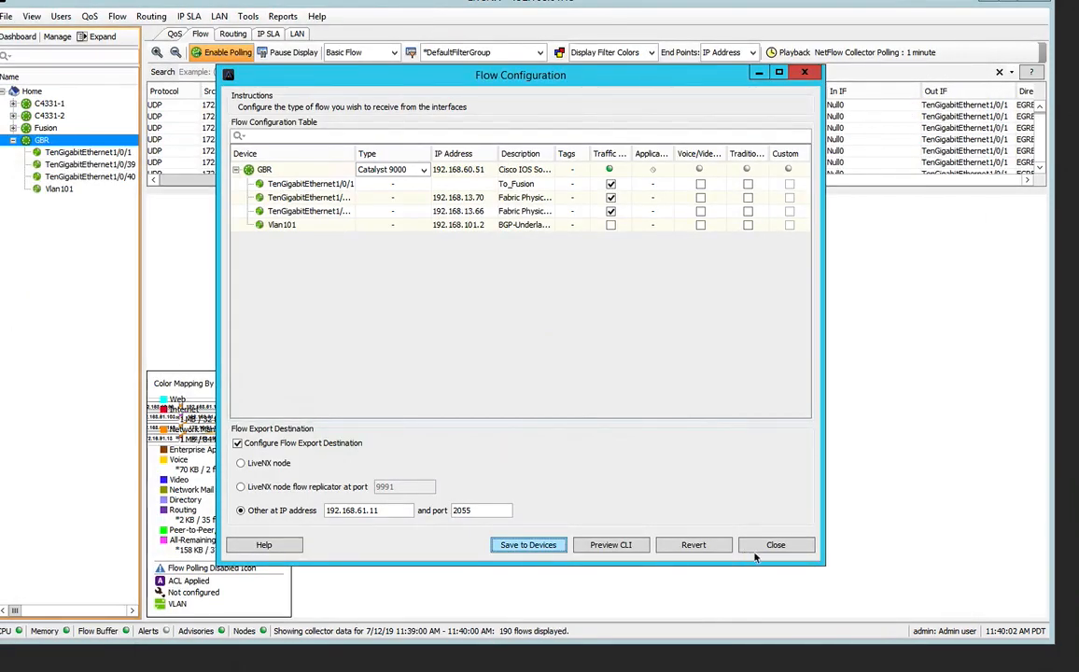
Close Flow Configuration to show GBR's live flow map with 190 flows.
left_click(776, 544)
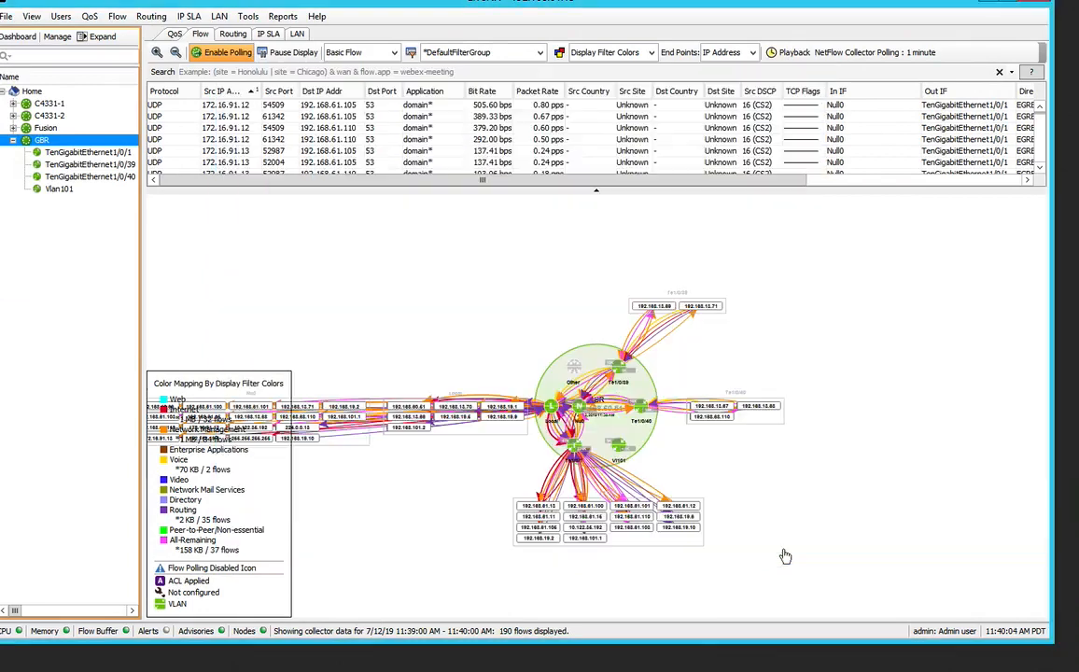
mouse_move(317, 353)
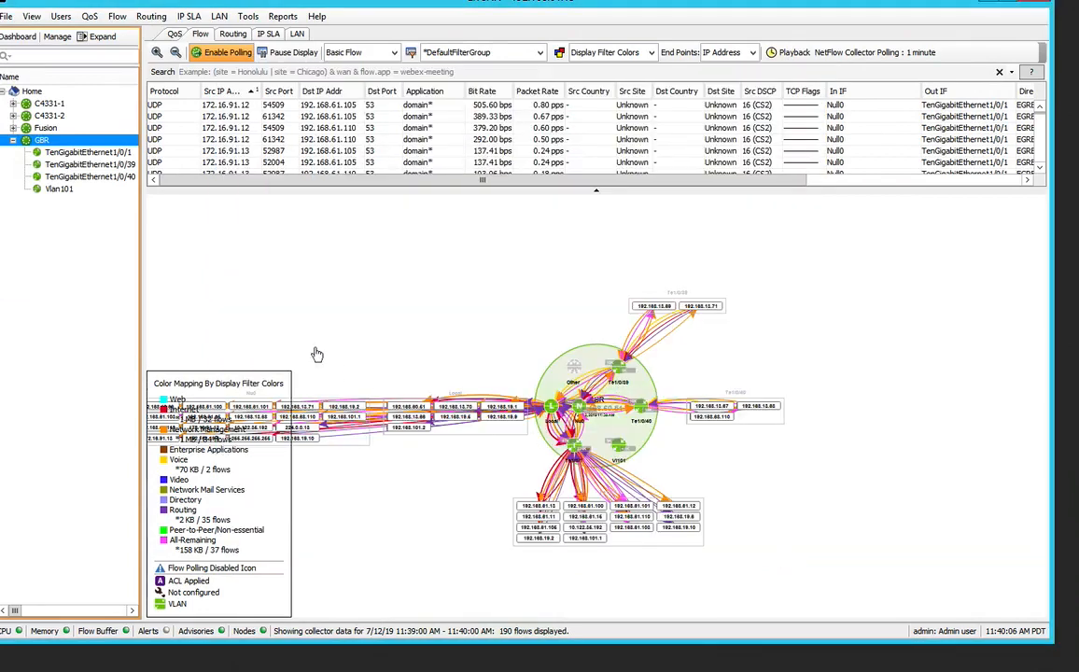
mouse_move(352, 362)
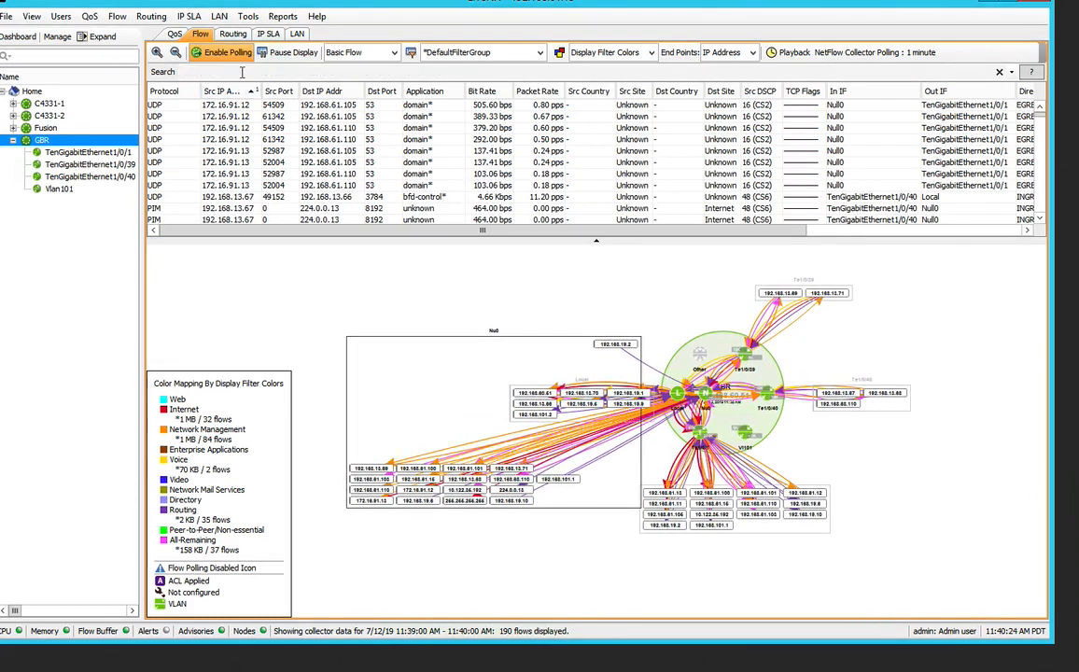
Search flows by source IP 192.168.61.11, find none, then reshow GBR's 152 unfiltered flows.
type("flow.srcIp=")
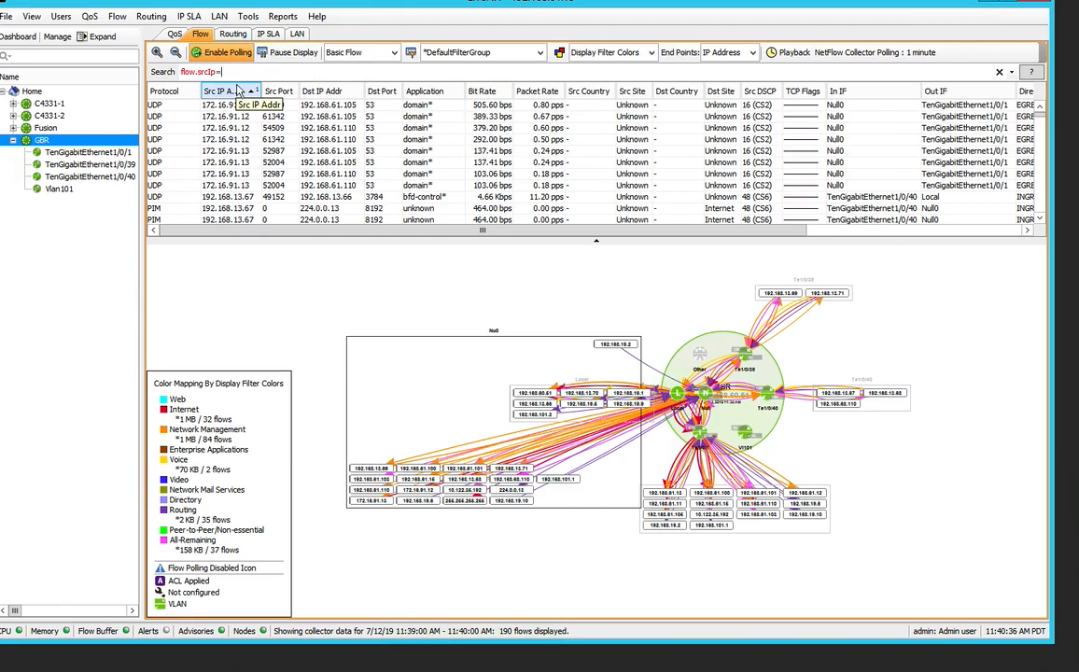
type("192.168.61.11")
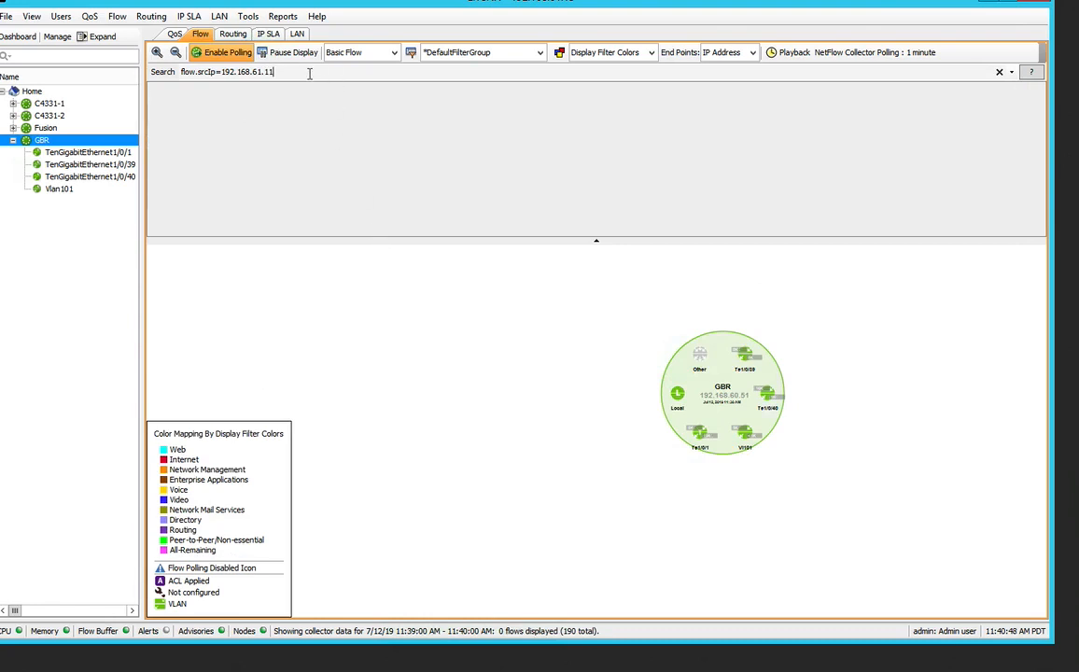
key("BackSpace")
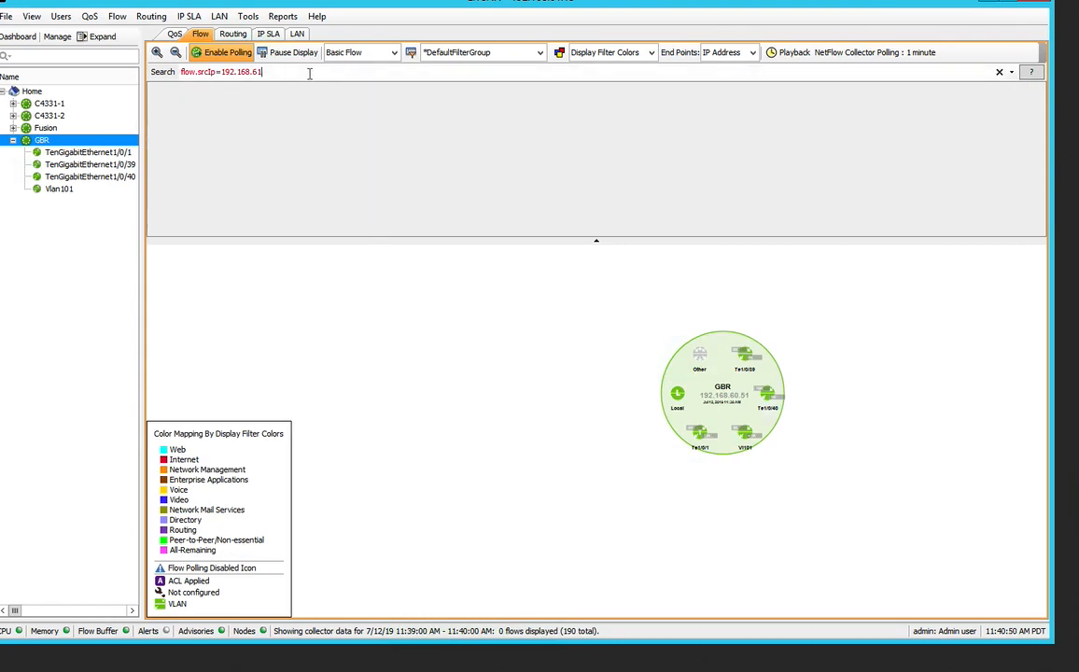
type("192.168.60.11")
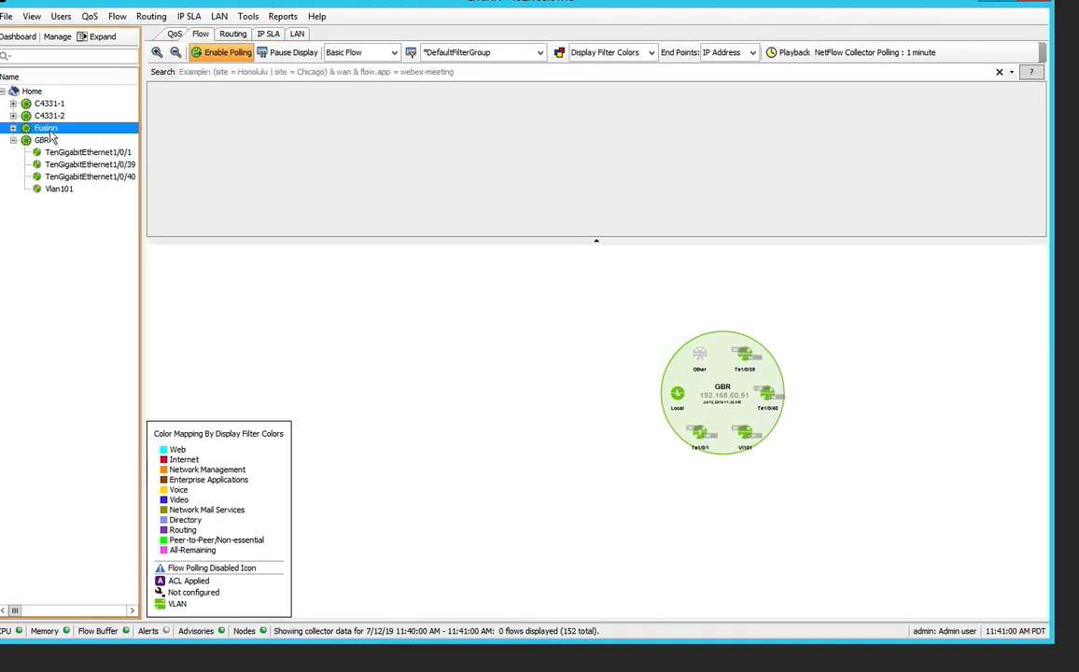
left_click(42, 140)
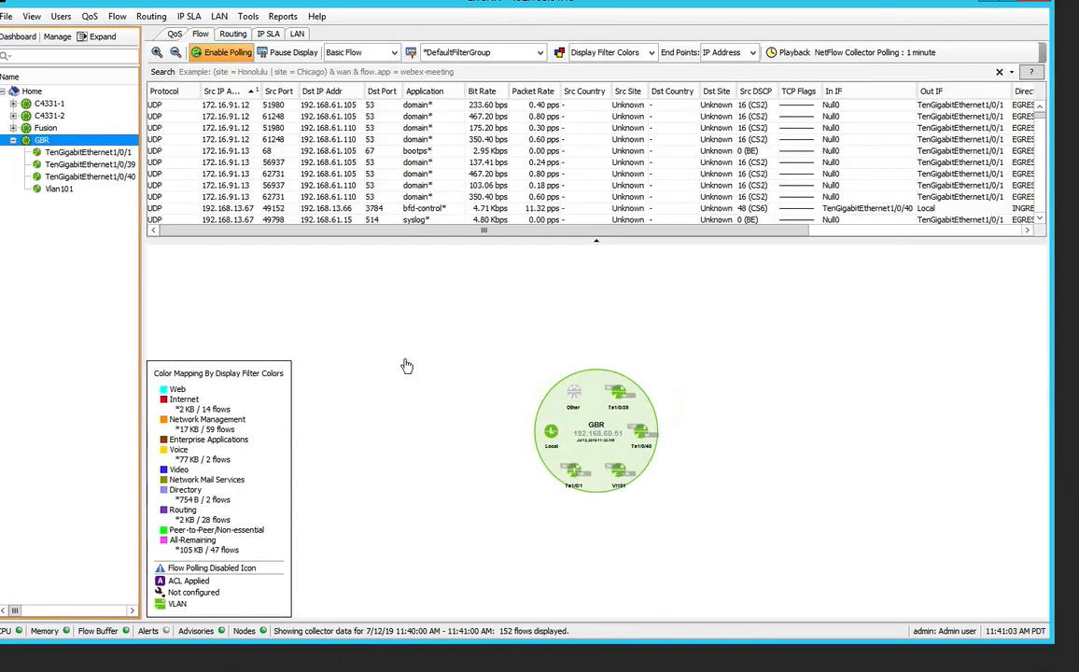